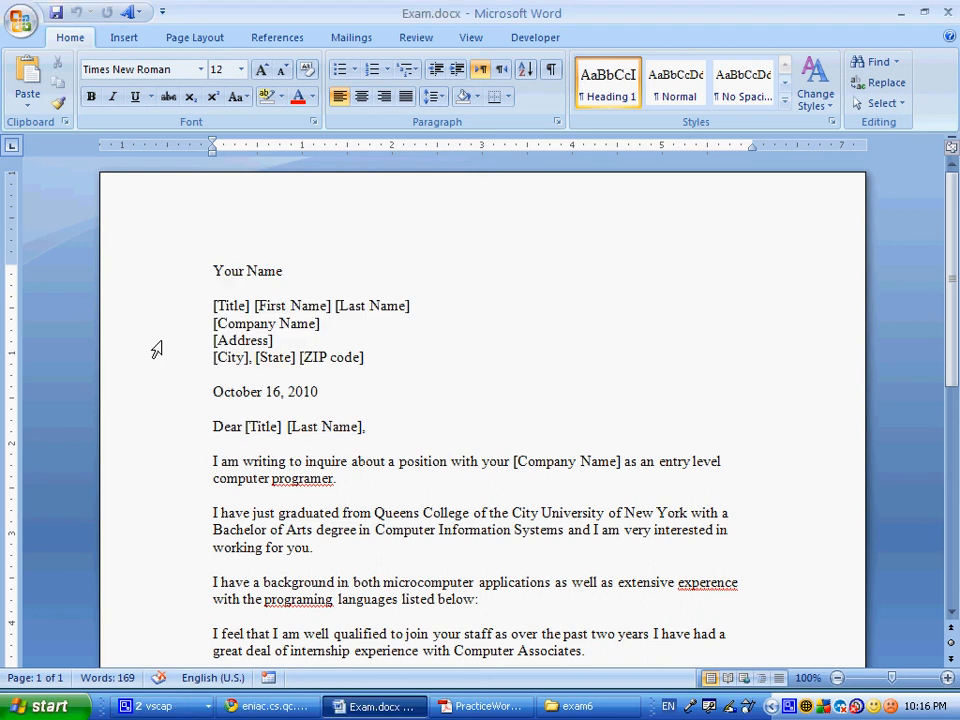
Run Spelling & Grammar, accepting the corrections programmer, experience and programming.
{"action": "left_click", "coordinate": [214, 271]}
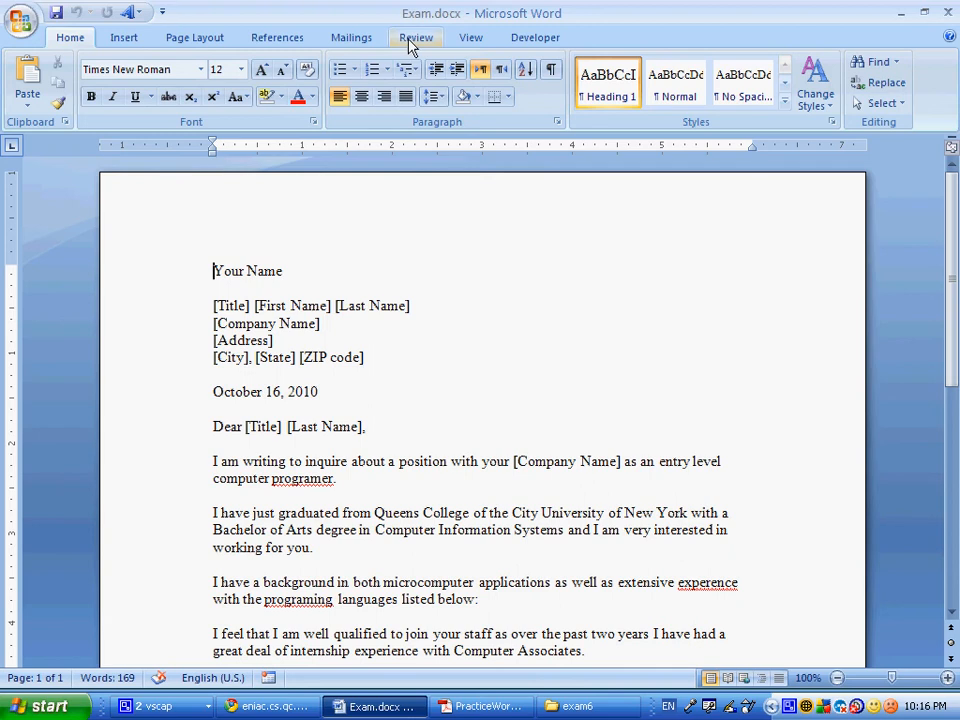
{"action": "left_click", "coordinate": [415, 37]}
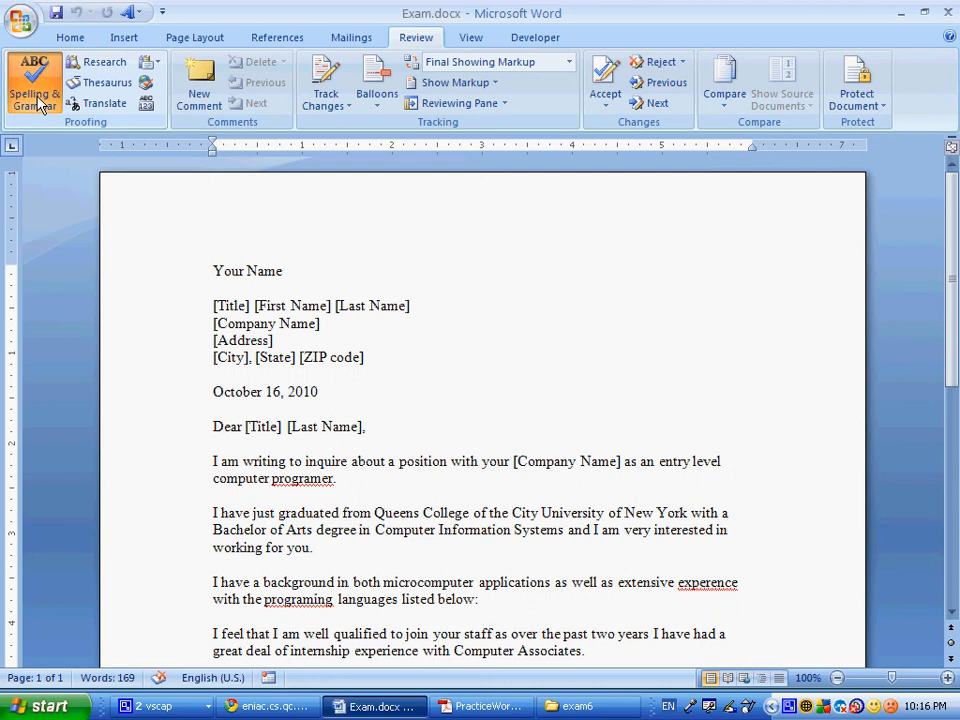
{"action": "left_click", "coordinate": [34, 82]}
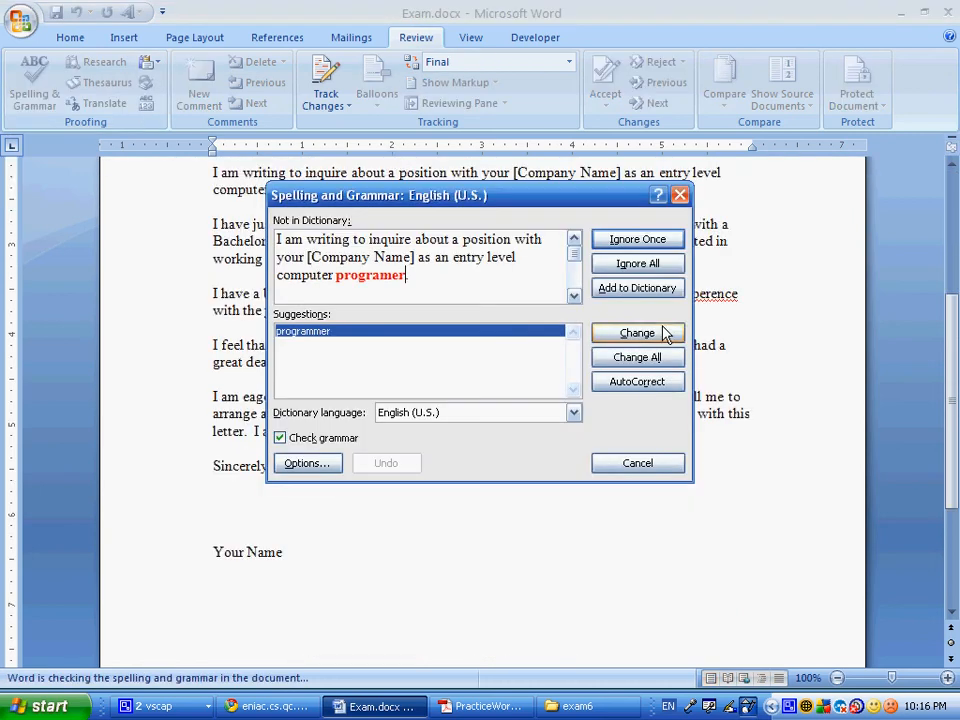
{"action": "left_click", "coordinate": [637, 333]}
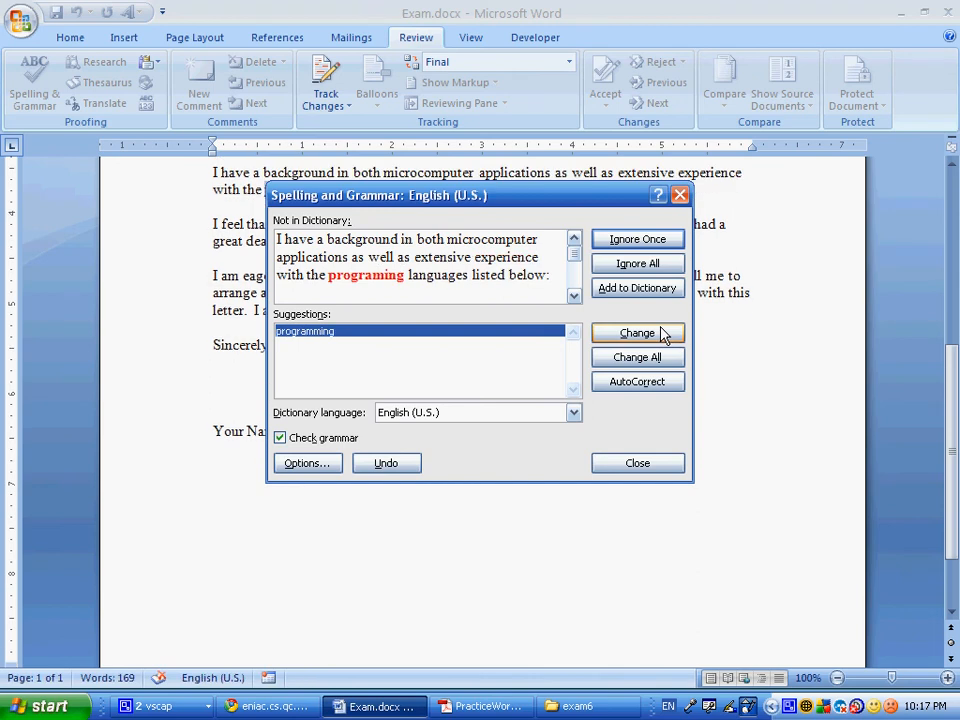
{"action": "left_click", "coordinate": [637, 332]}
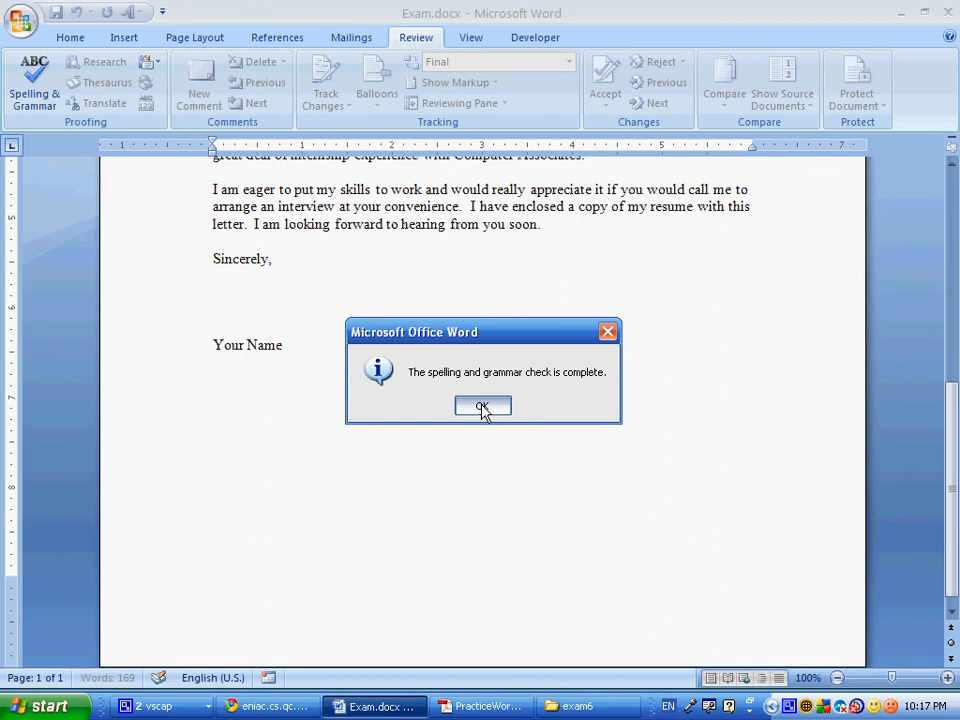
{"action": "left_click", "coordinate": [482, 406]}
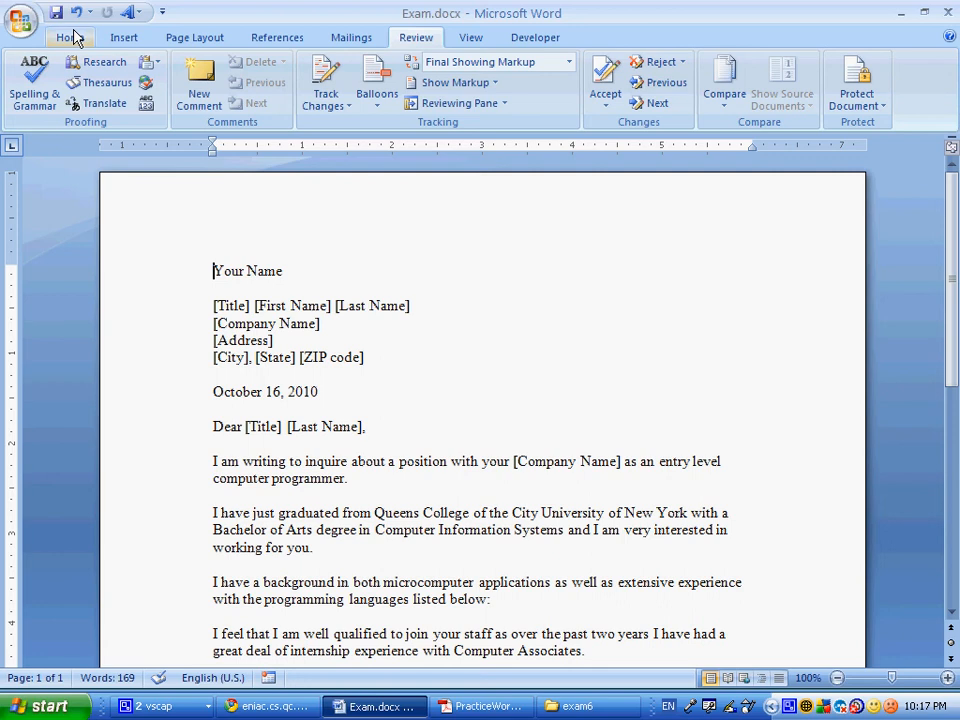
Replace all occurrences of 'Your Name' with 'Joshua Waxman' in the letter.
{"action": "left_click", "coordinate": [69, 37]}
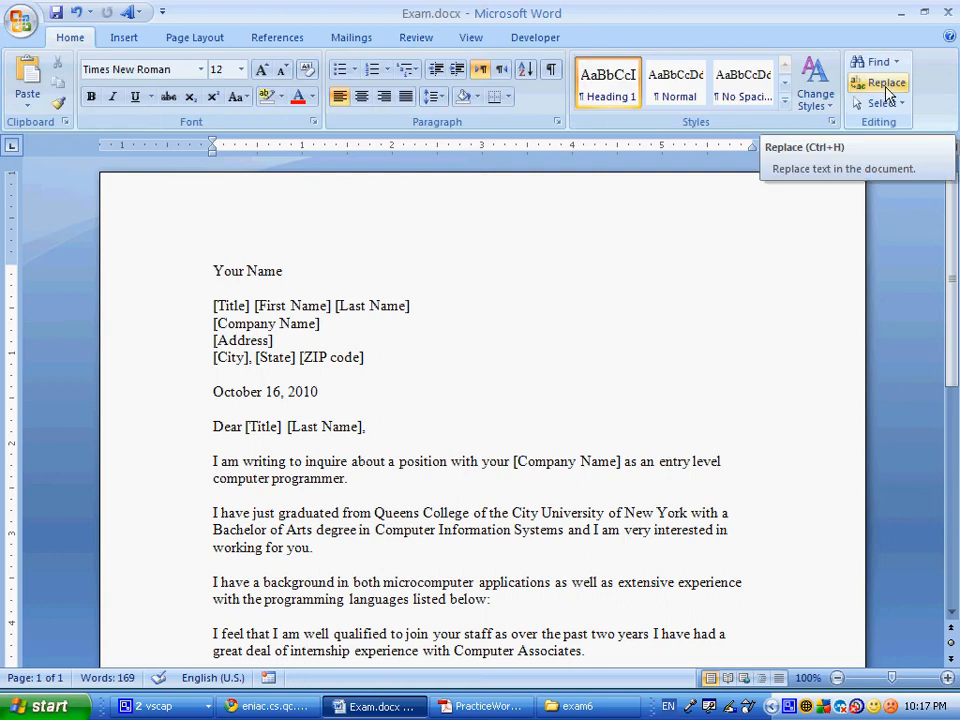
{"action": "left_click", "coordinate": [884, 82]}
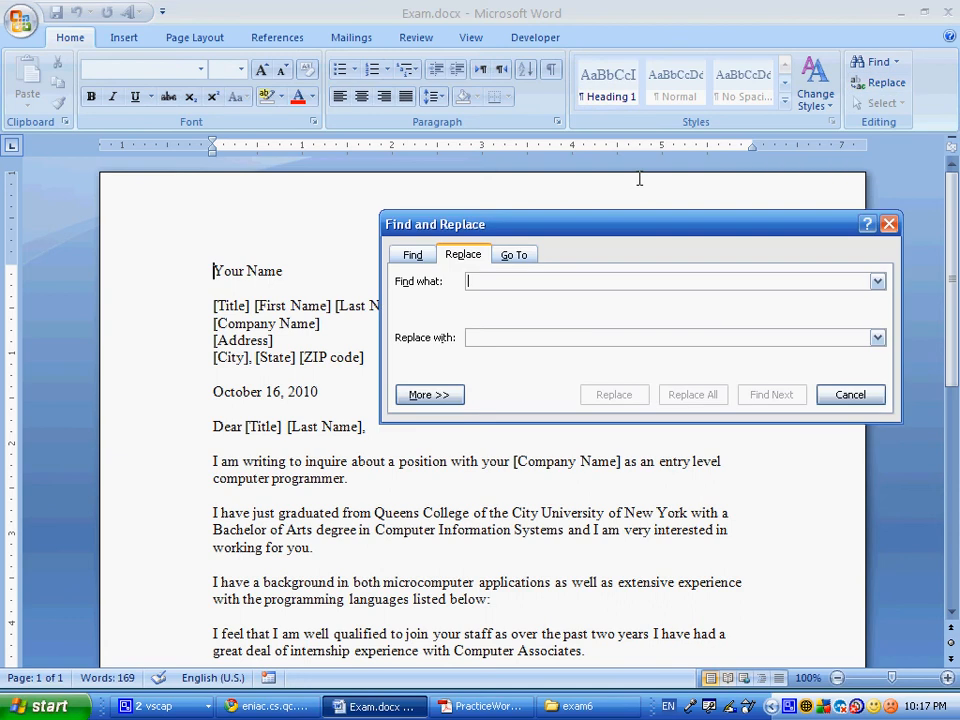
{"action": "type", "text": "Your Name"}
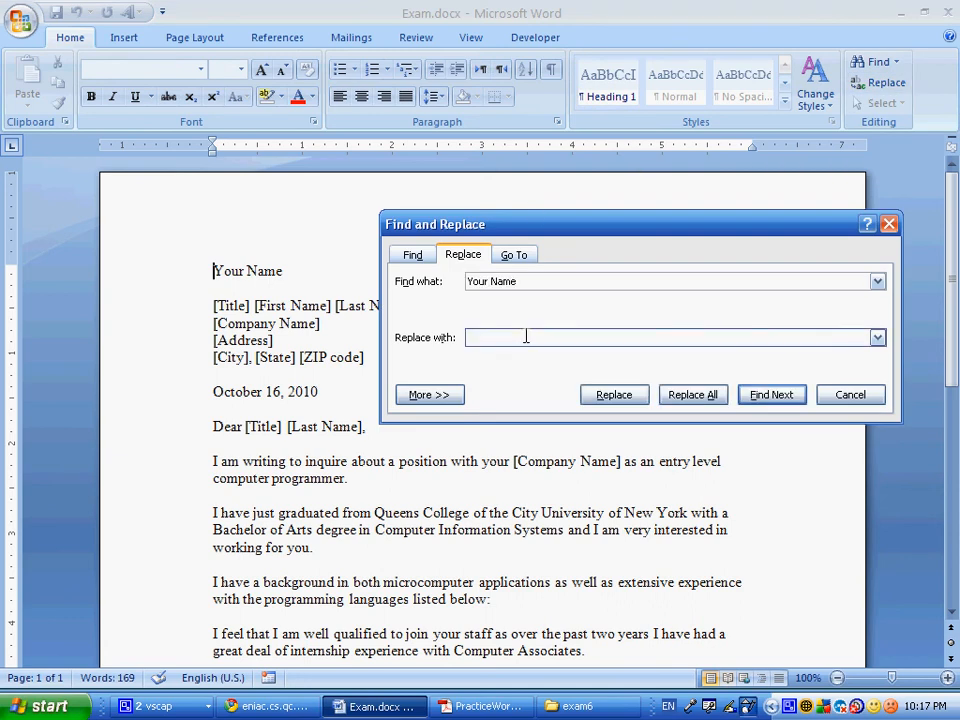
{"action": "type", "text": "Joshua W"}
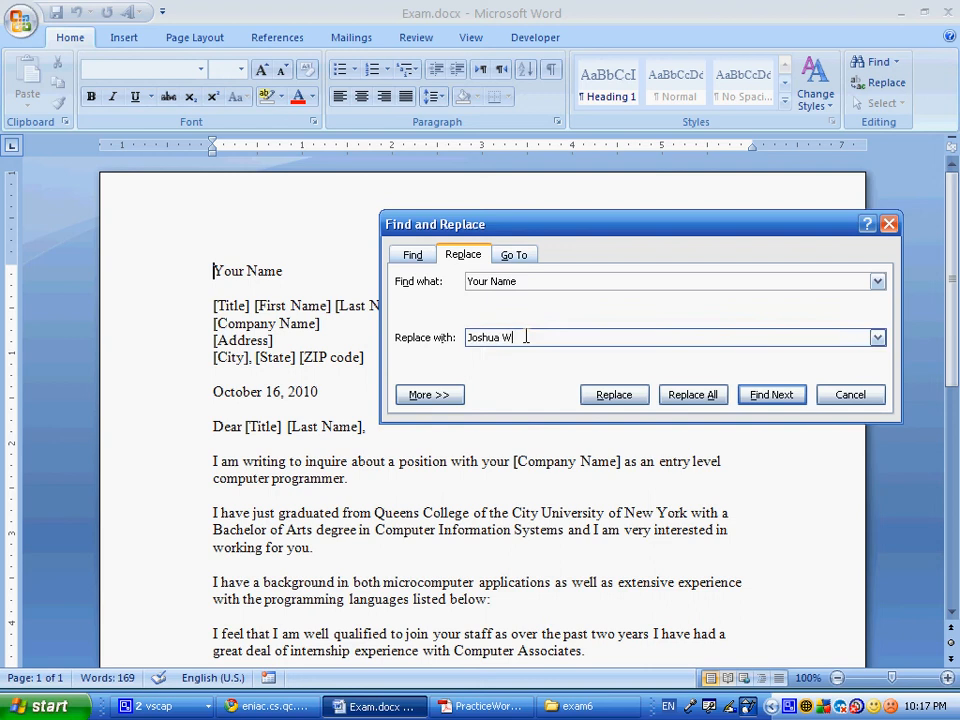
{"action": "type", "text": "axman"}
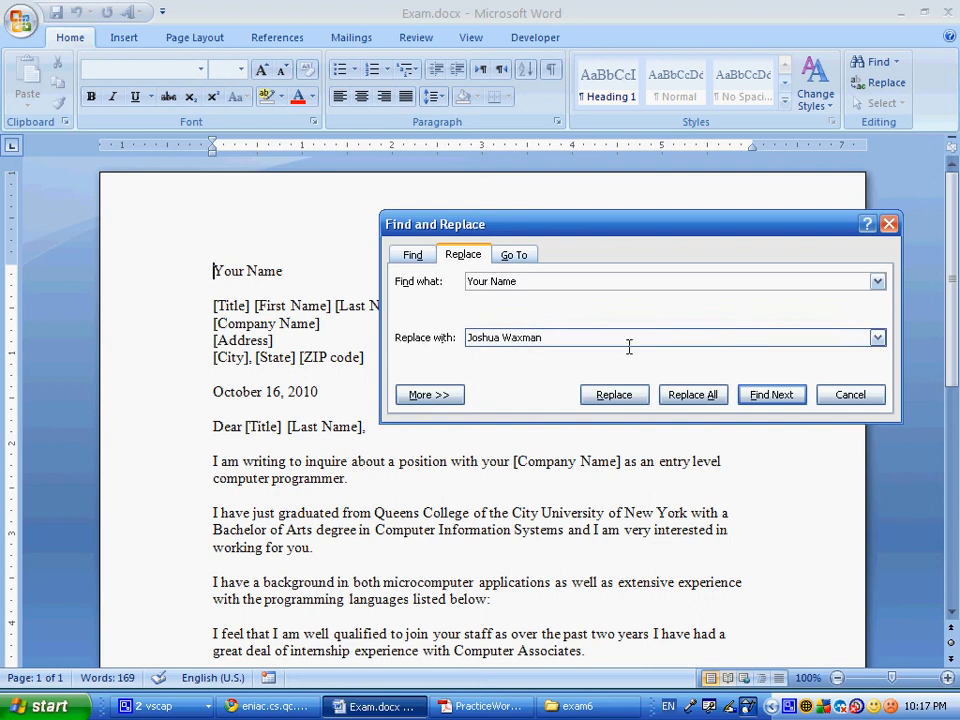
{"action": "left_click", "coordinate": [692, 394]}
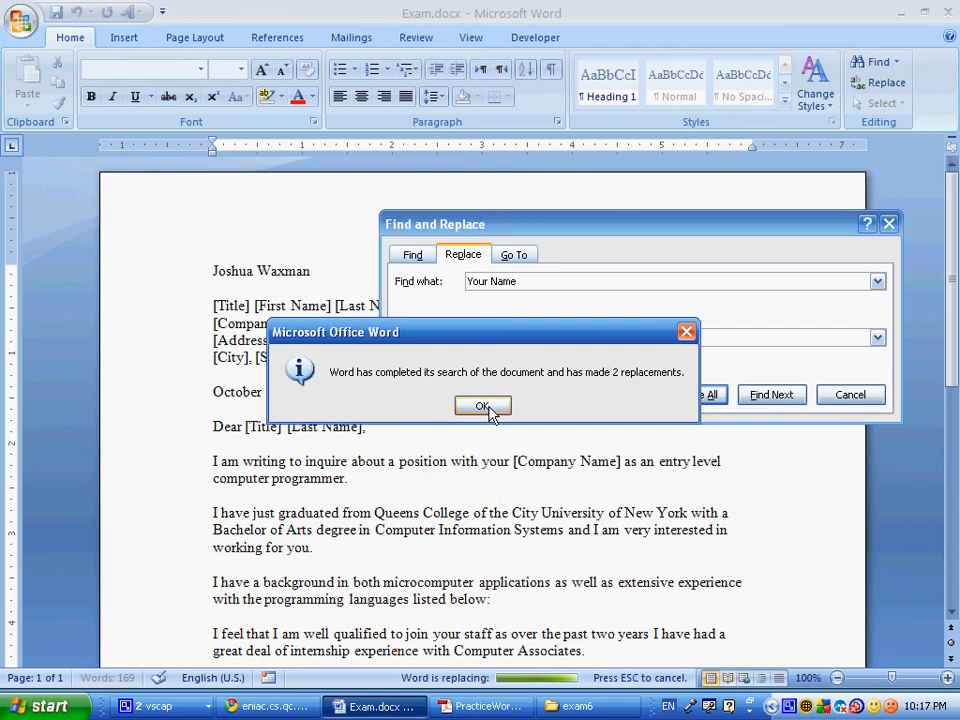
{"action": "left_click", "coordinate": [483, 406]}
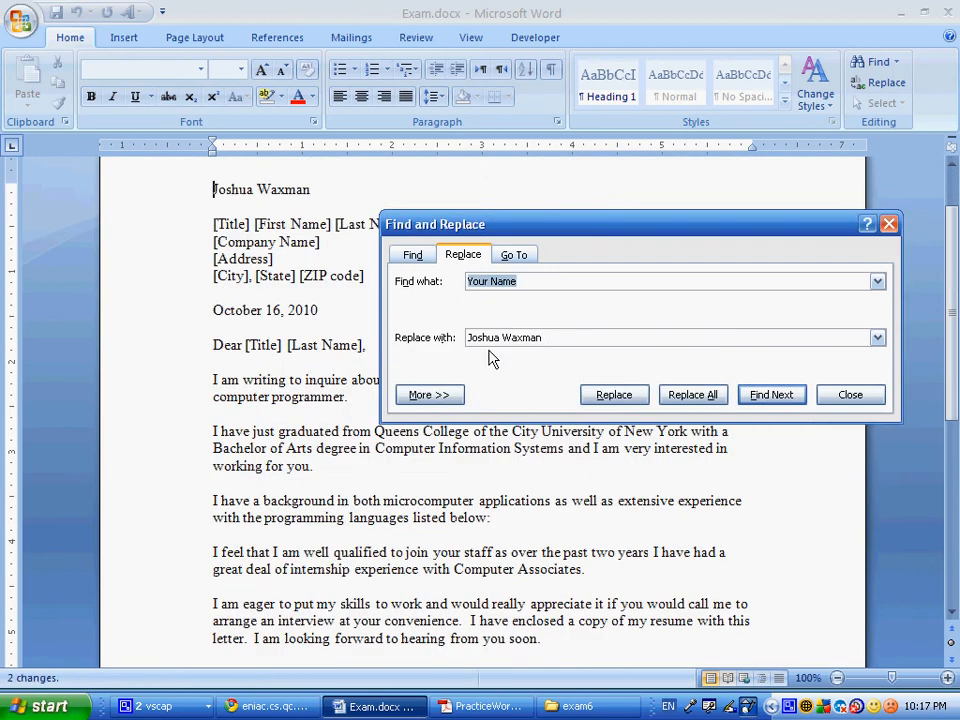
{"action": "left_click", "coordinate": [849, 394]}
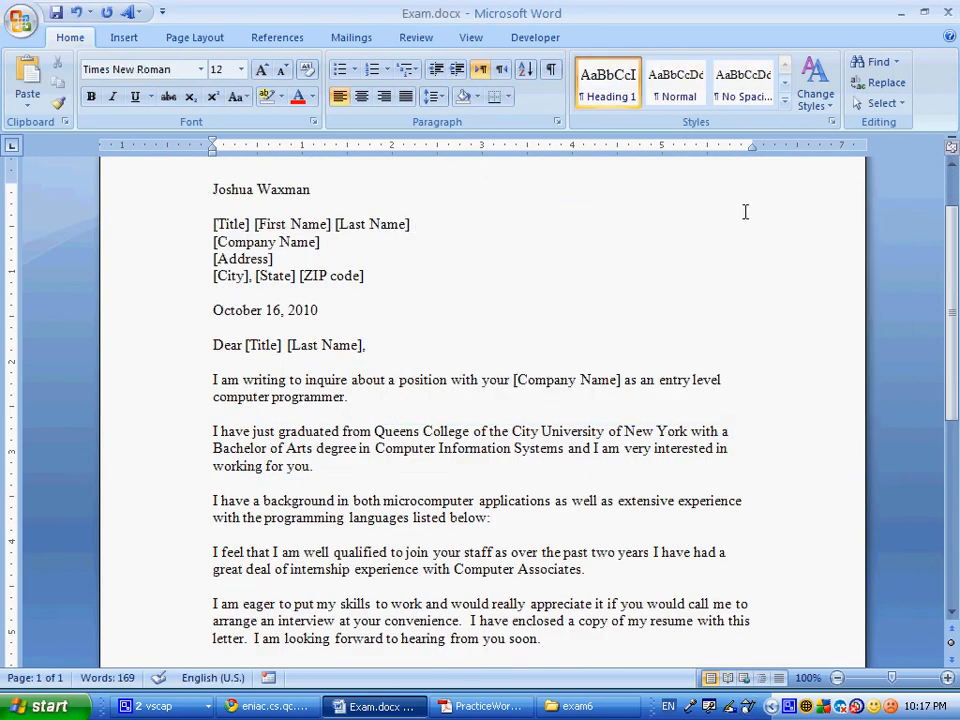
{"action": "left_click", "coordinate": [213, 189]}
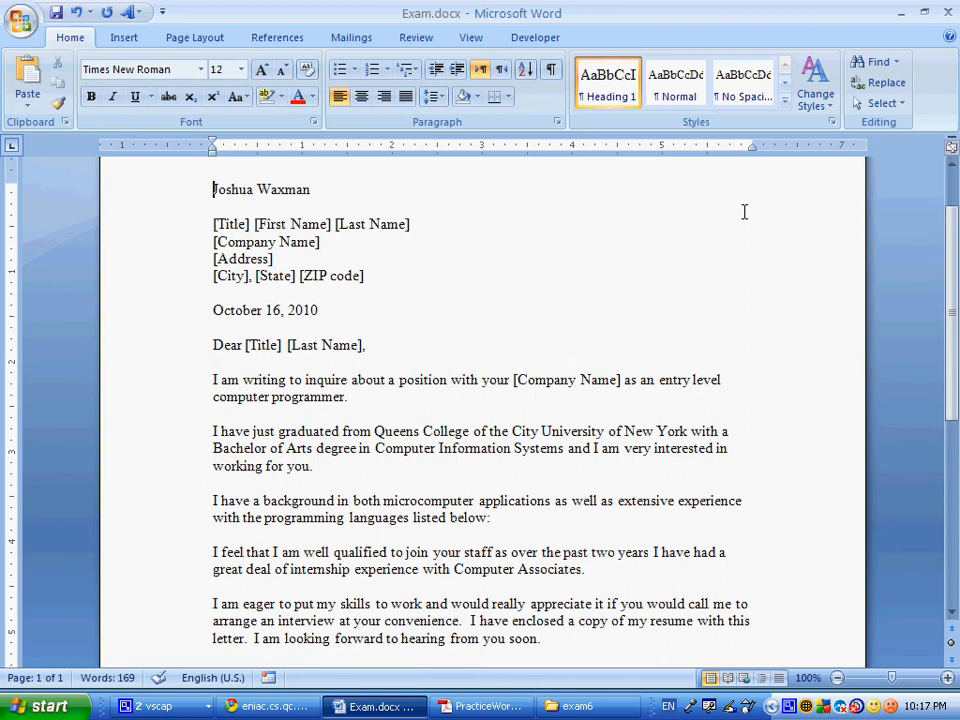
{"action": "mouse_move", "coordinate": [647, 208]}
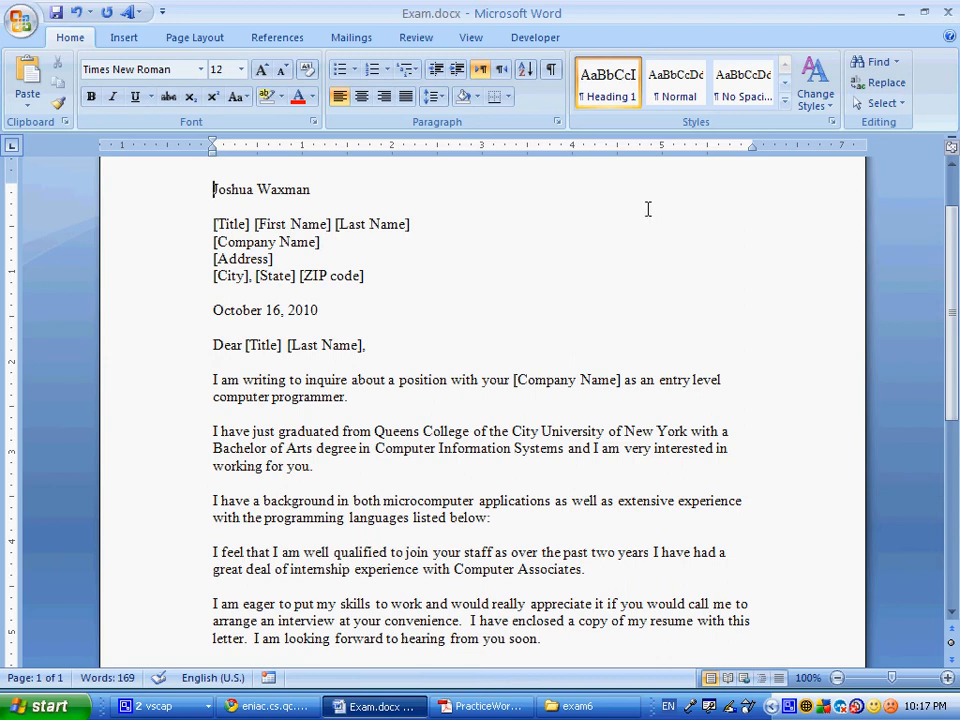
{"action": "mouse_move", "coordinate": [623, 214]}
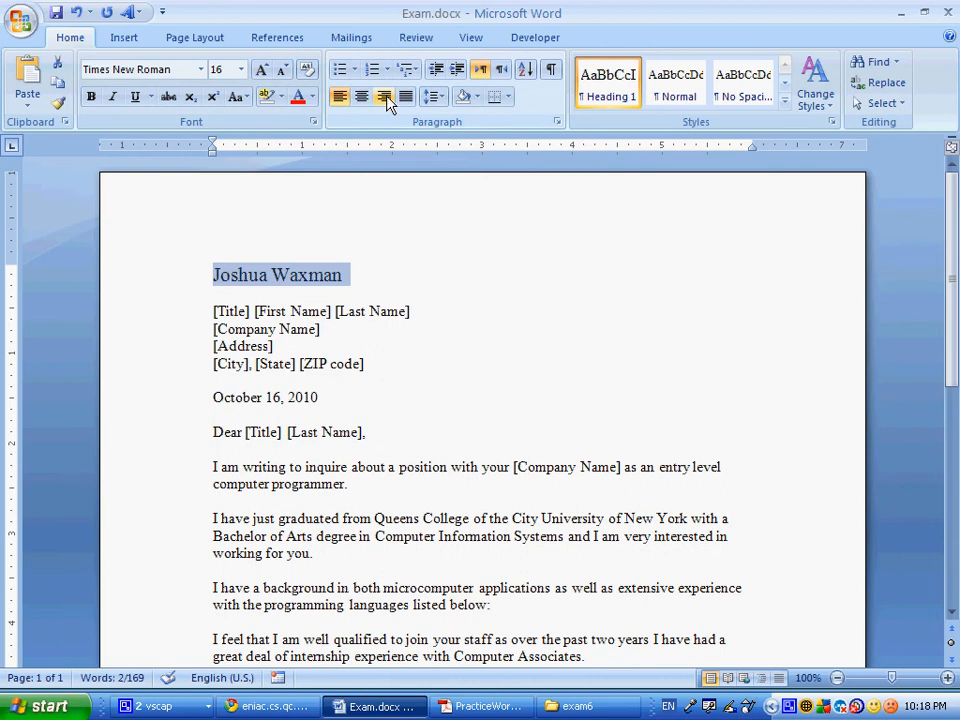
{"action": "mouse_move", "coordinate": [362, 97]}
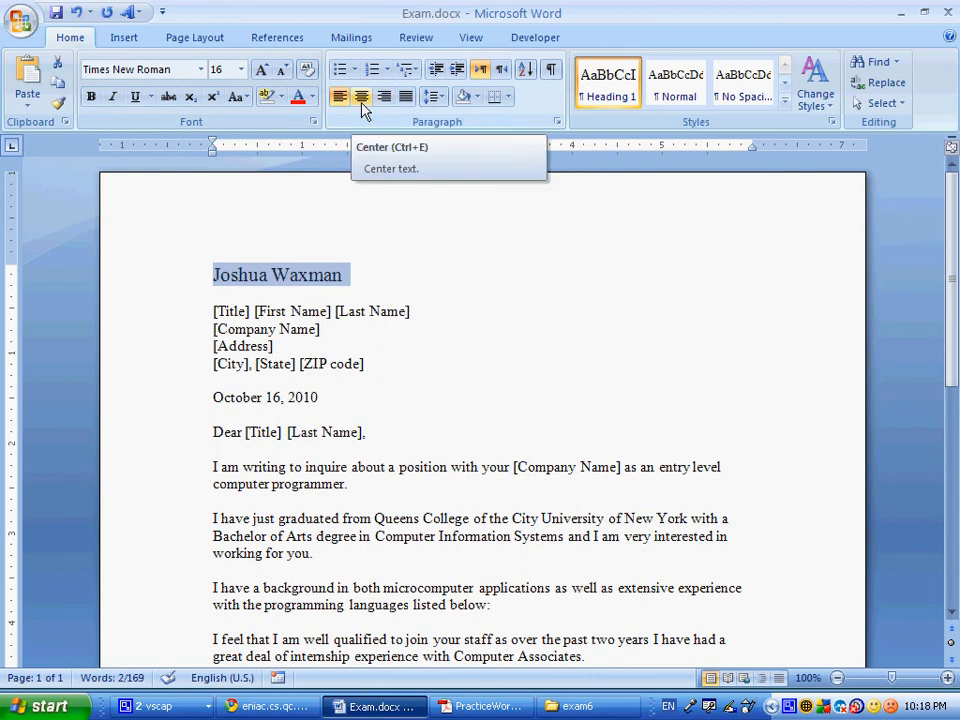
{"action": "left_click", "coordinate": [361, 97]}
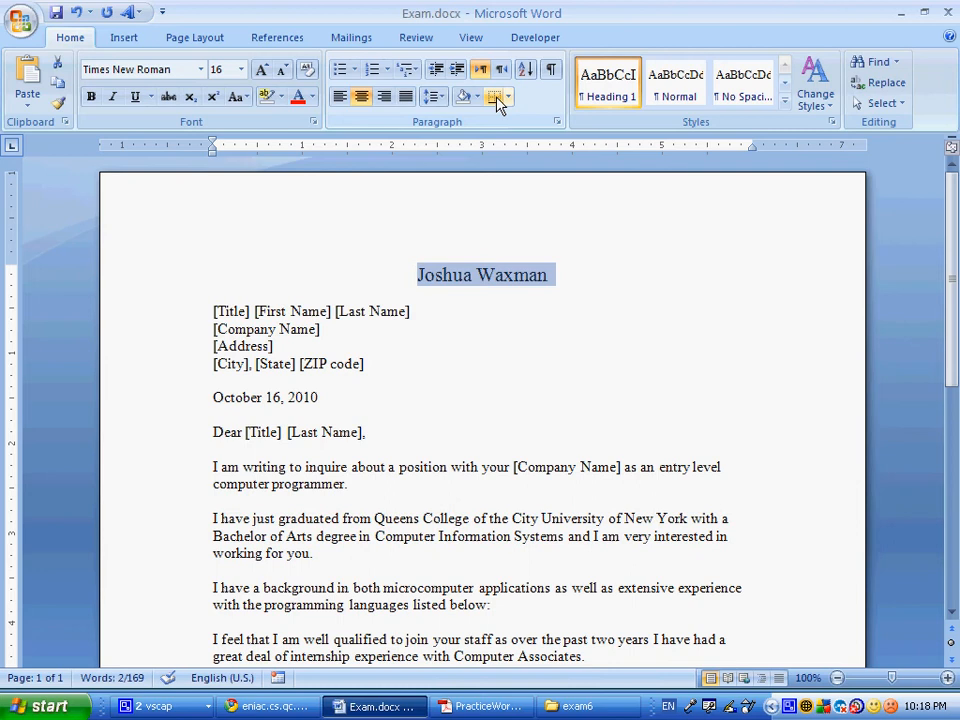
{"action": "mouse_move", "coordinate": [490, 96]}
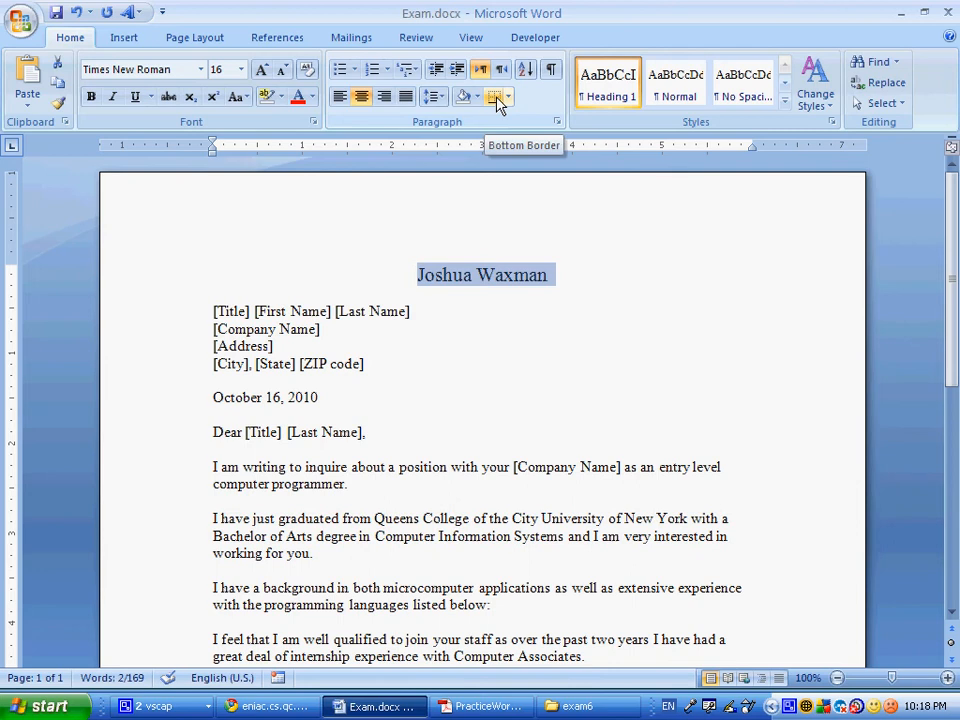
{"action": "left_click", "coordinate": [495, 96]}
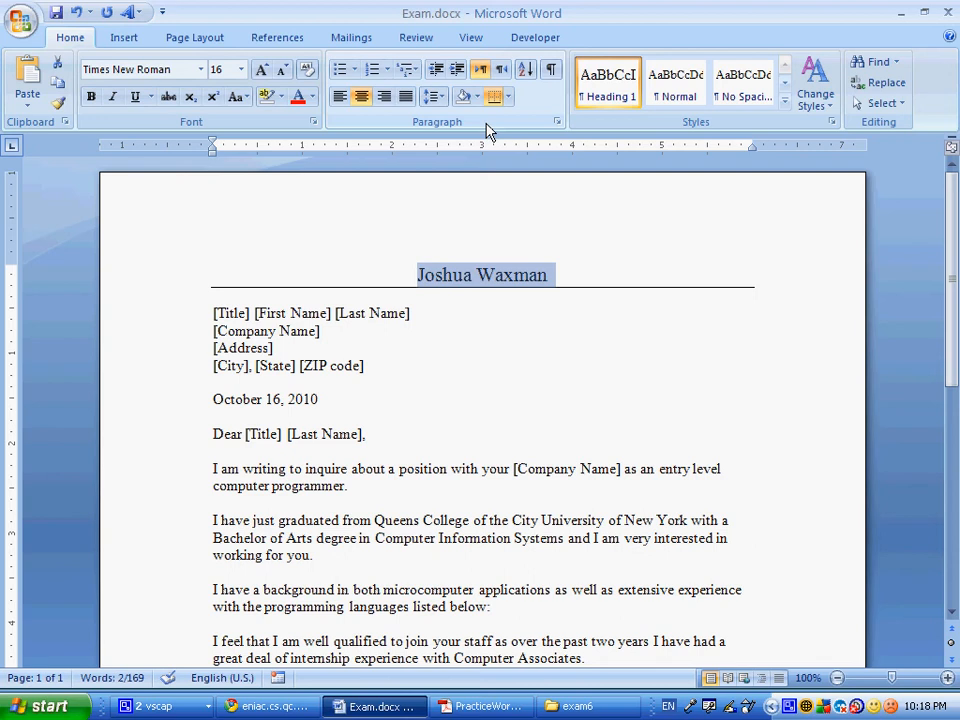
{"action": "mouse_move", "coordinate": [247, 481]}
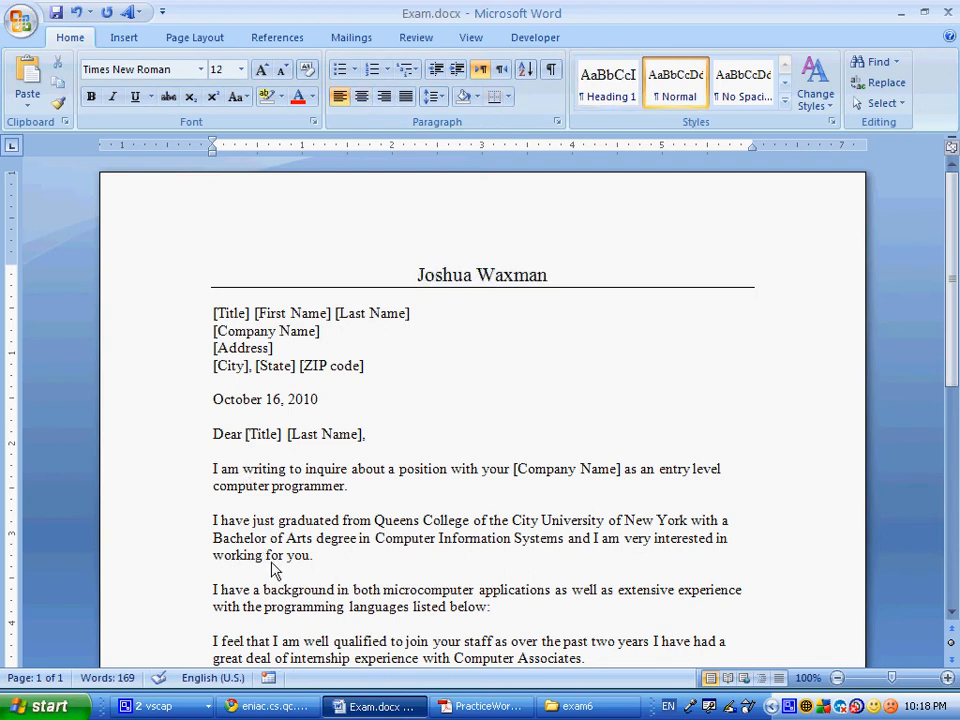
{"action": "left_click", "coordinate": [257, 520]}
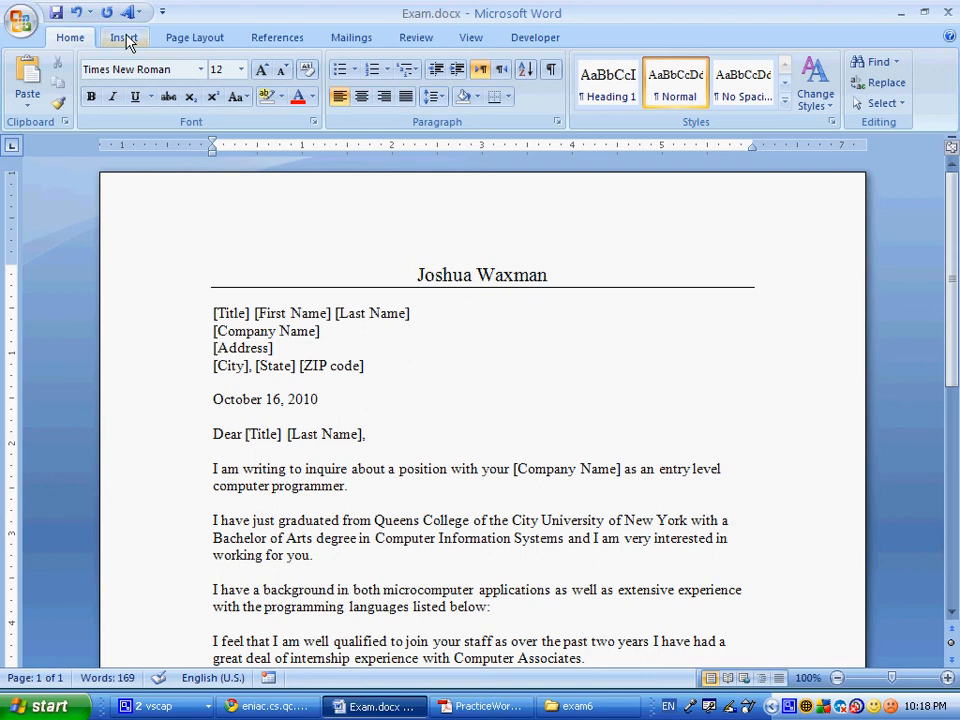
Search clip art for 'computer' pictures to find a person-at-computer image.
{"action": "left_click", "coordinate": [123, 37]}
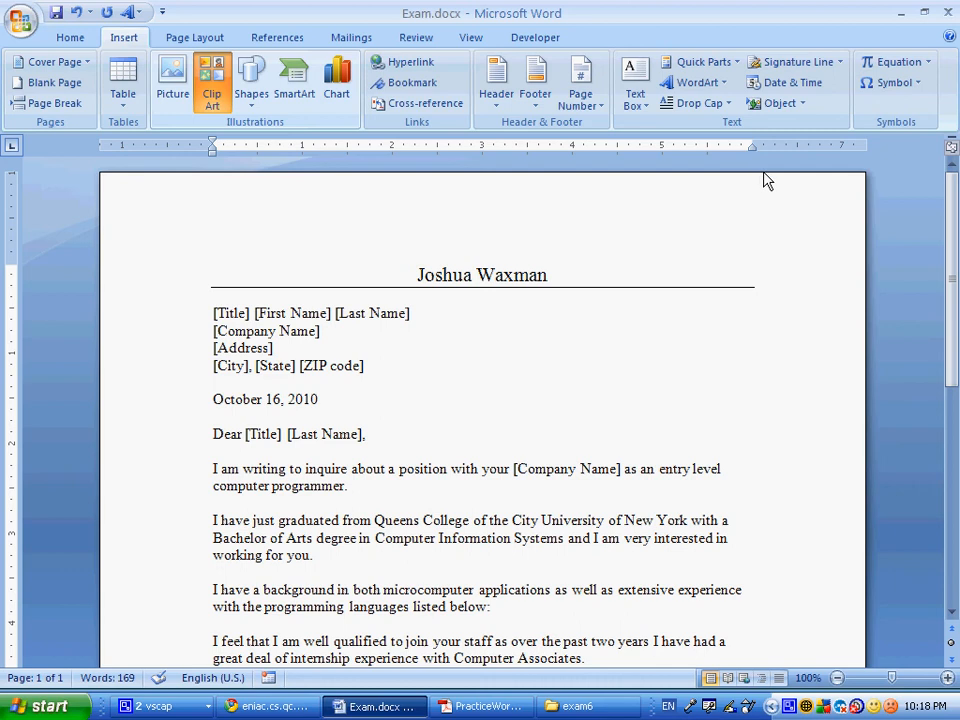
{"action": "left_click", "coordinate": [211, 75]}
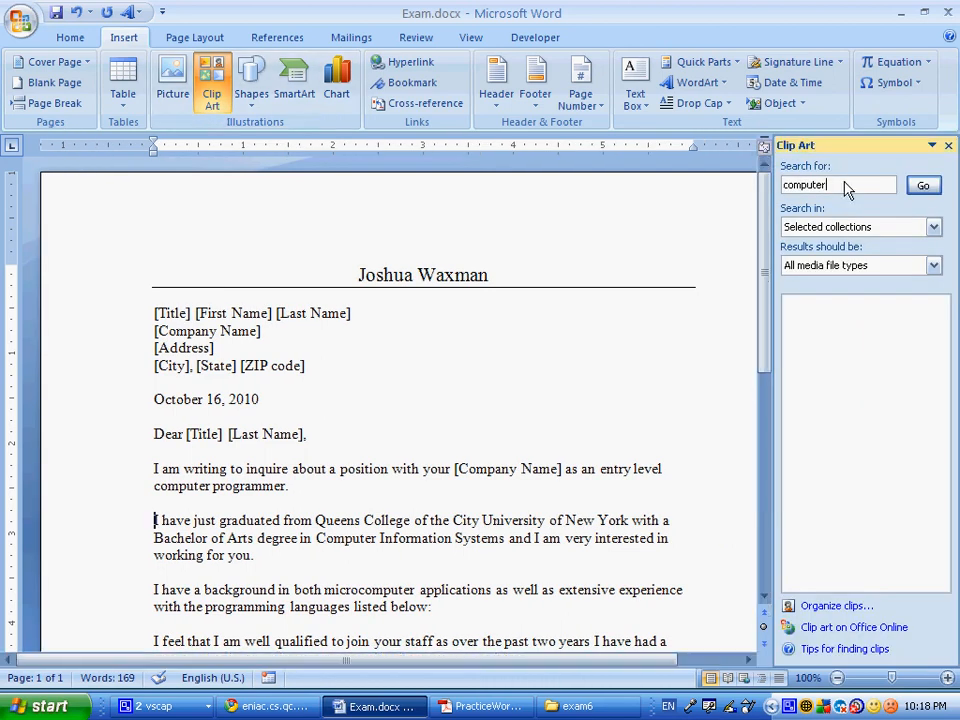
{"action": "left_click", "coordinate": [922, 185]}
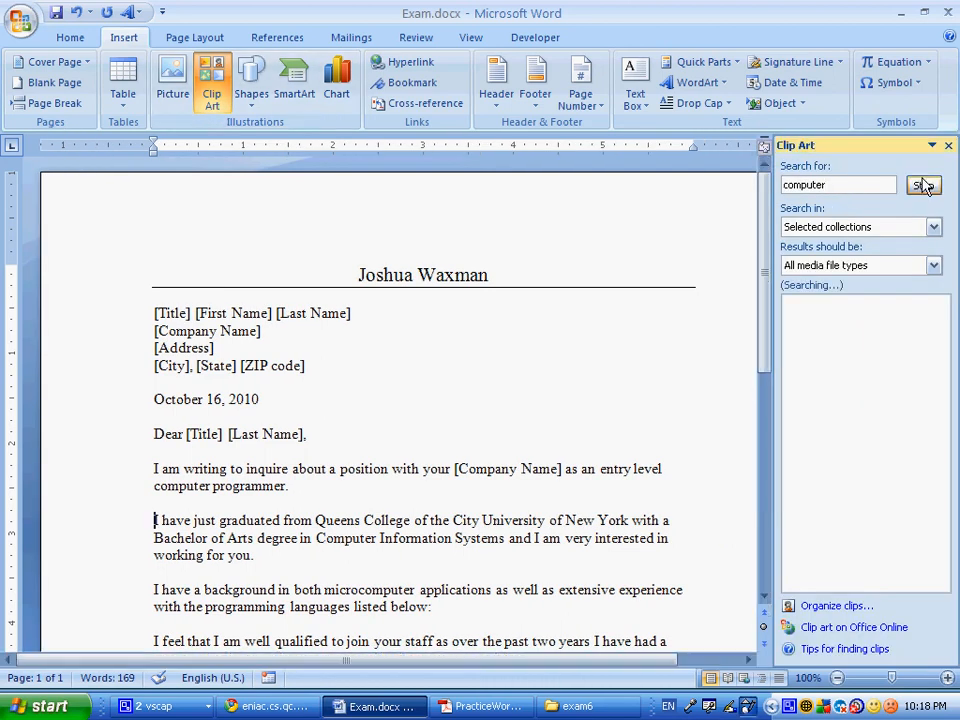
{"action": "left_click", "coordinate": [921, 185]}
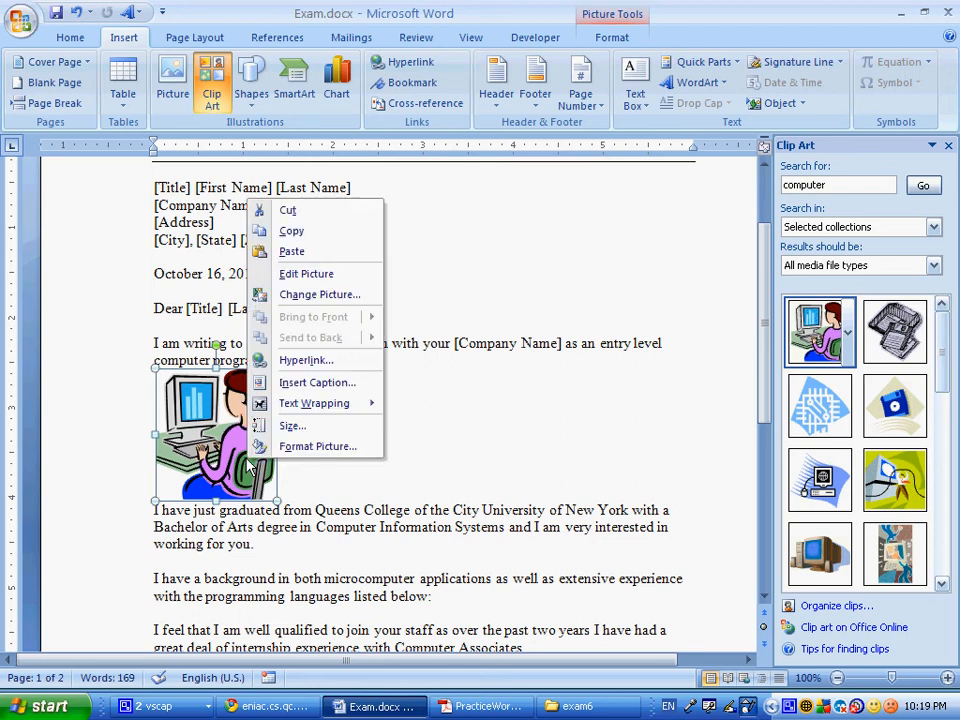
{"action": "mouse_move", "coordinate": [314, 403]}
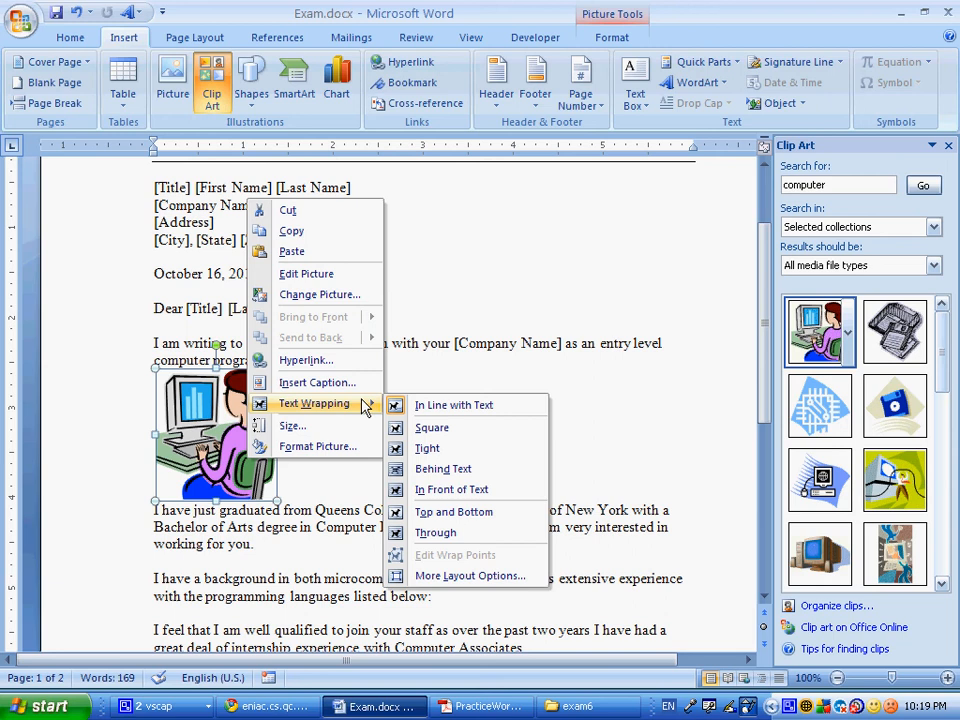
{"action": "mouse_move", "coordinate": [427, 448]}
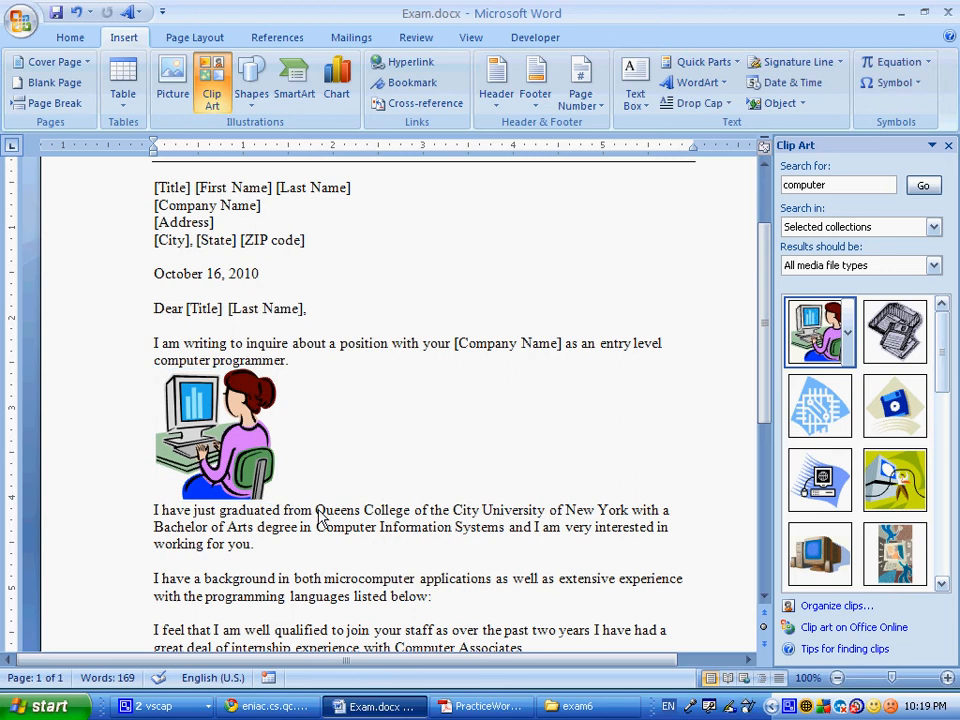
{"action": "mouse_move", "coordinate": [318, 516]}
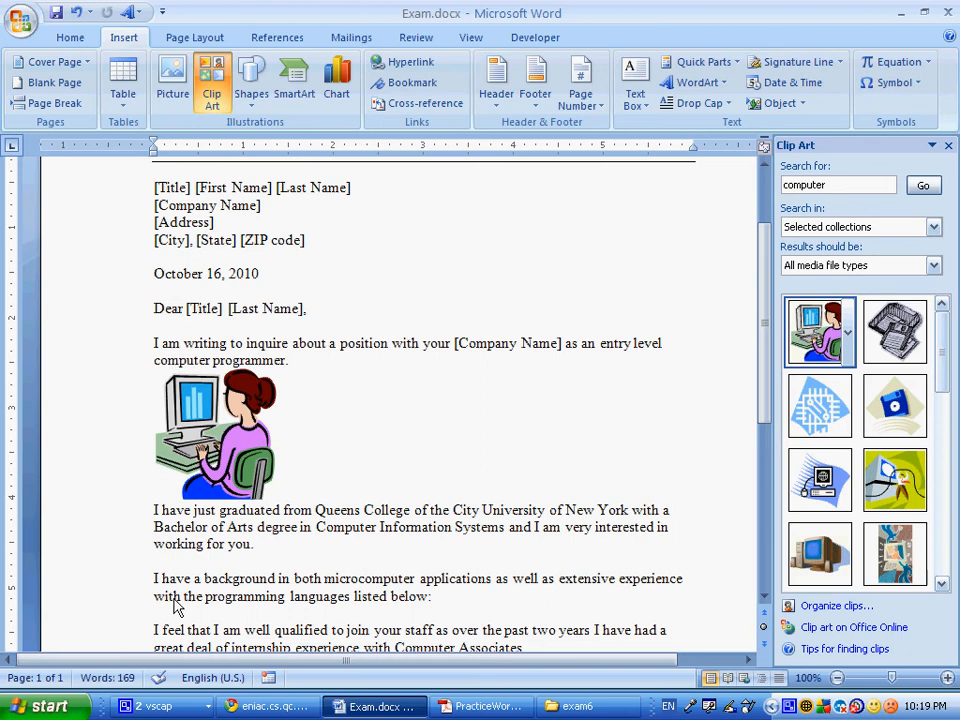
{"action": "mouse_move", "coordinate": [182, 566]}
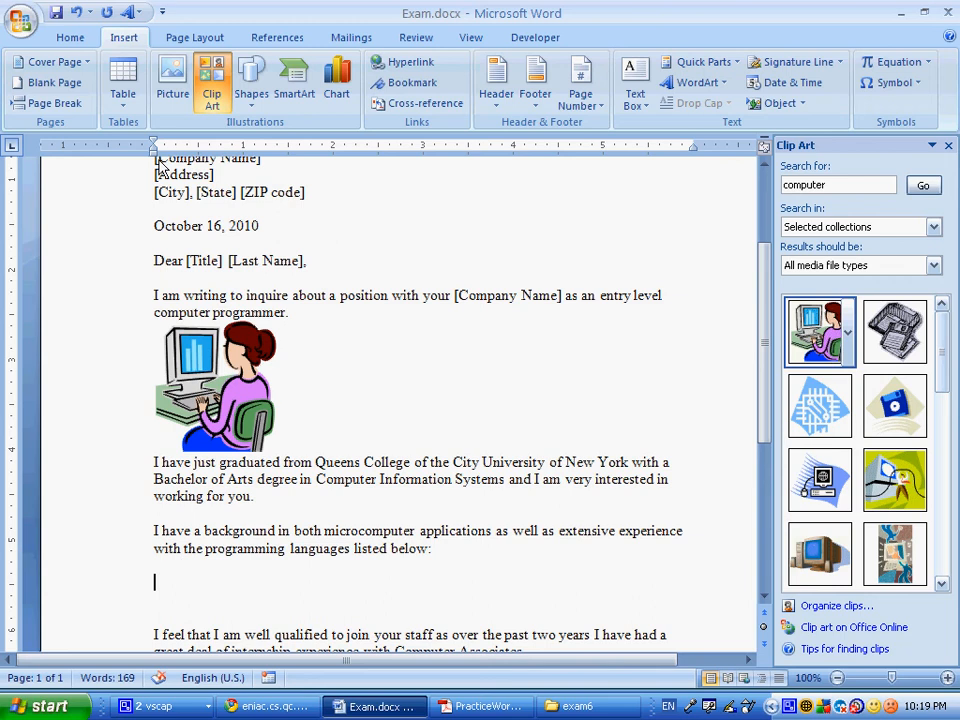
Enter Java, BASIC, C++ and COBOL down the skills table's first column.
{"action": "left_click", "coordinate": [122, 82]}
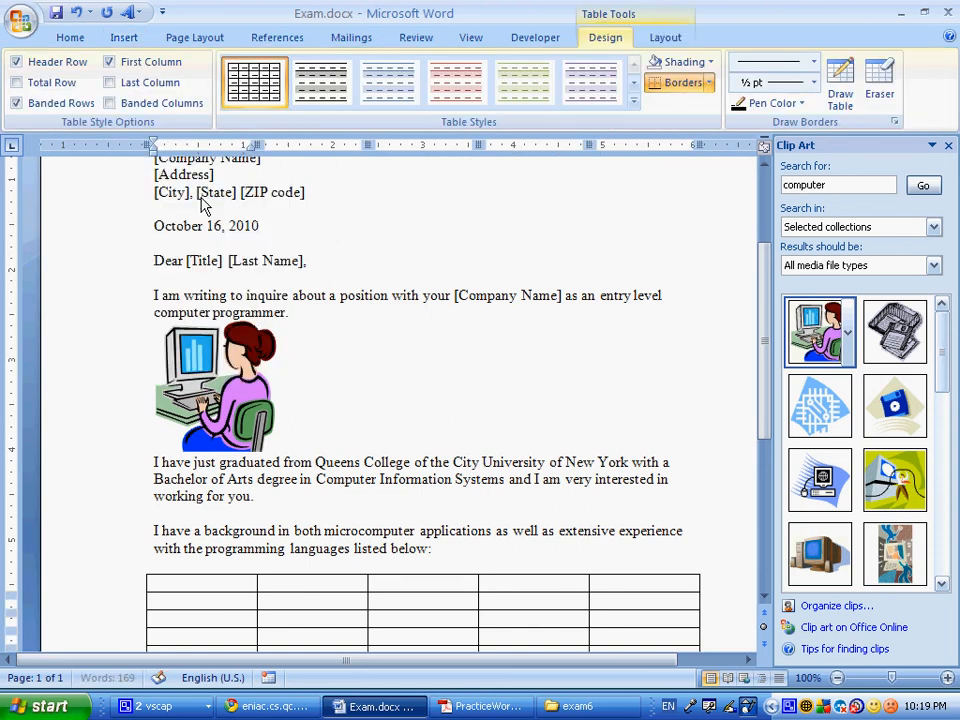
{"action": "scroll", "scroll_direction": "down", "scroll_amount": 3}
{"action": "type", "text": "Excellent"}
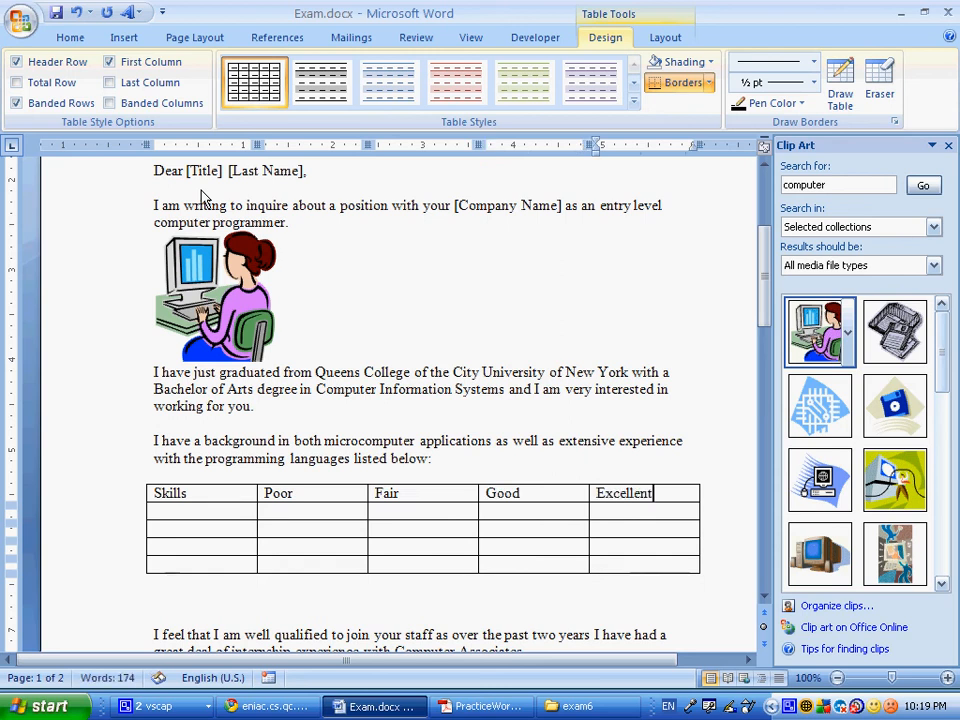
{"action": "type", "text": "J"}
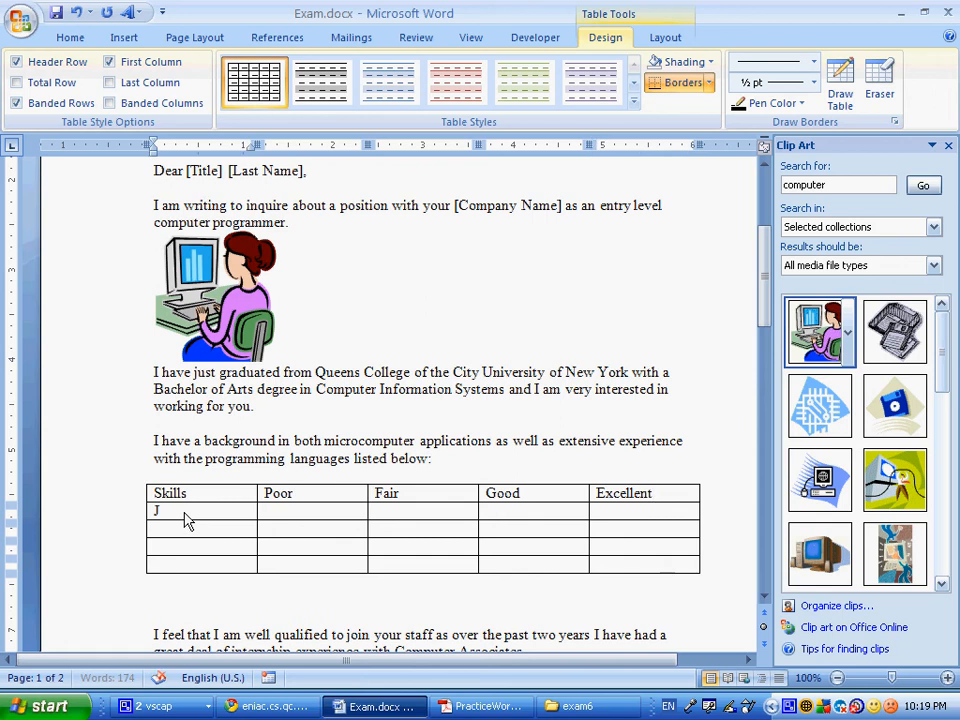
{"action": "type", "text": "ava"}
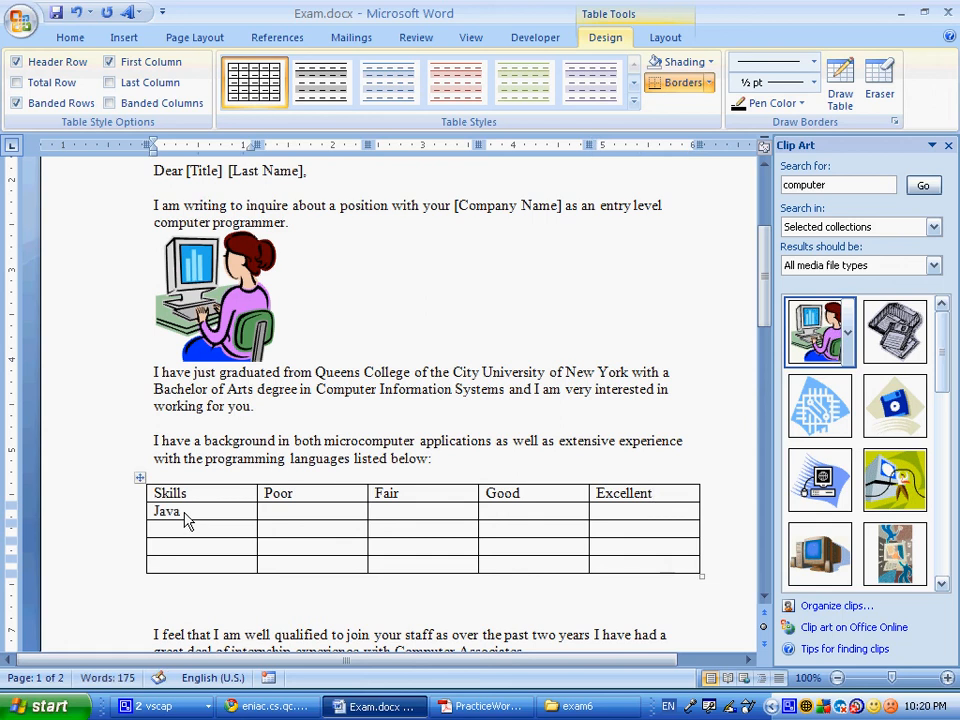
{"action": "type", "text": "BAIA"}
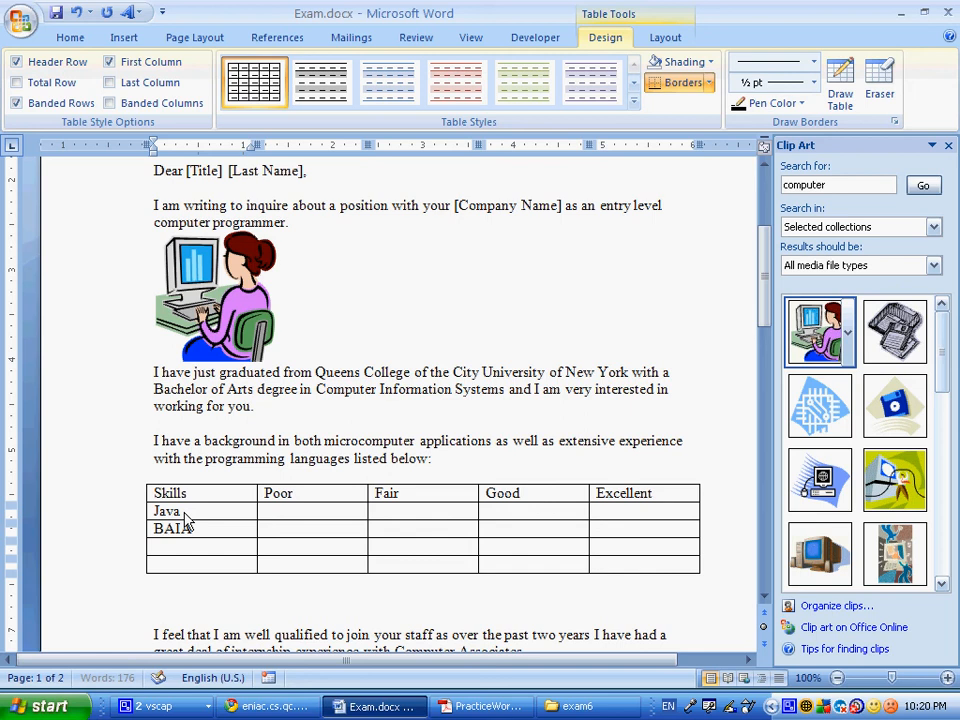
{"action": "type", "text": "C++"}
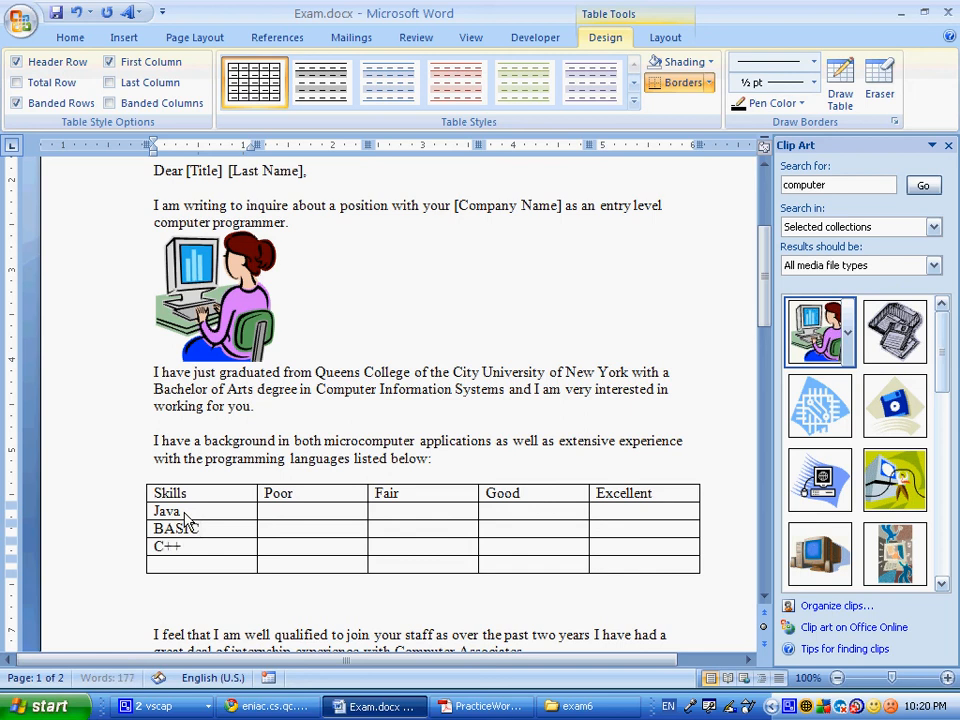
{"action": "type", "text": "C"}
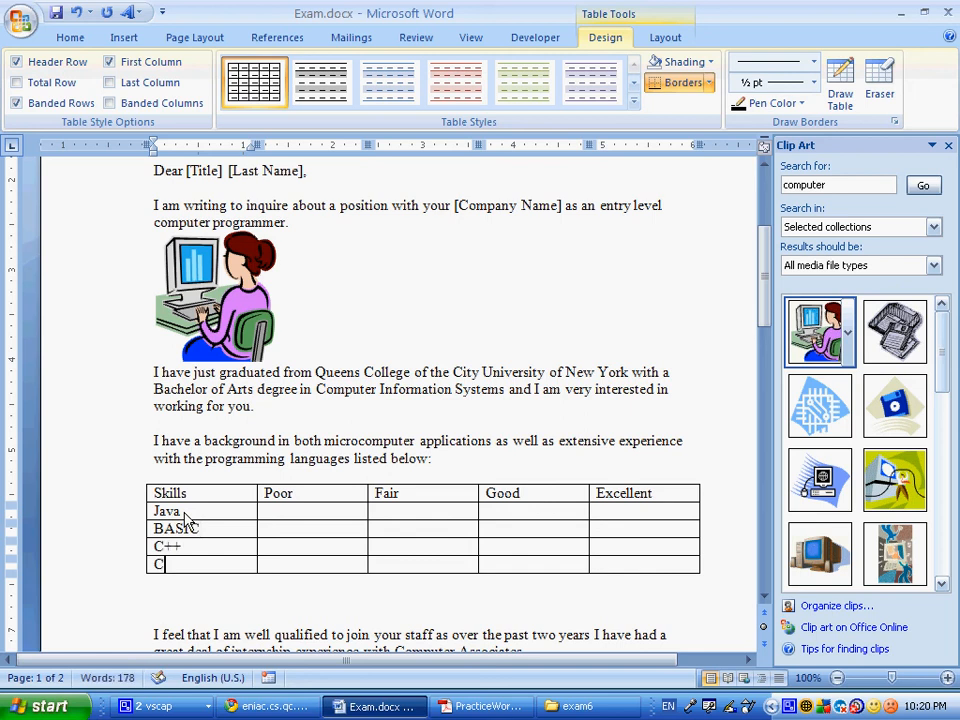
{"action": "type", "text": "OBOL"}
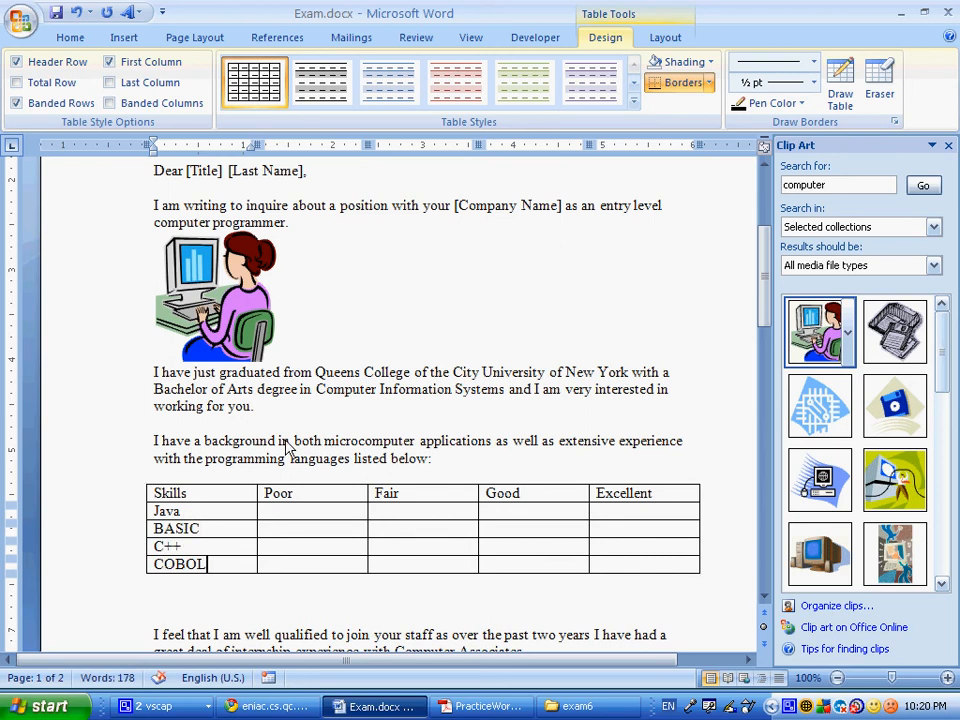
Select the skills table's heading row and make its text bold.
{"action": "left_click", "coordinate": [170, 492]}
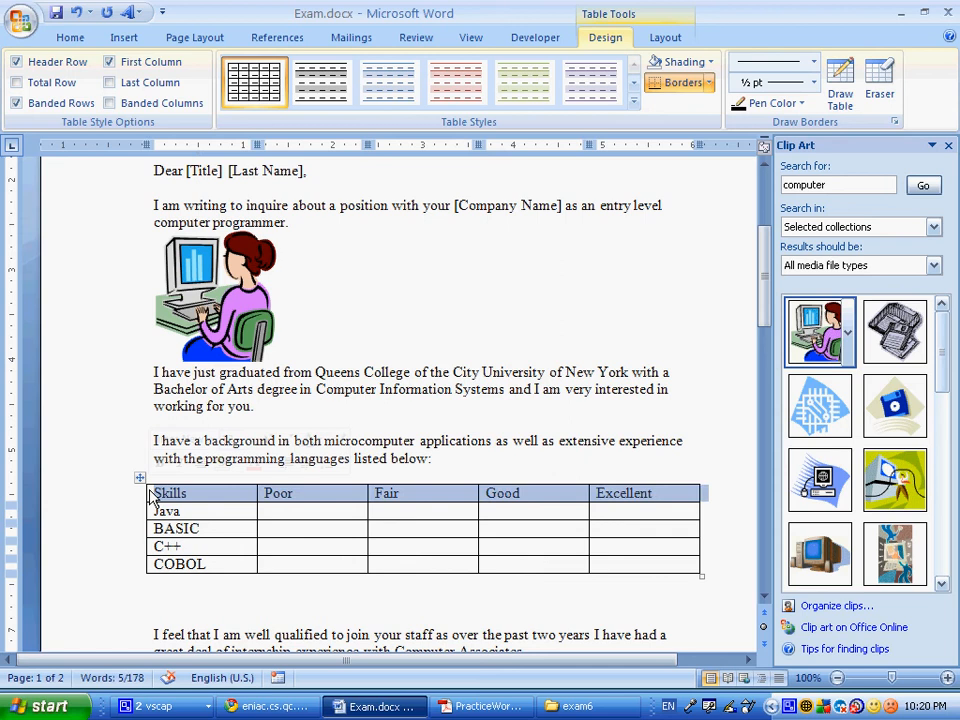
{"action": "left_click", "coordinate": [69, 37]}
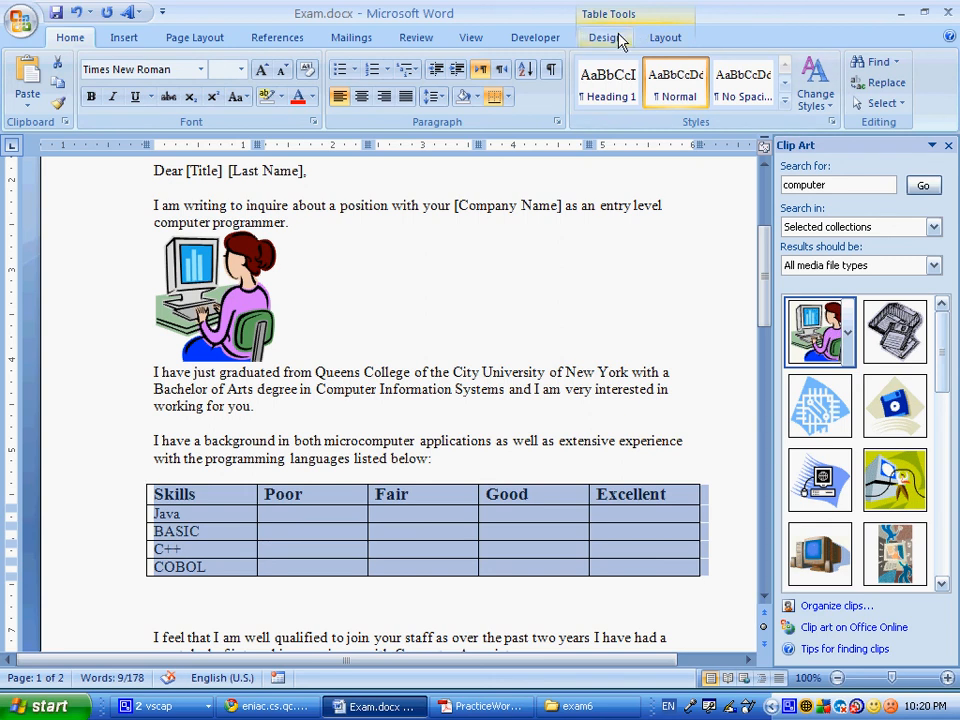
{"action": "mouse_move", "coordinate": [606, 37]}
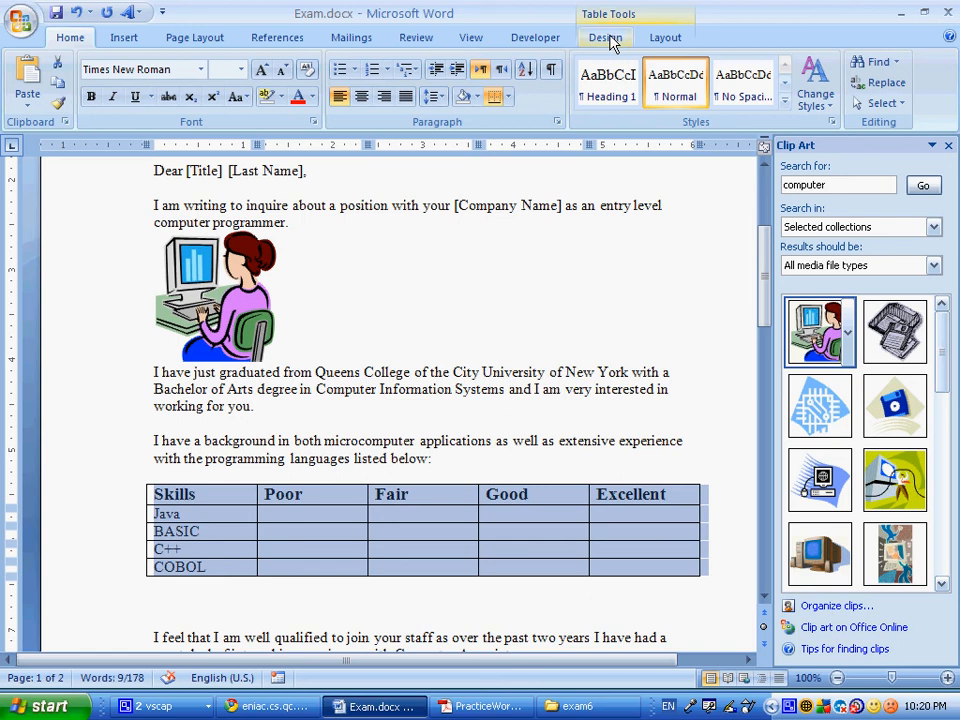
{"action": "mouse_move", "coordinate": [620, 42]}
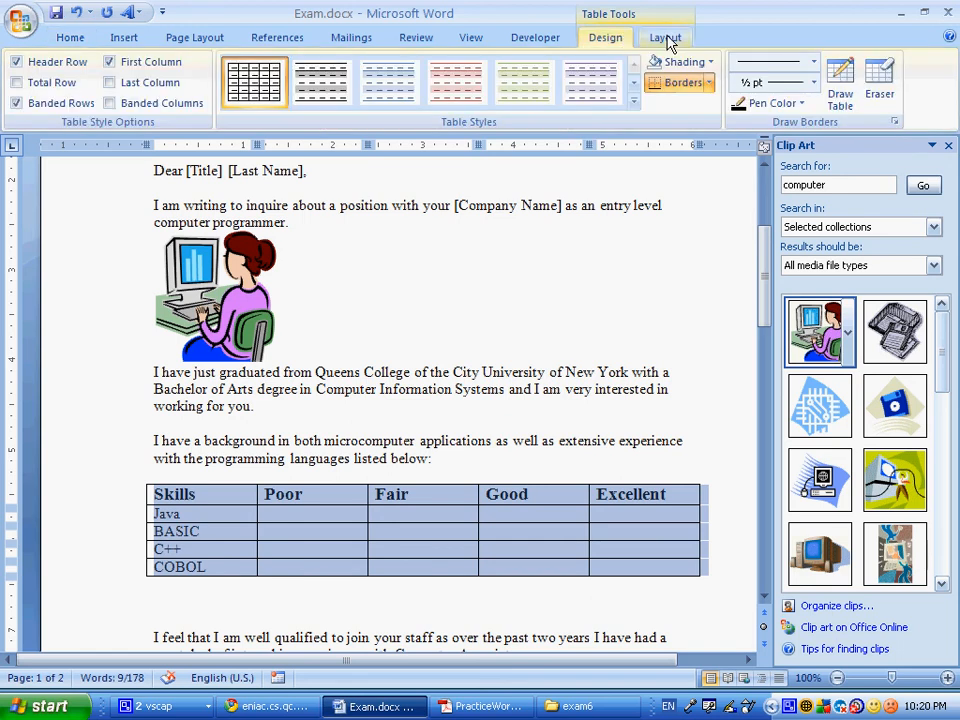
Bring up the Table Tools Layout options for the skills table.
{"action": "left_click", "coordinate": [664, 37]}
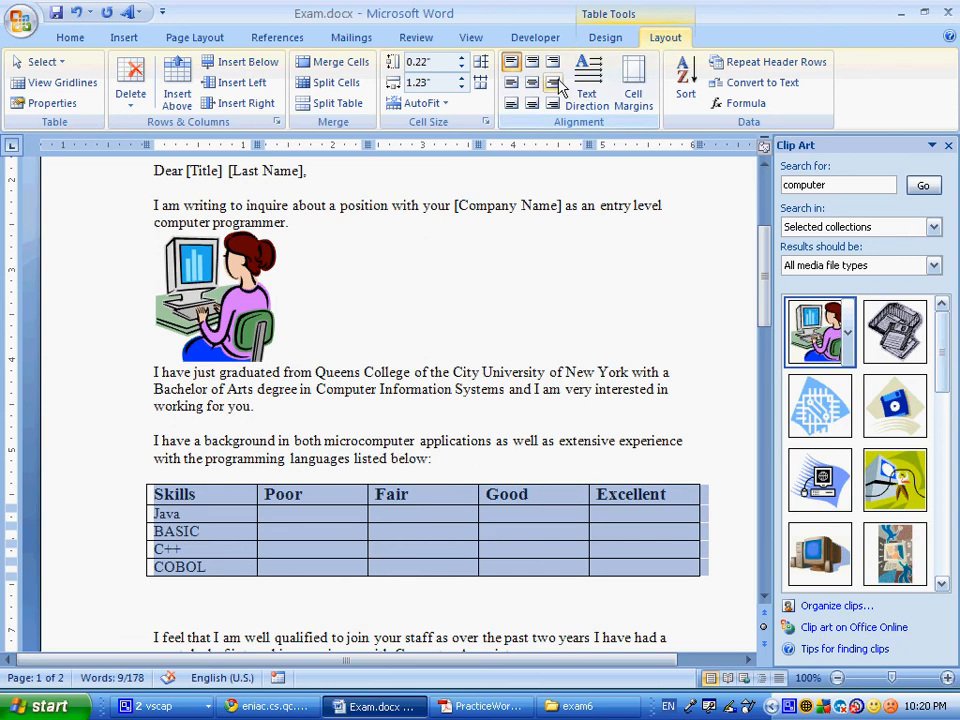
{"action": "mouse_move", "coordinate": [532, 82]}
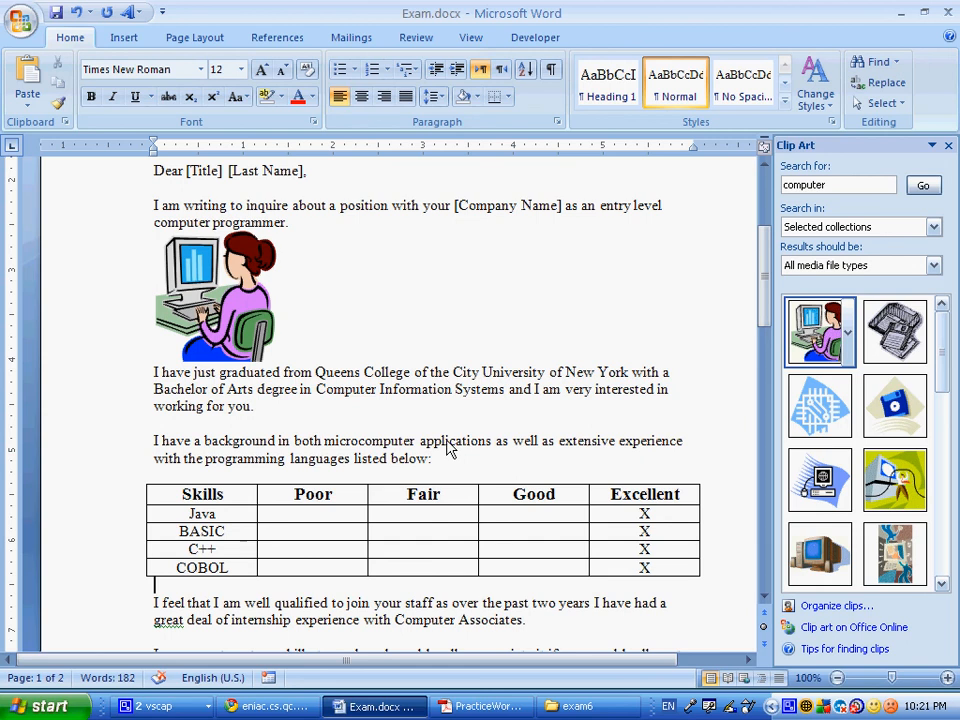
{"action": "mouse_move", "coordinate": [380, 432]}
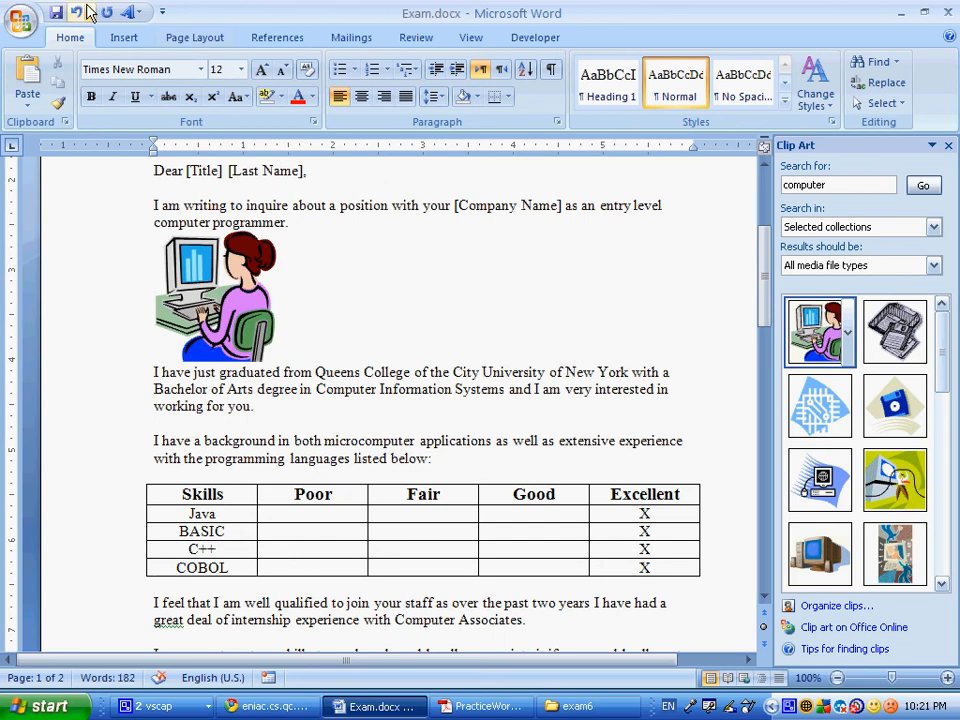
Save the document as Letter.docx in the exam6 folder.
{"action": "left_click", "coordinate": [22, 20]}
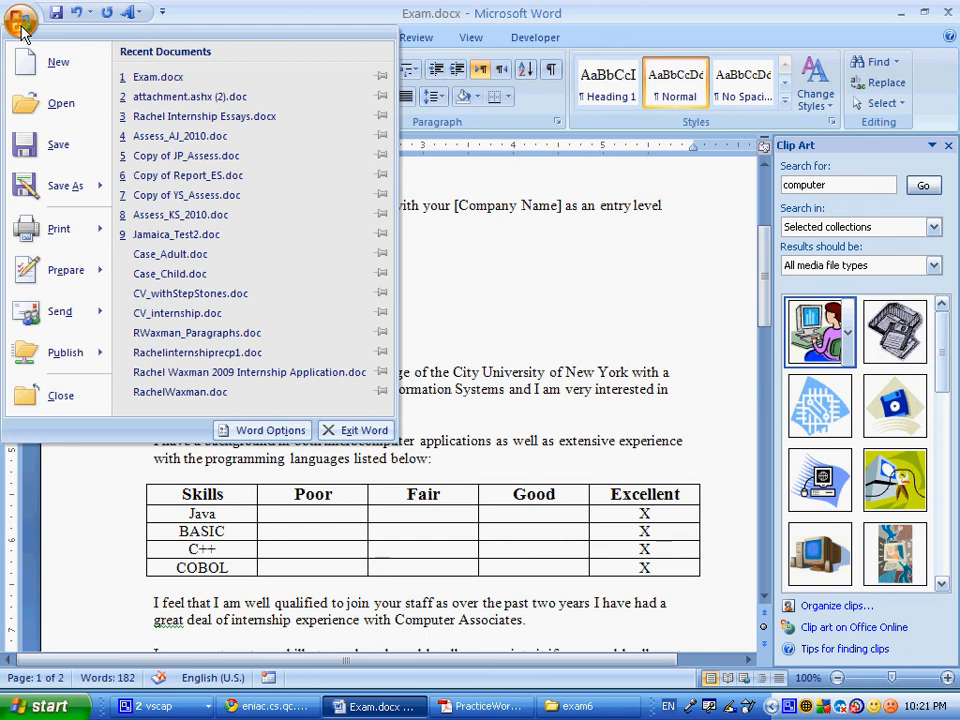
{"action": "left_click", "coordinate": [58, 186]}
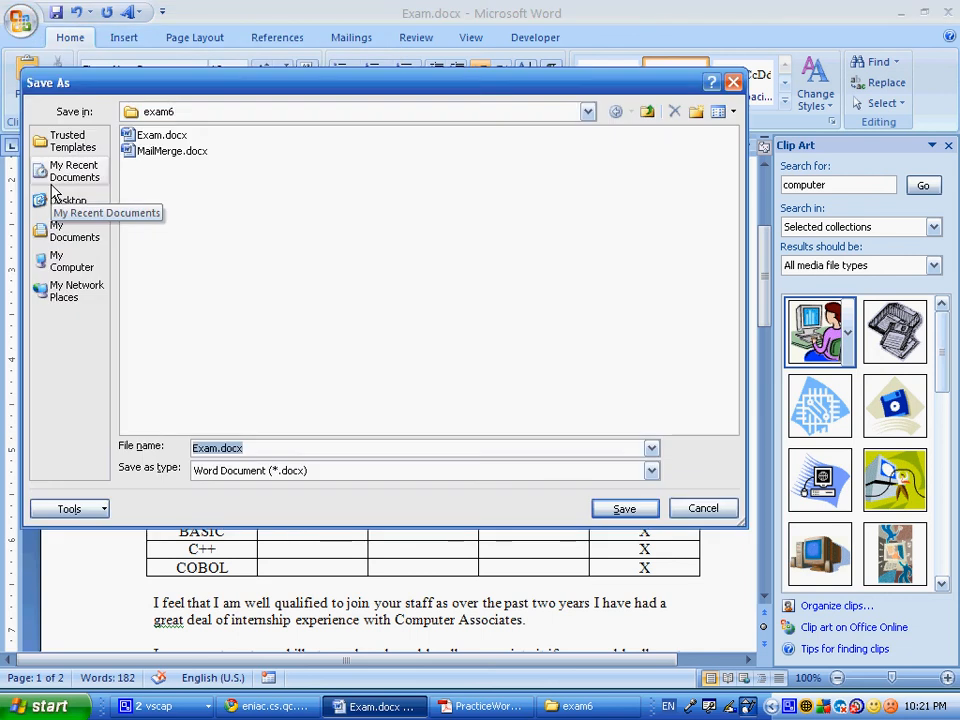
{"action": "type", "text": "Letter"}
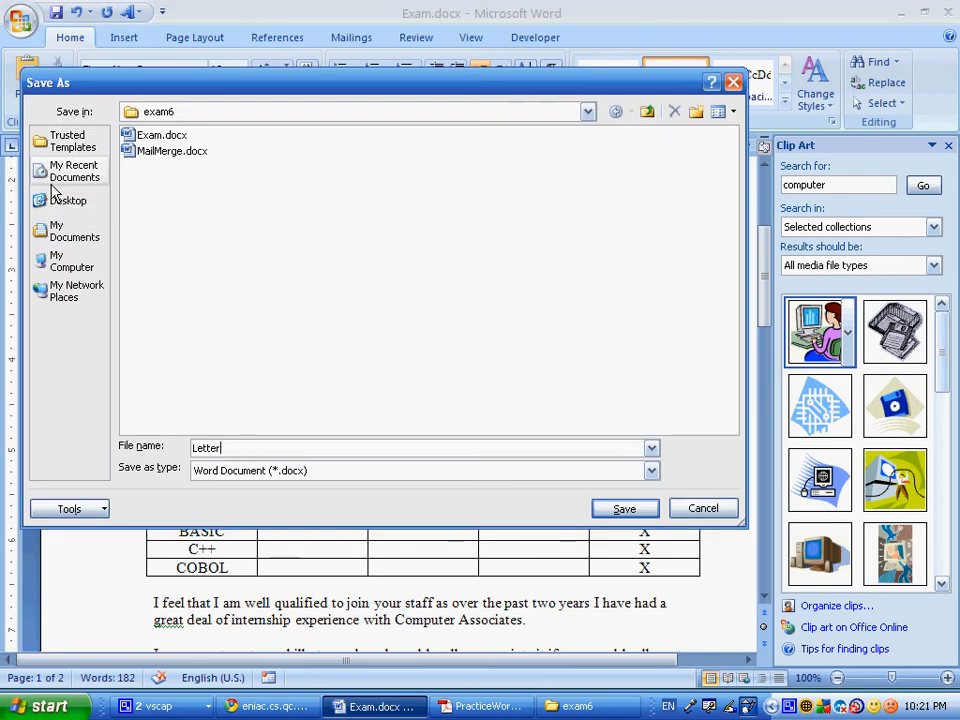
{"action": "left_click", "coordinate": [624, 508]}
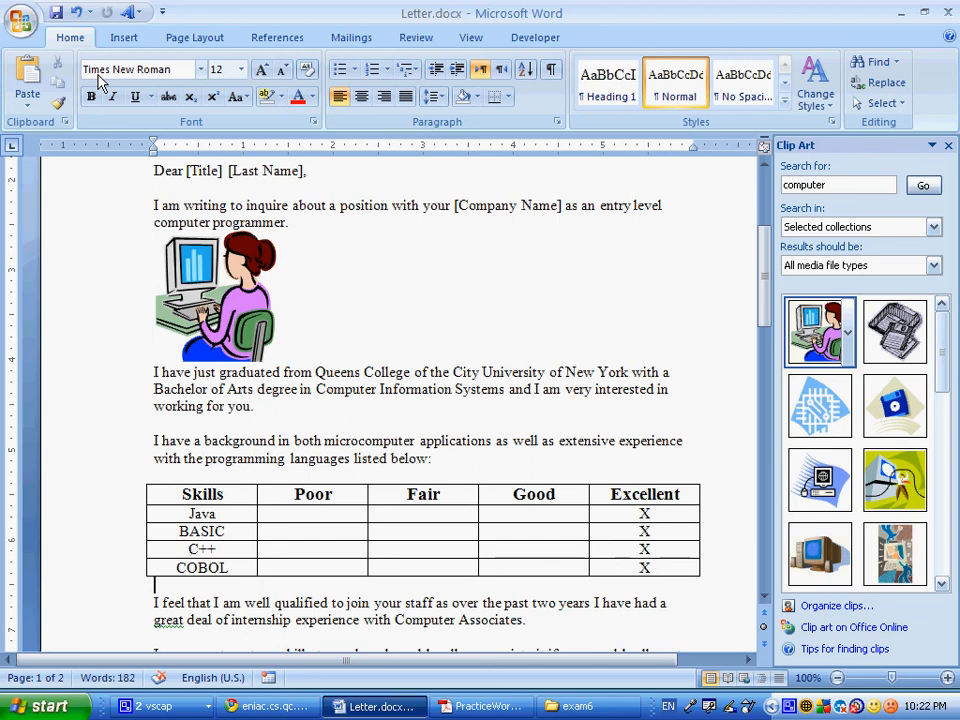
Start the mail merge and choose Type New List for recipients.
{"action": "left_click", "coordinate": [351, 37]}
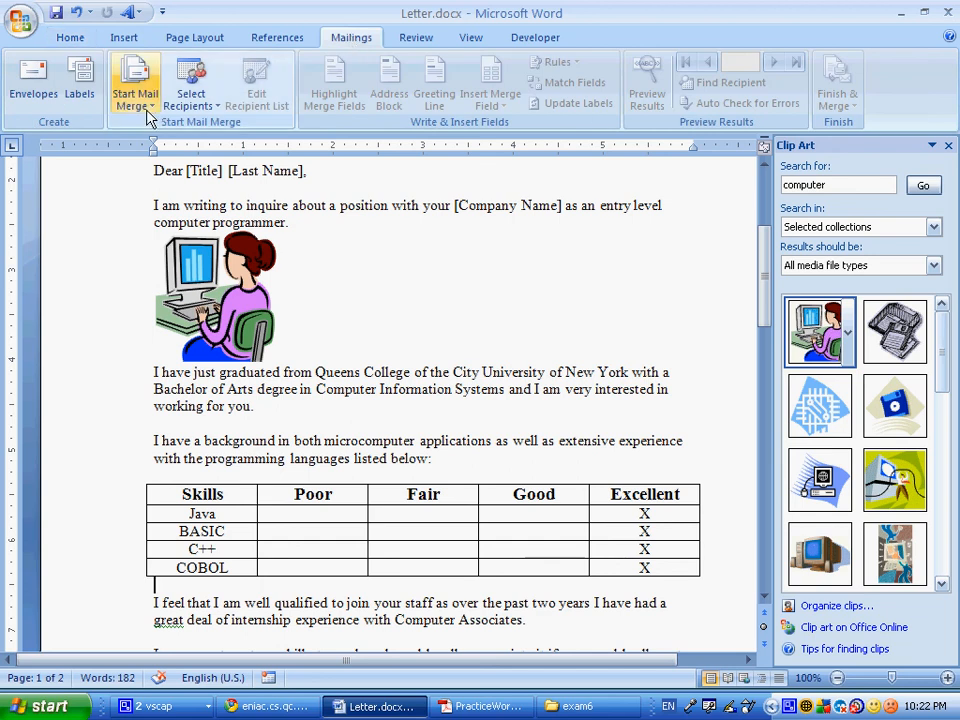
{"action": "left_click", "coordinate": [135, 82]}
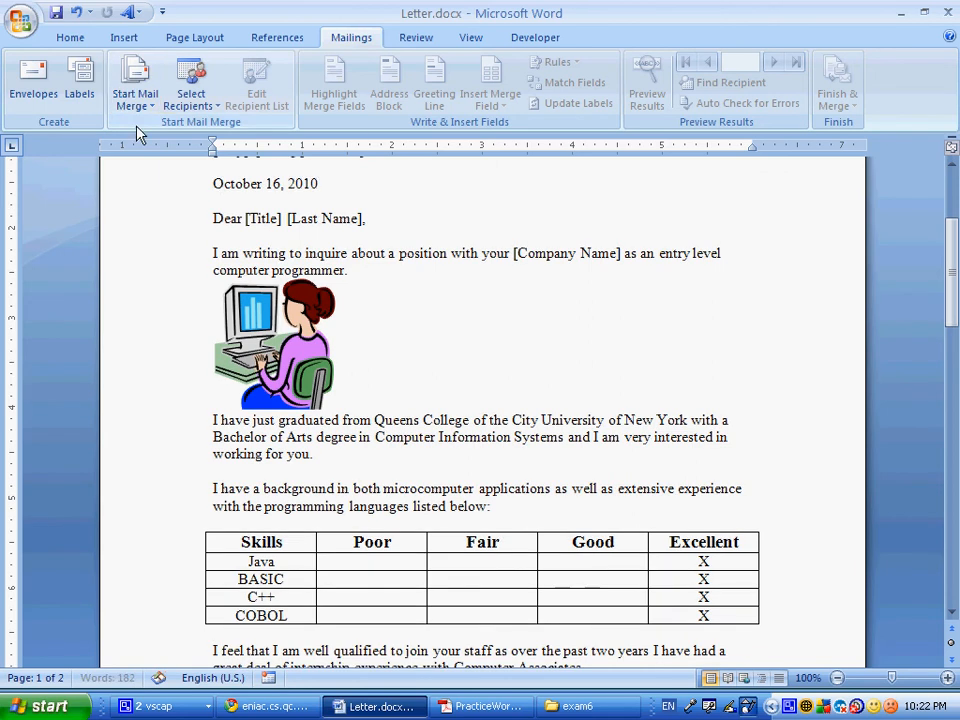
{"action": "mouse_move", "coordinate": [190, 80]}
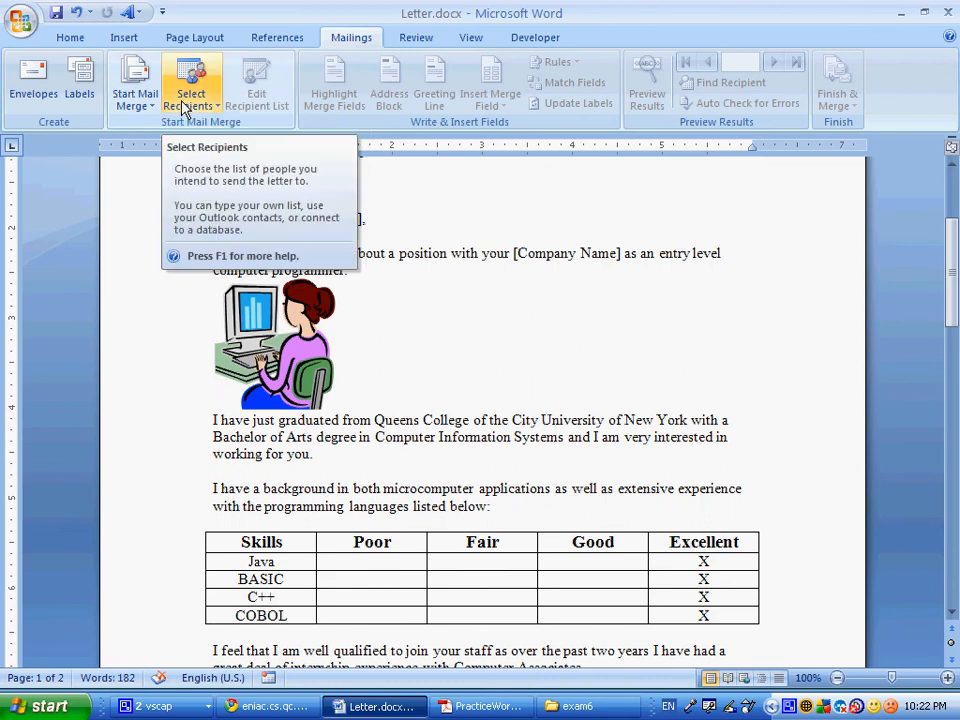
{"action": "mouse_move", "coordinate": [413, 355]}
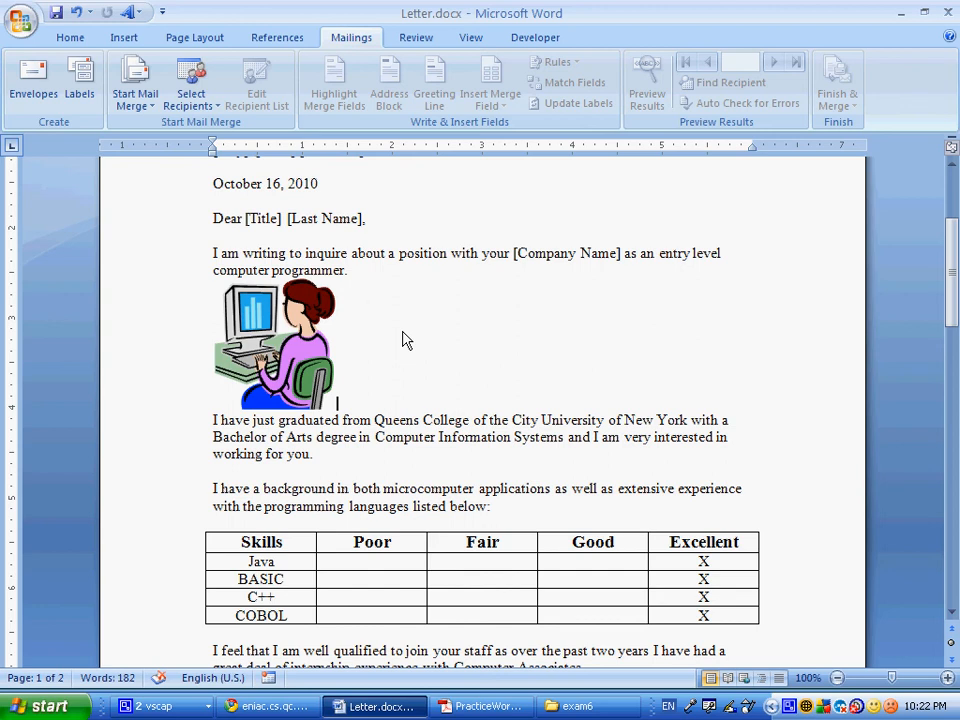
{"action": "left_click", "coordinate": [190, 82]}
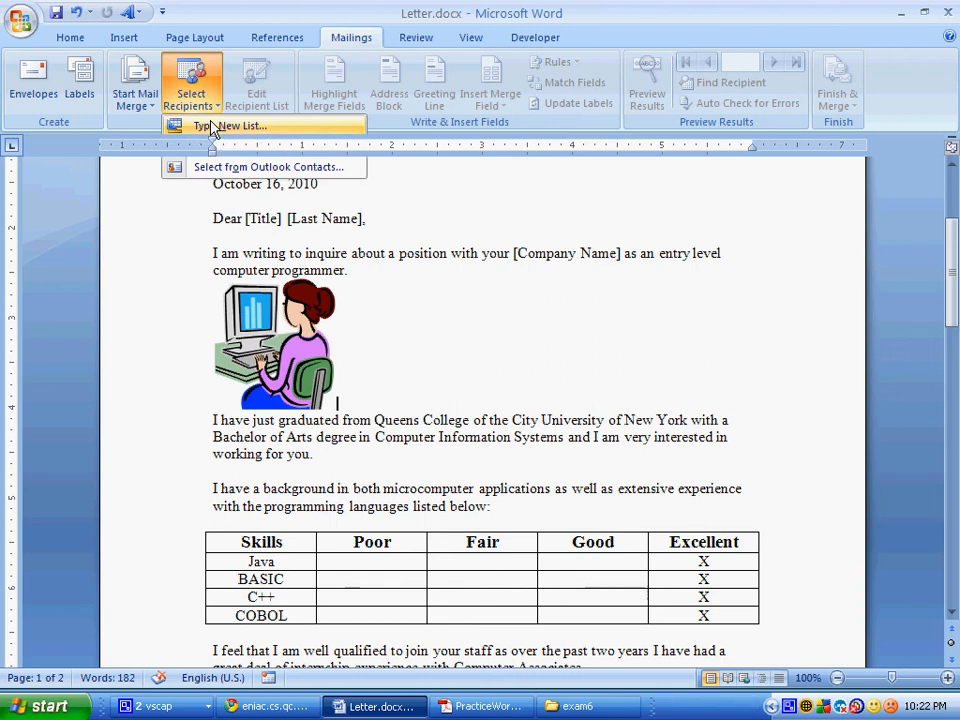
{"action": "left_click", "coordinate": [228, 125]}
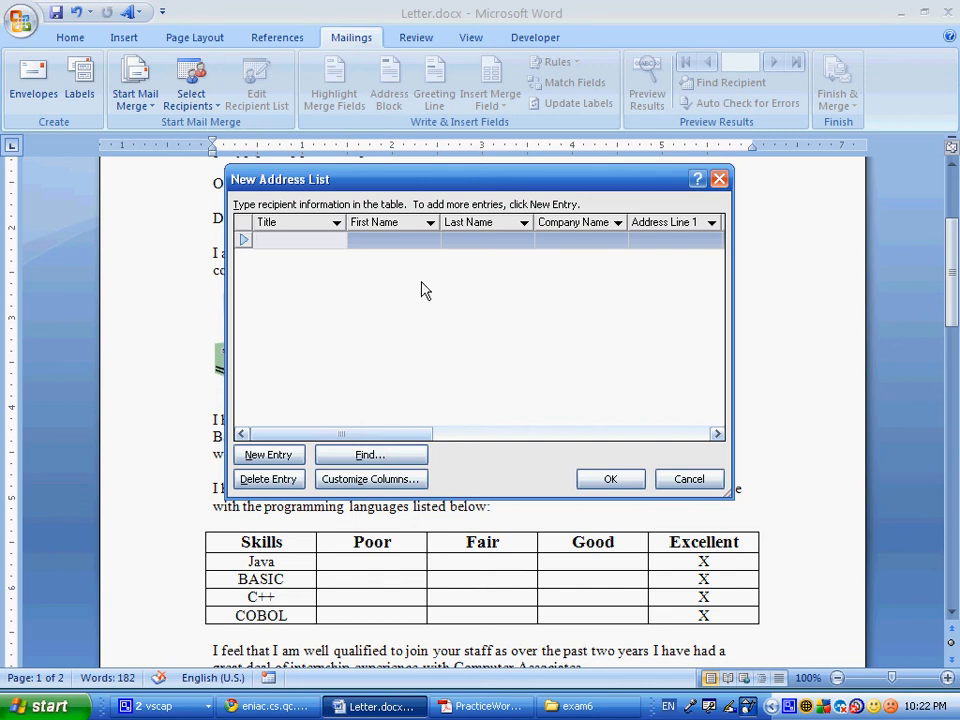
{"action": "mouse_move", "coordinate": [382, 311]}
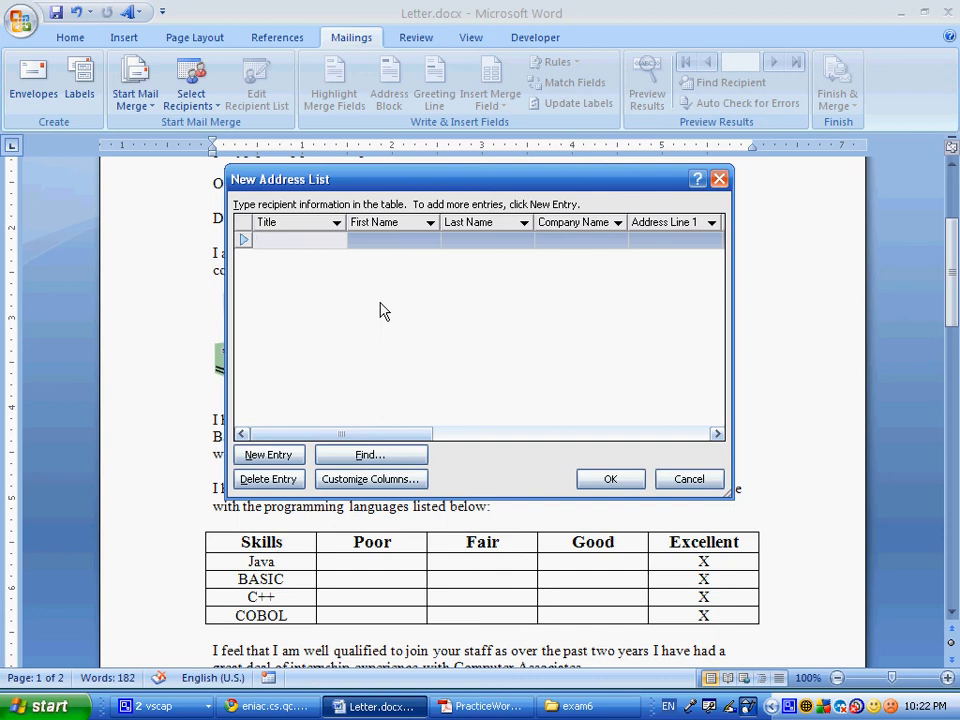
{"action": "mouse_move", "coordinate": [383, 311]}
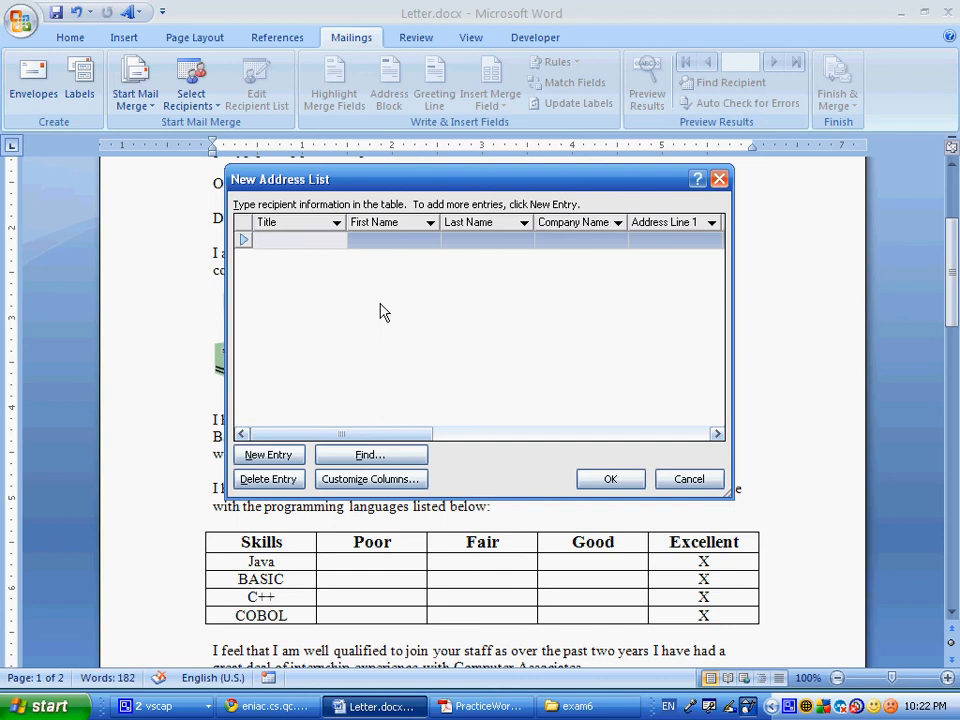
{"action": "mouse_move", "coordinate": [371, 455]}
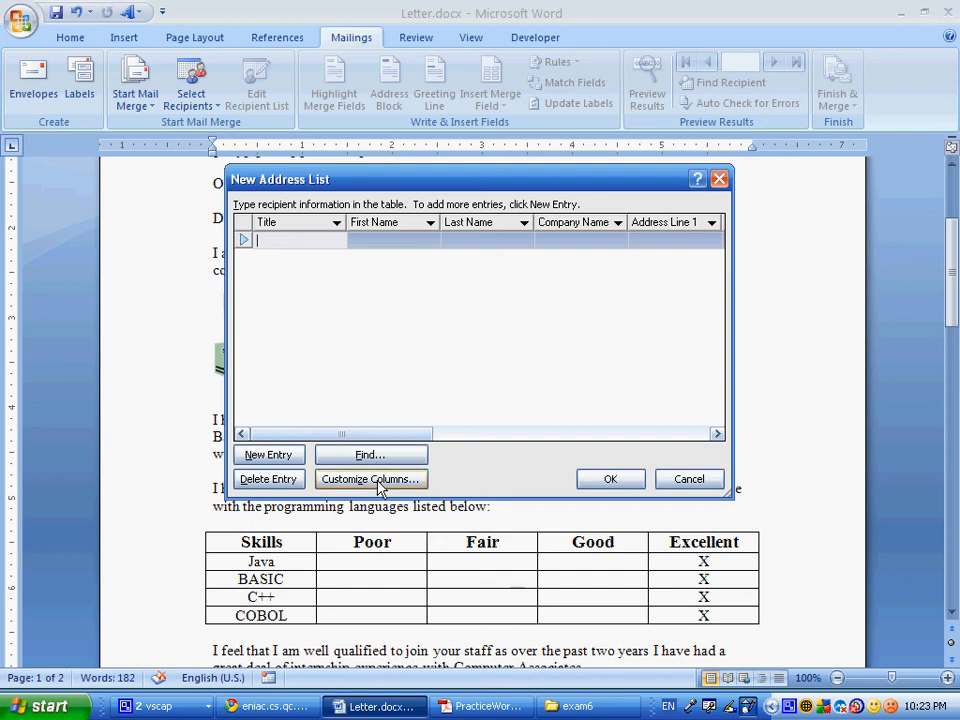
Delete Address Line 2, Country or Region, Home Phone, Work Phone and E-mail Address fields.
{"action": "left_click", "coordinate": [370, 479]}
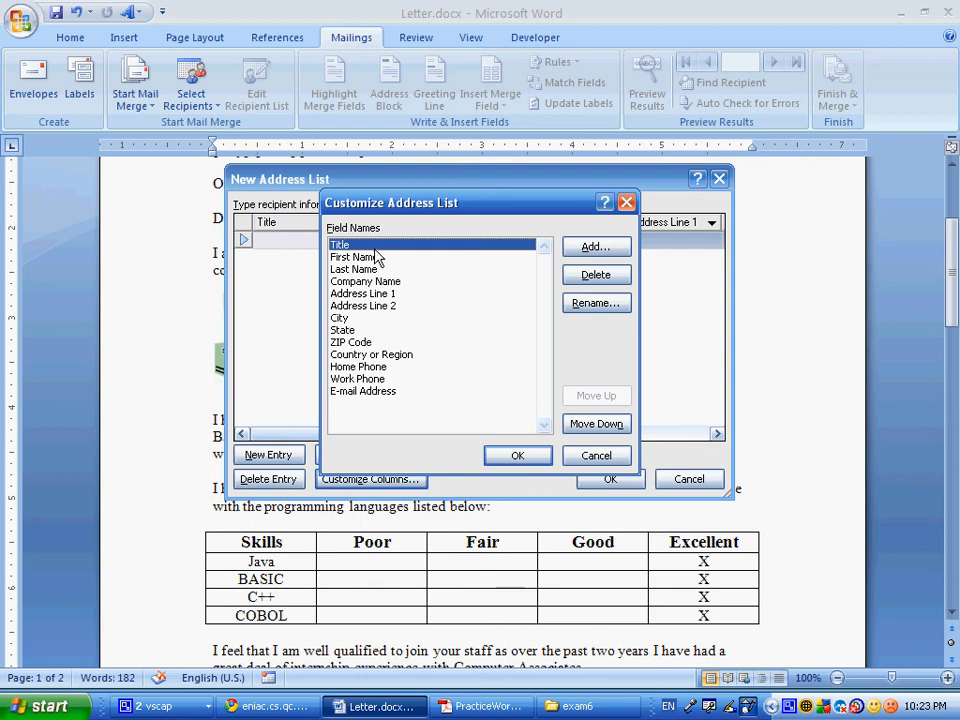
{"action": "mouse_move", "coordinate": [378, 293]}
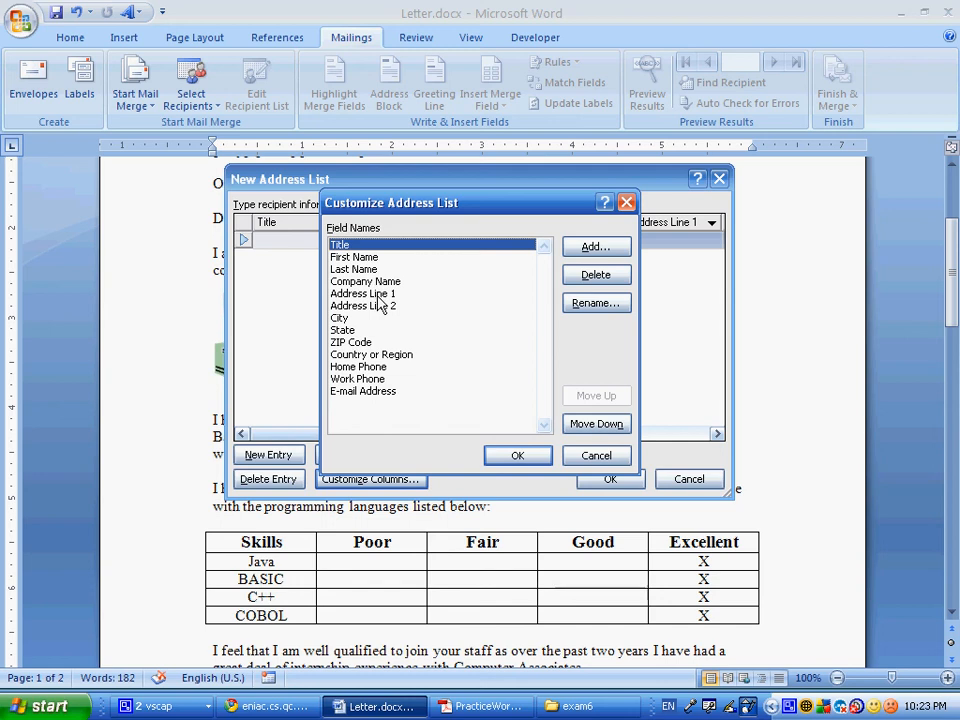
{"action": "left_click", "coordinate": [596, 303]}
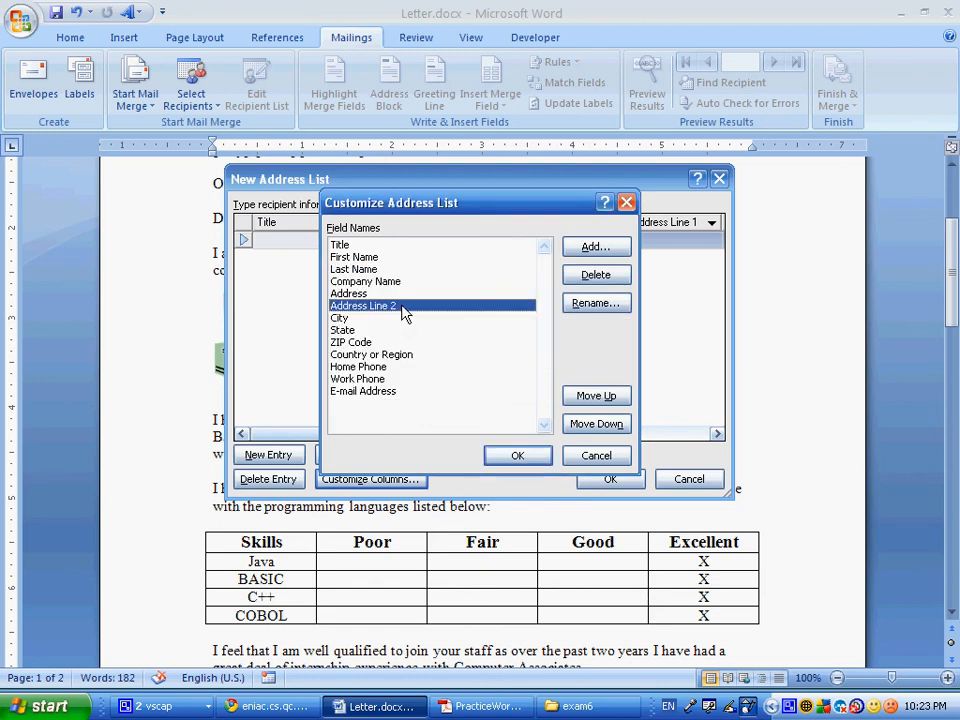
{"action": "left_click", "coordinate": [596, 274]}
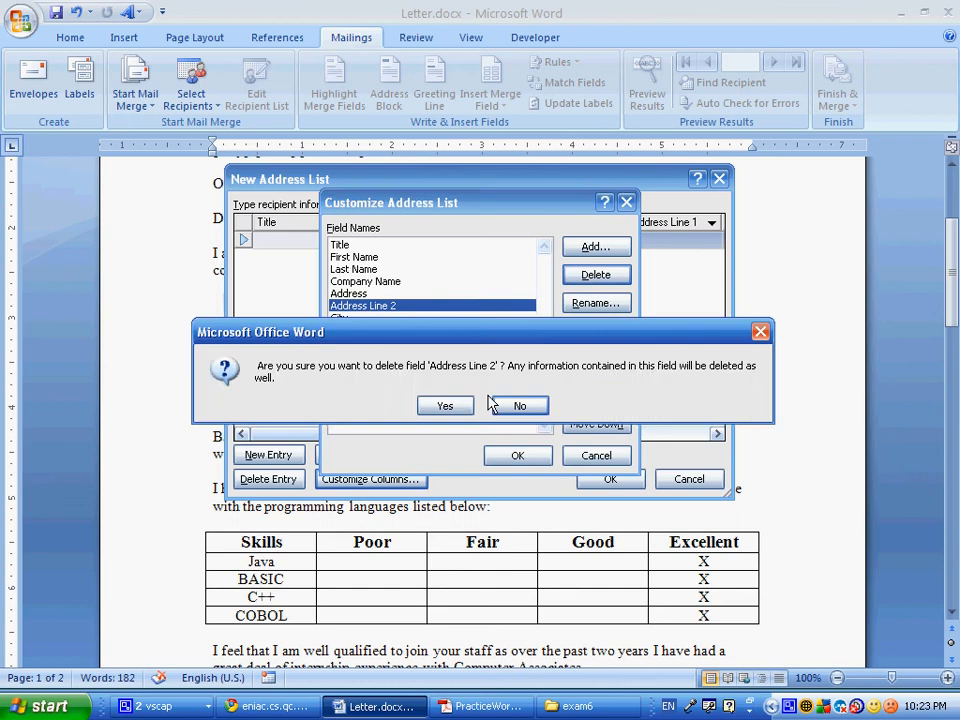
{"action": "left_click", "coordinate": [445, 405]}
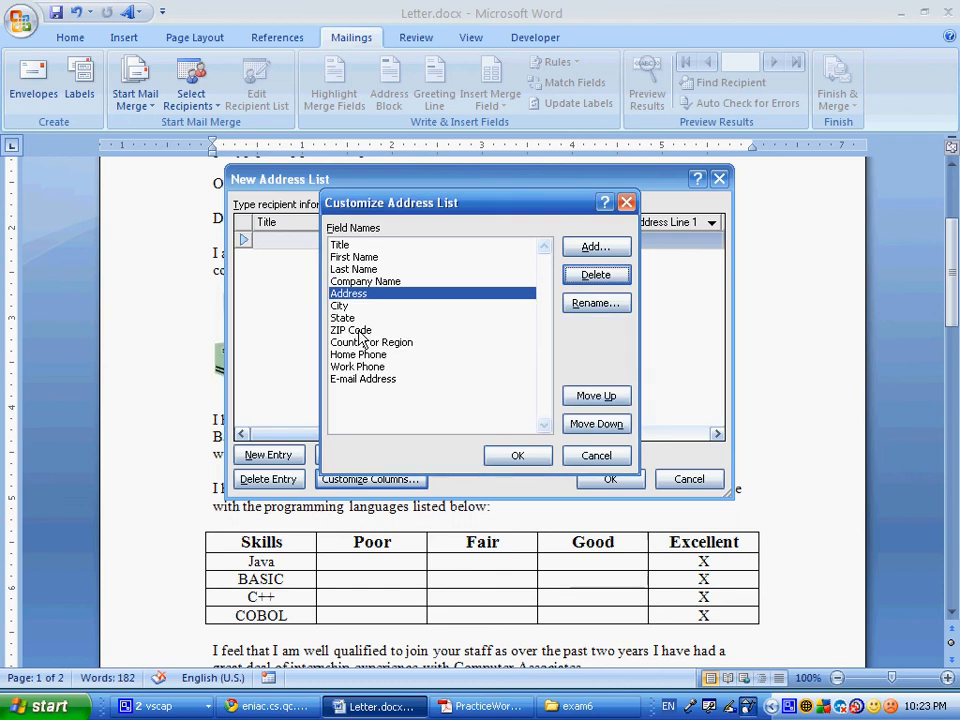
{"action": "left_click", "coordinate": [351, 330]}
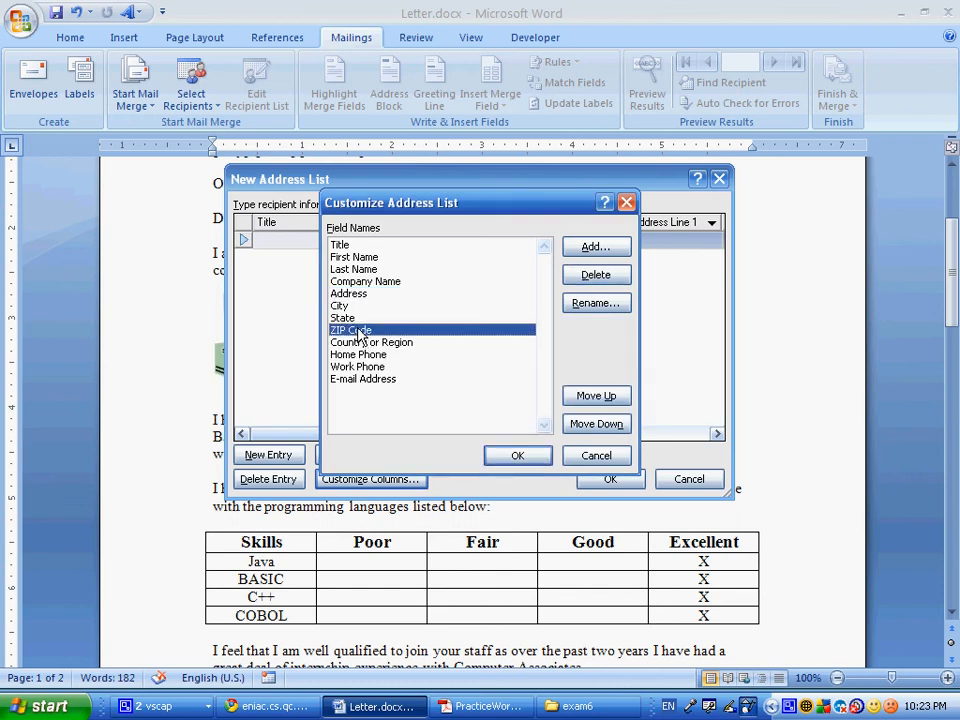
{"action": "left_click", "coordinate": [371, 342]}
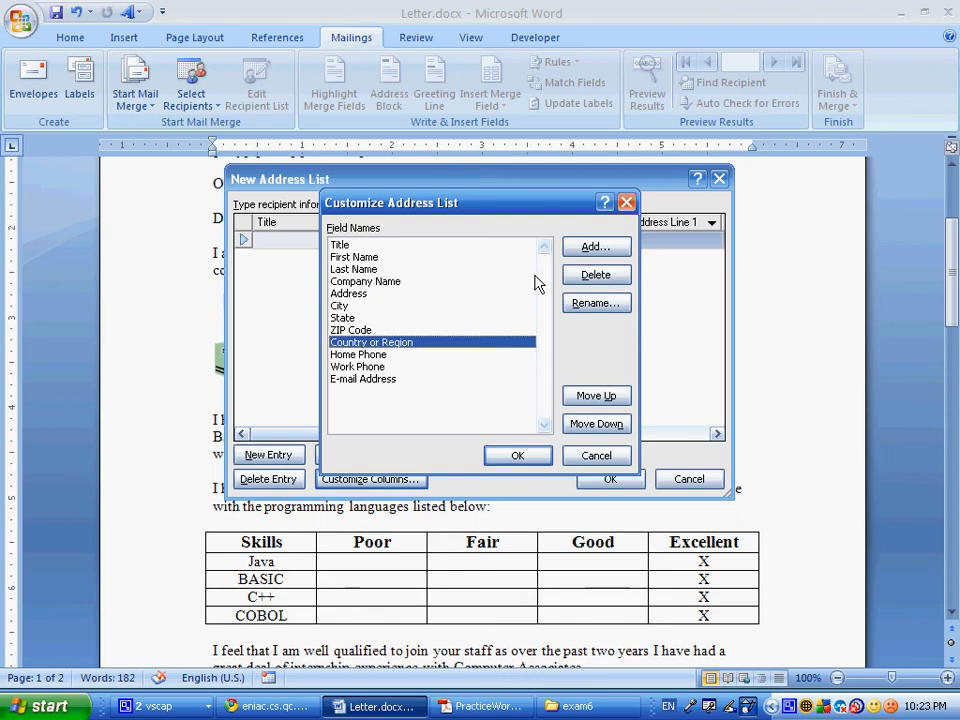
{"action": "left_click", "coordinate": [595, 274]}
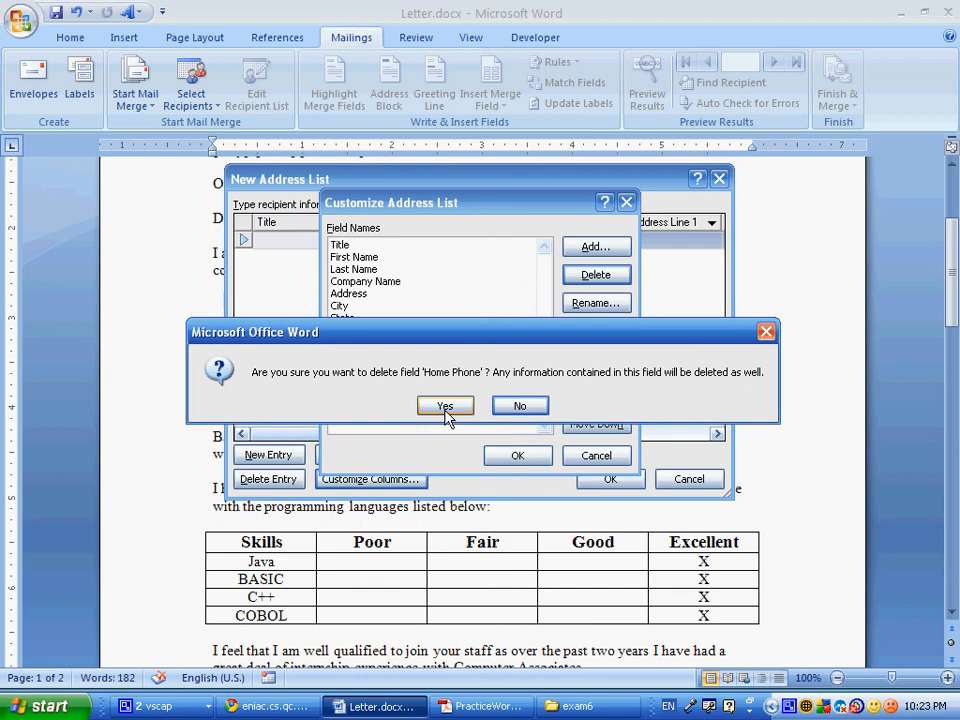
{"action": "left_click", "coordinate": [445, 405]}
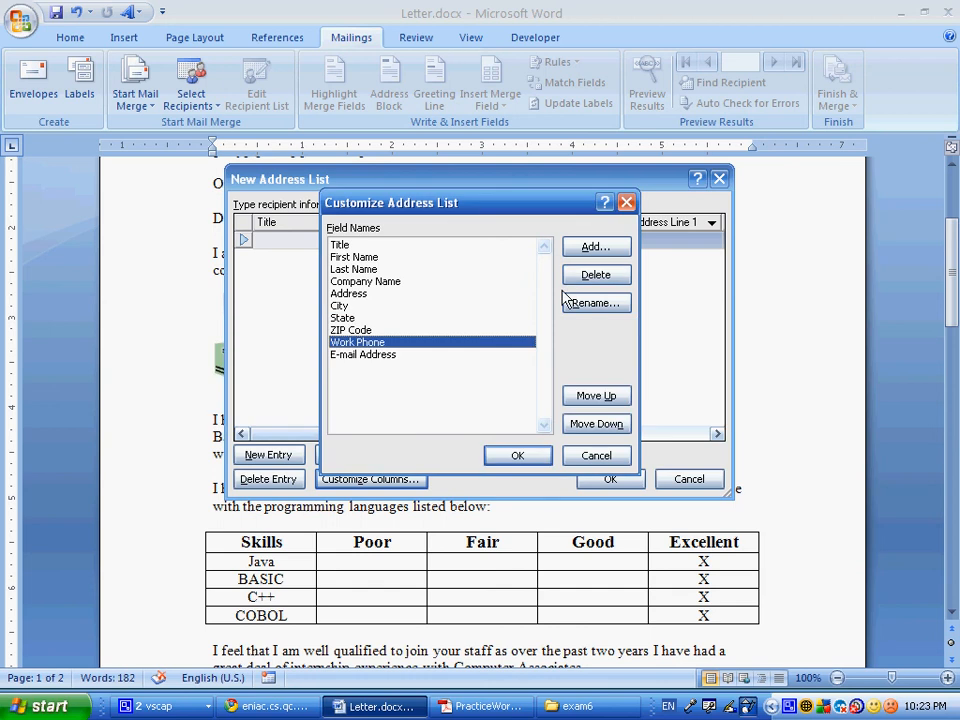
{"action": "left_click", "coordinate": [596, 274]}
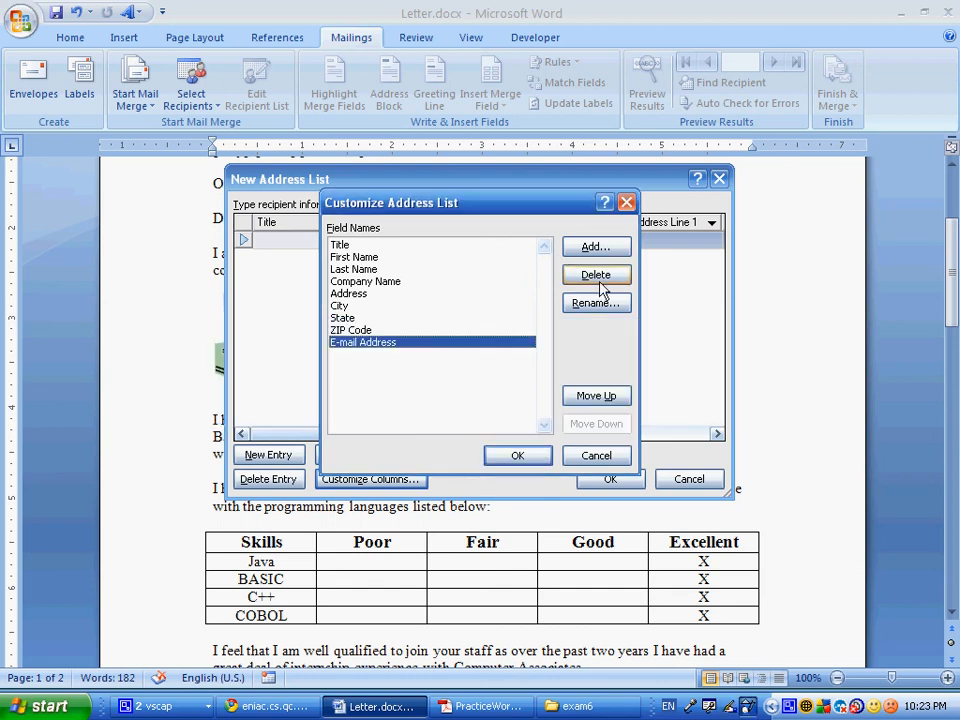
{"action": "left_click", "coordinate": [596, 274]}
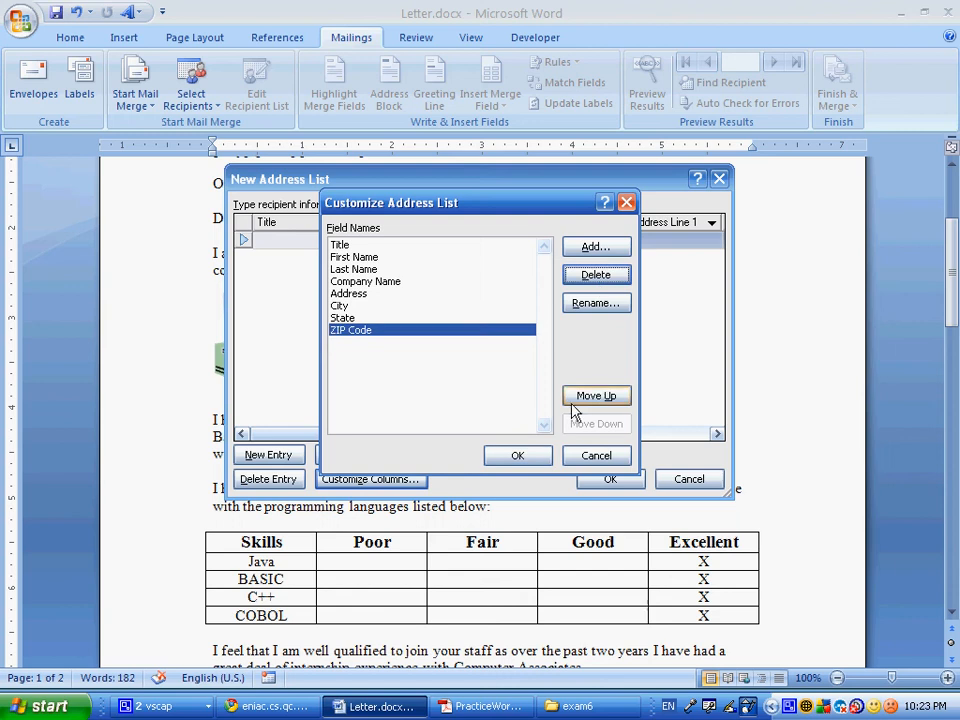
{"action": "left_click", "coordinate": [517, 455]}
{"action": "type", "text": "Mr."}
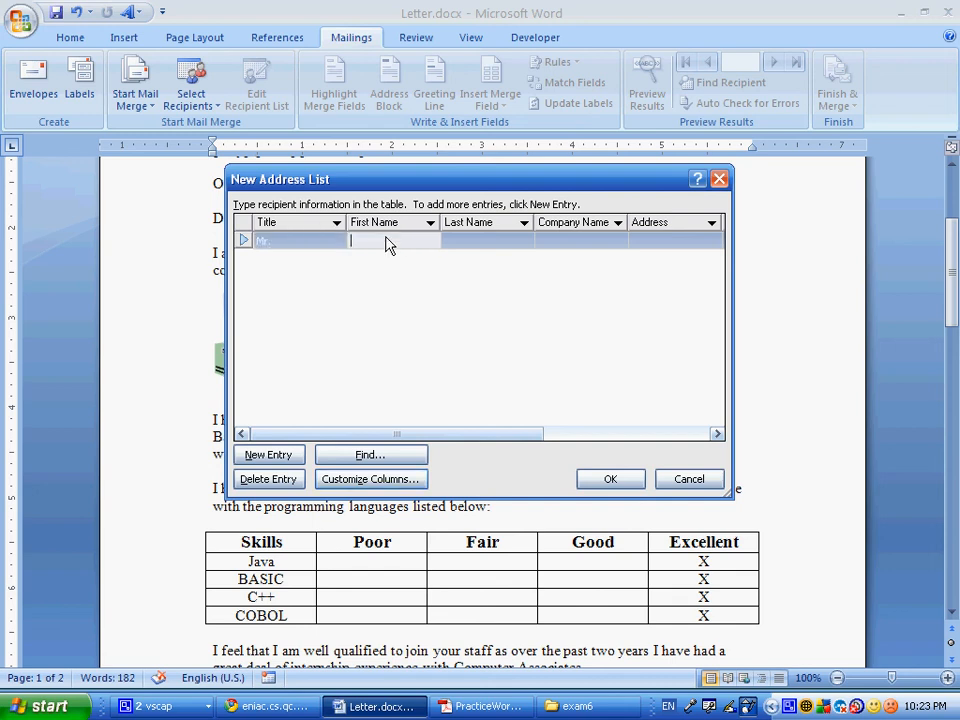
{"action": "type", "text": "Sam"}
{"action": "left_click", "coordinate": [581, 241]}
{"action": "type", "text": "Queens"}
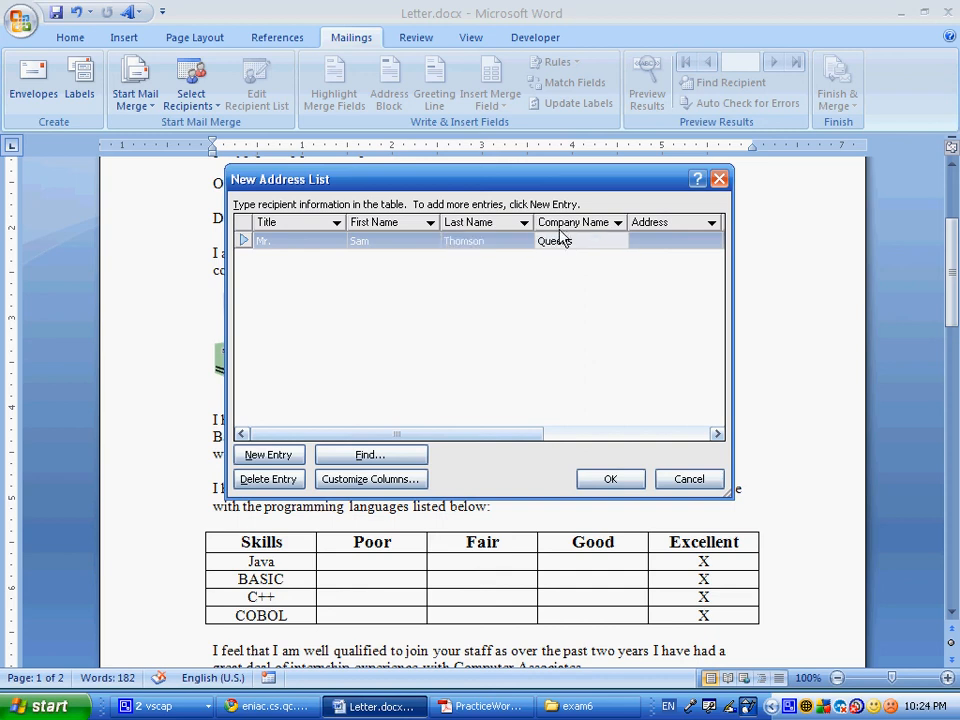
{"action": "type", "text": "Colle"}
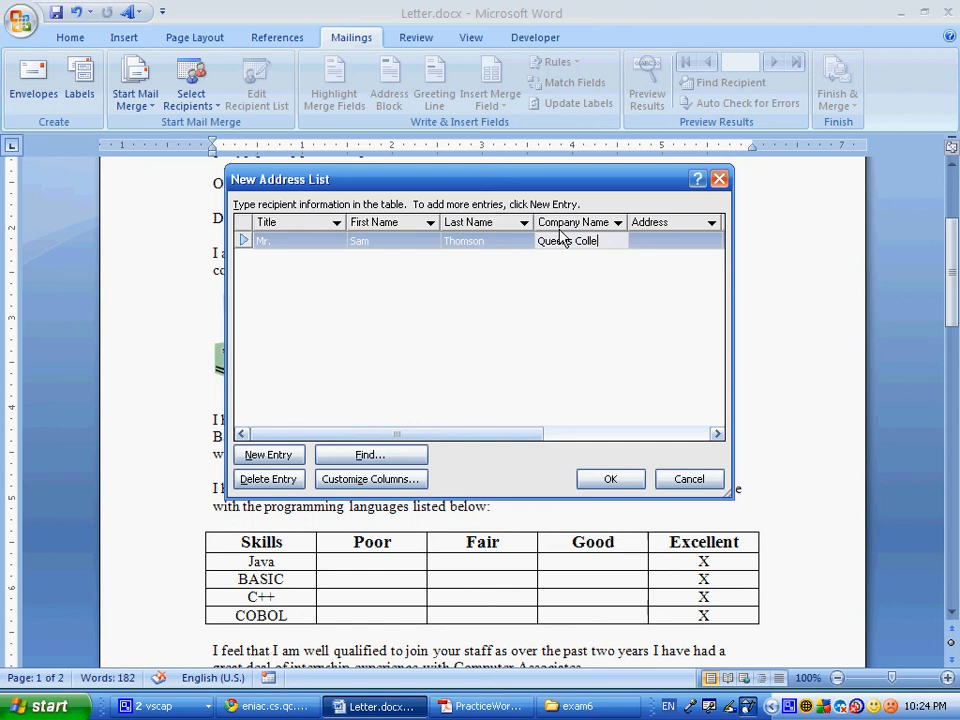
{"action": "type", "text": "500"}
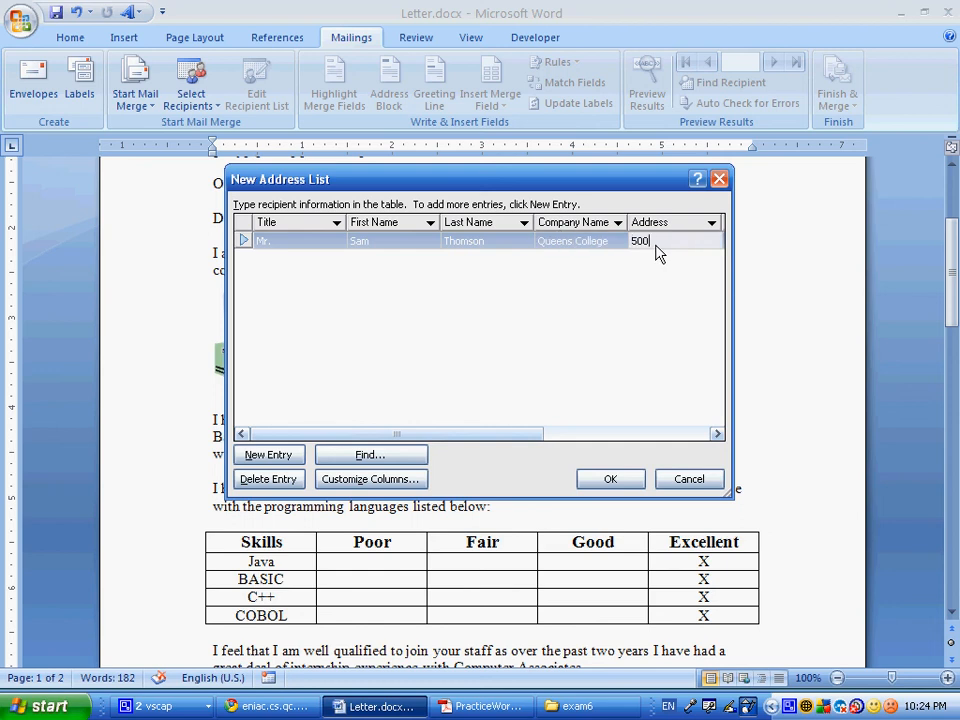
{"action": "type", "text": "Kissena Blvd"}
{"action": "type", "text": "New York"}
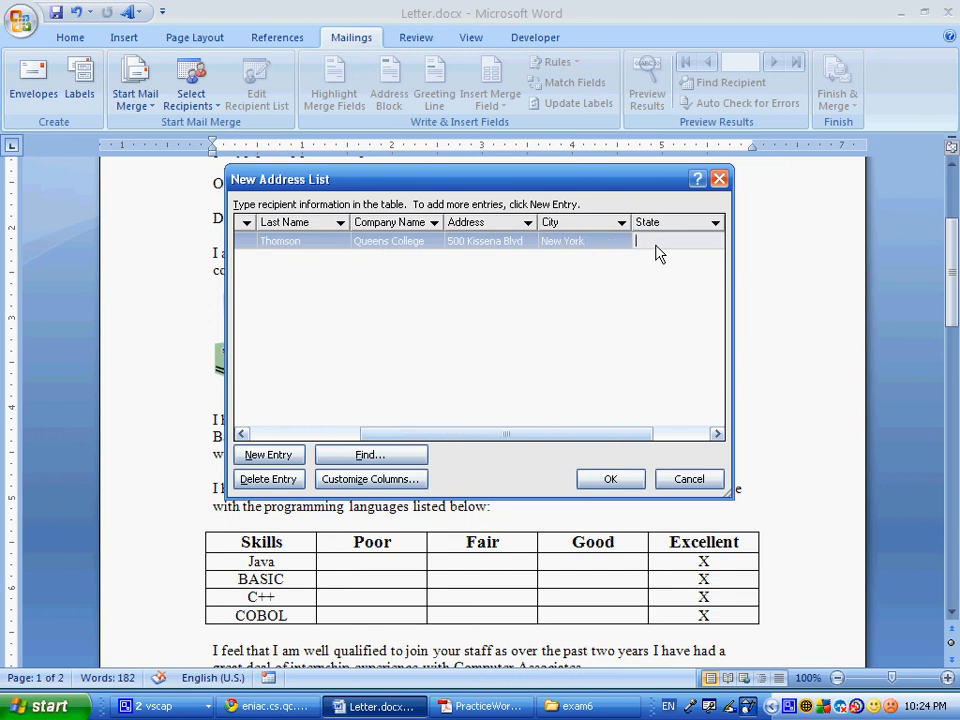
{"action": "type", "text": "NY"}
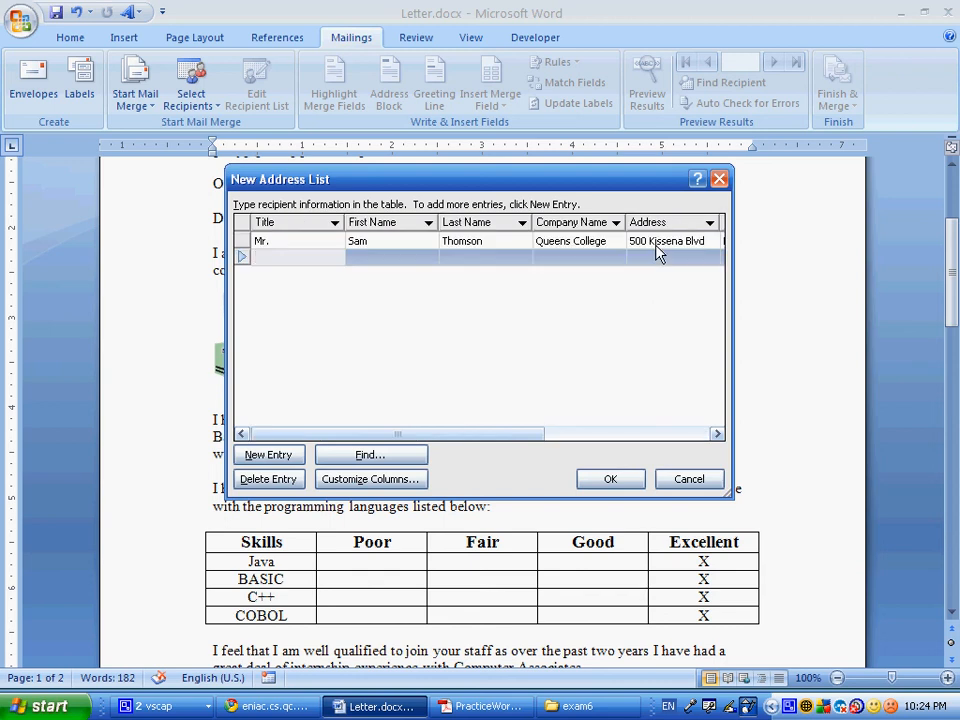
{"action": "type", "text": "BV"}
{"action": "type", "text": "P"}
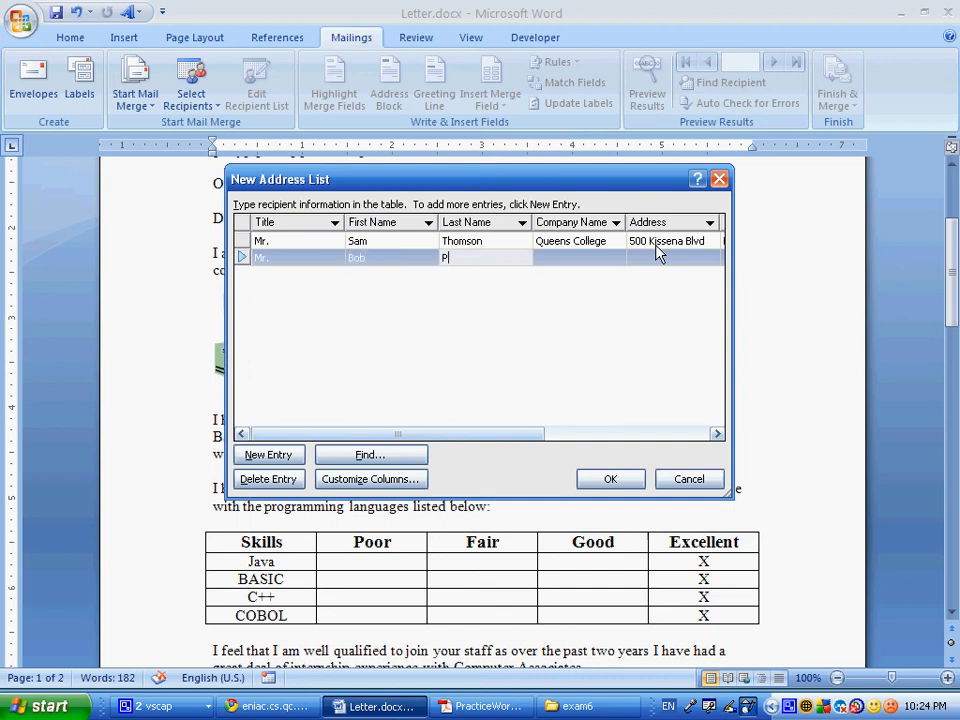
{"action": "type", "text": "eters"}
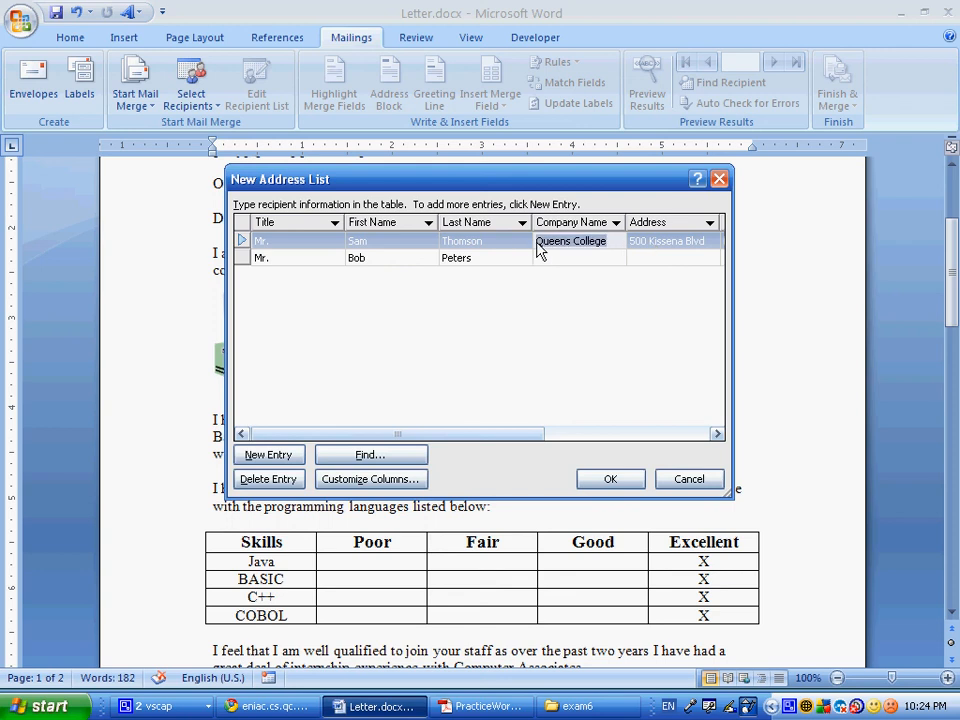
{"action": "type", "text": "Queens College"}
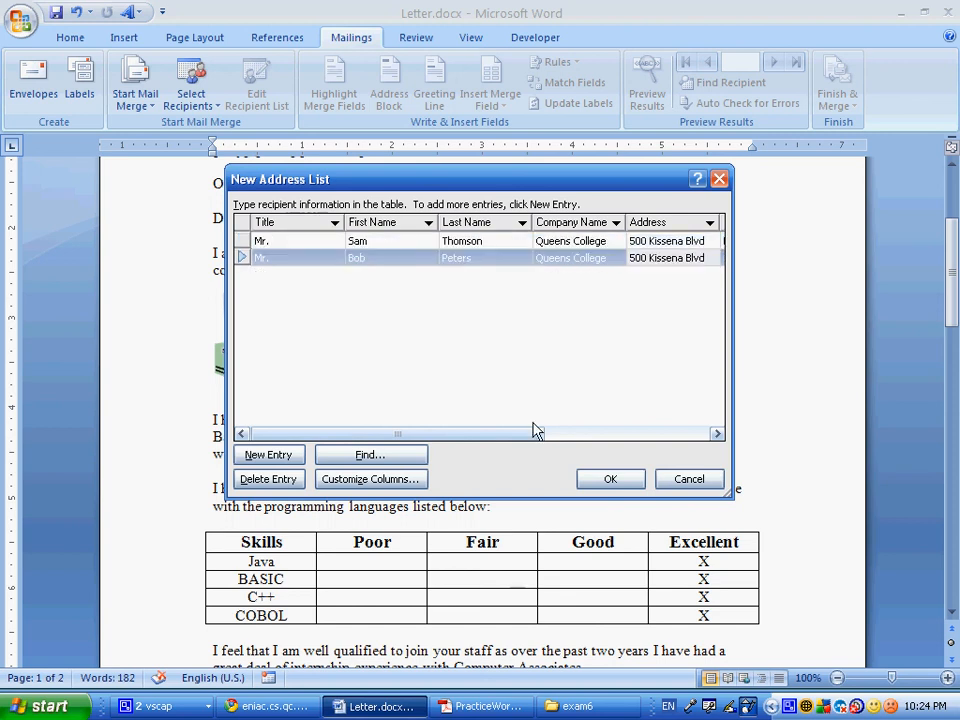
{"action": "scroll", "scroll_direction": "right", "scroll_amount": 3}
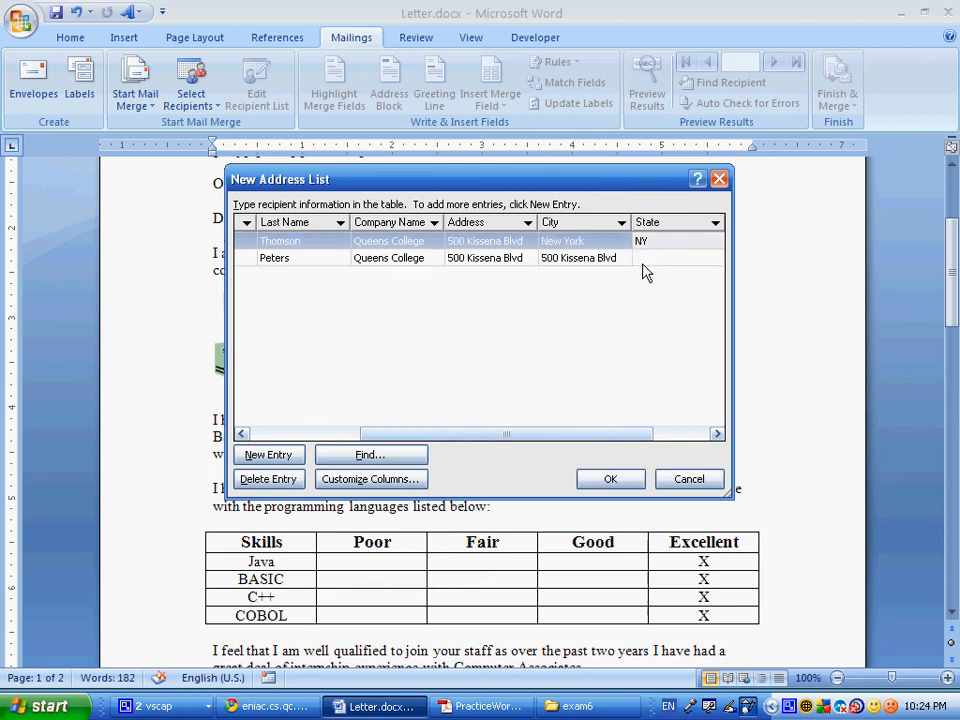
{"action": "type", "text": "NY"}
{"action": "type", "text": "Mrs."}
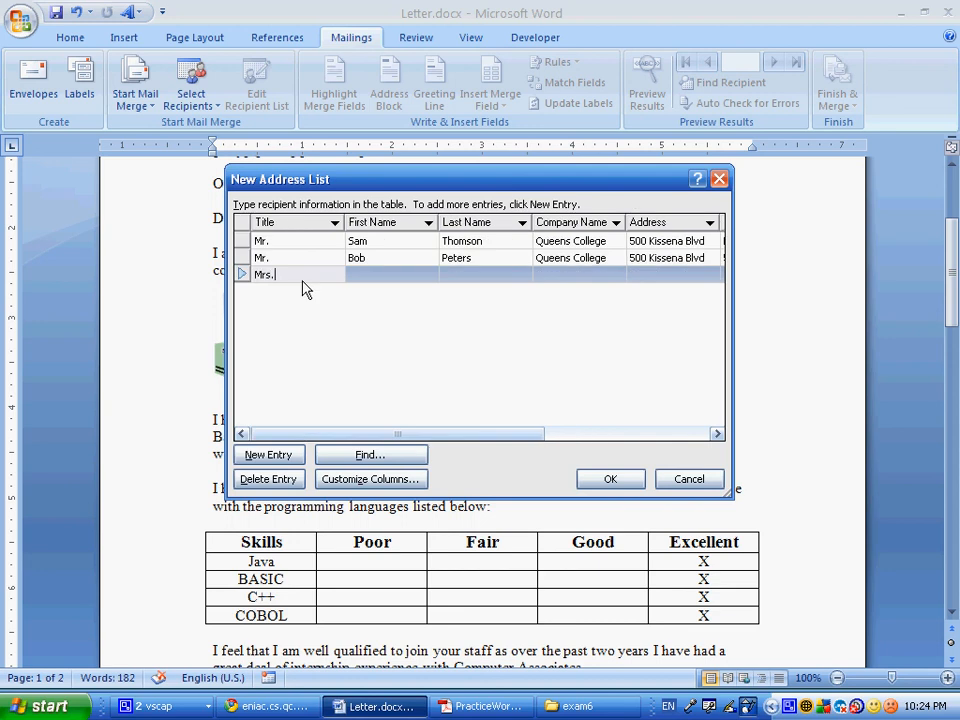
{"action": "left_click", "coordinate": [390, 274]}
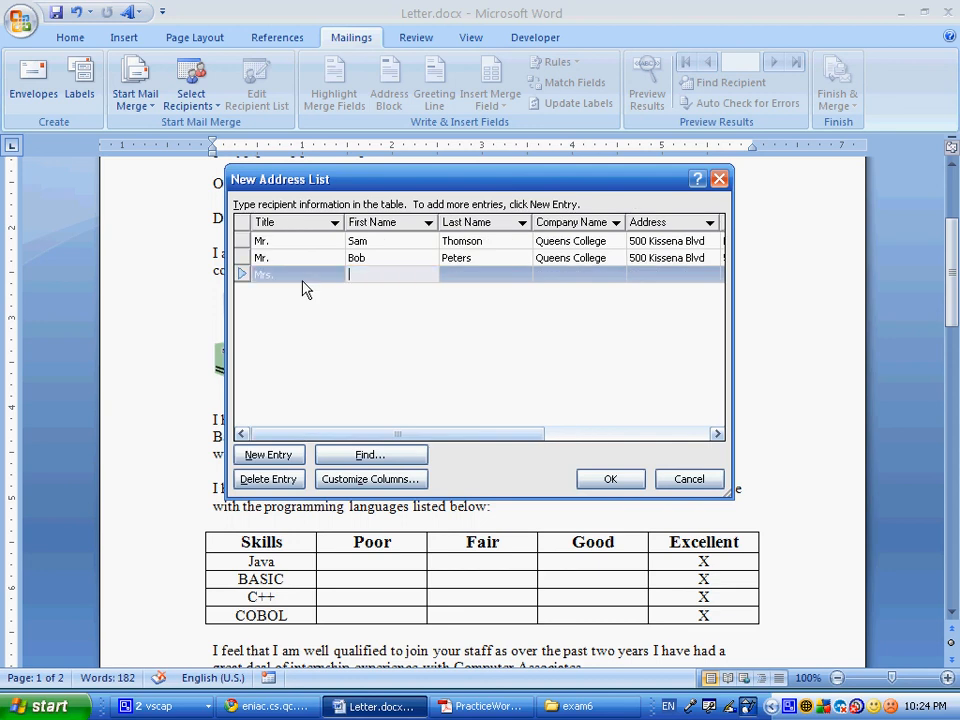
{"action": "type", "text": "Susan"}
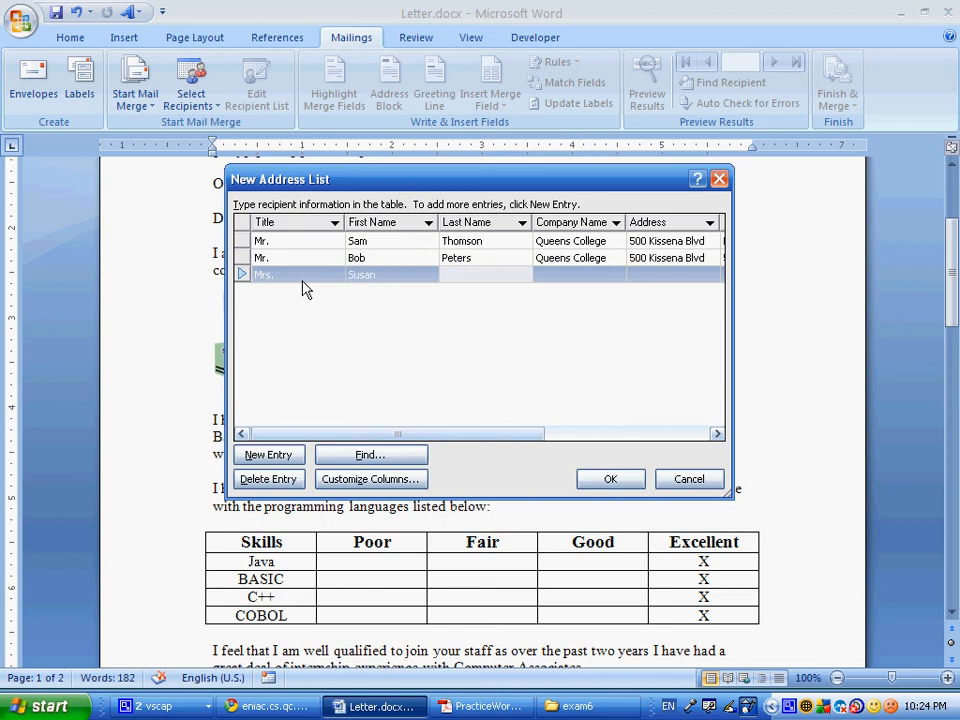
{"action": "type", "text": "Smith"}
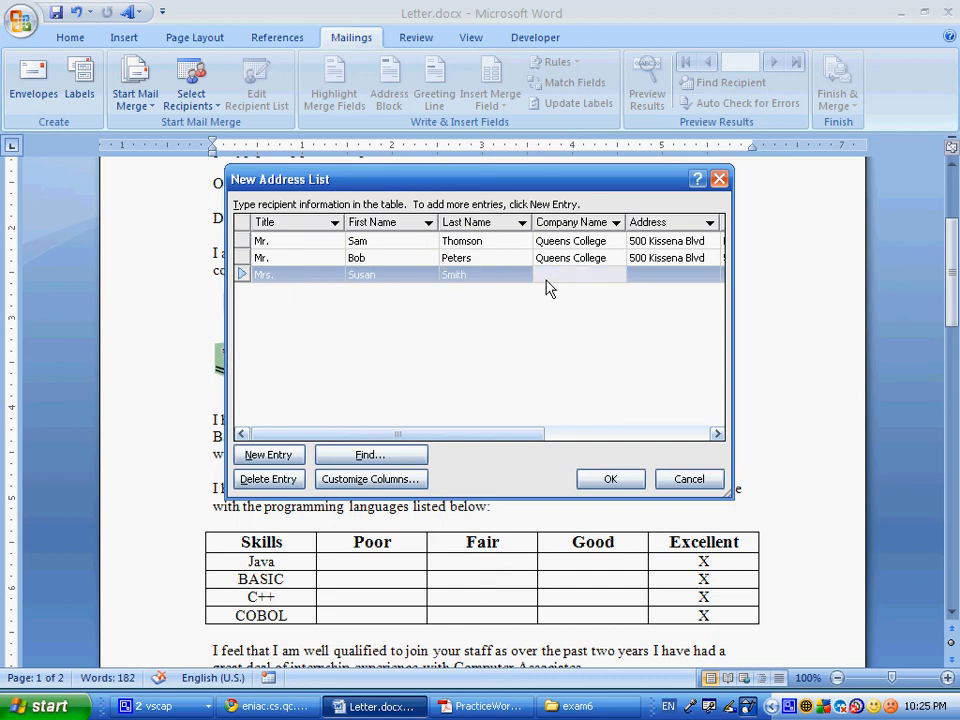
{"action": "type", "text": "Disney"}
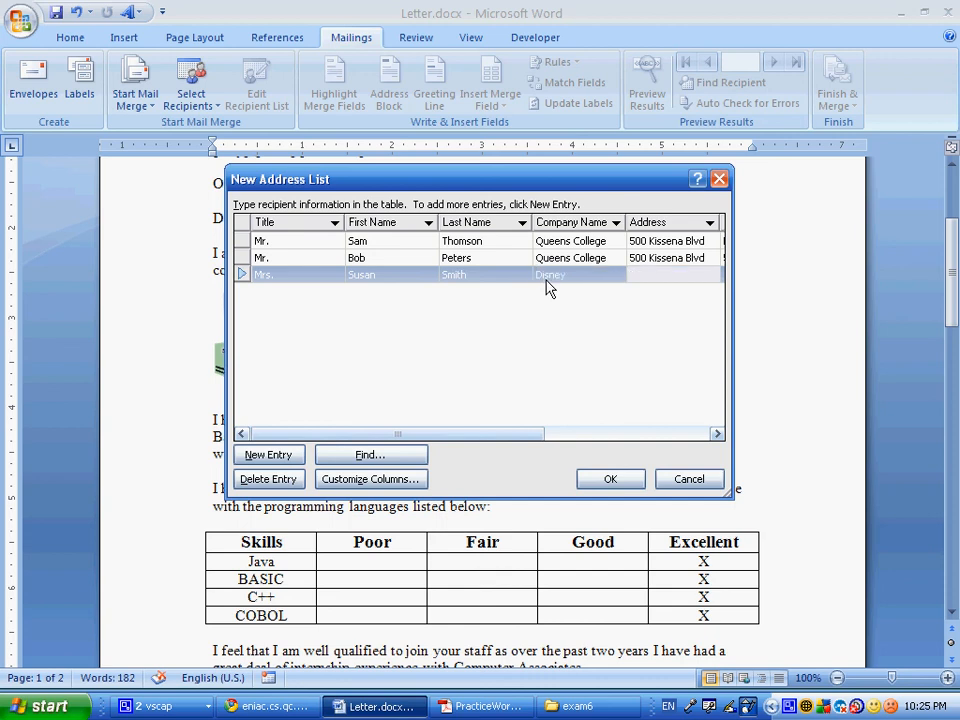
{"action": "type", "text": "1 Disney Rd"}
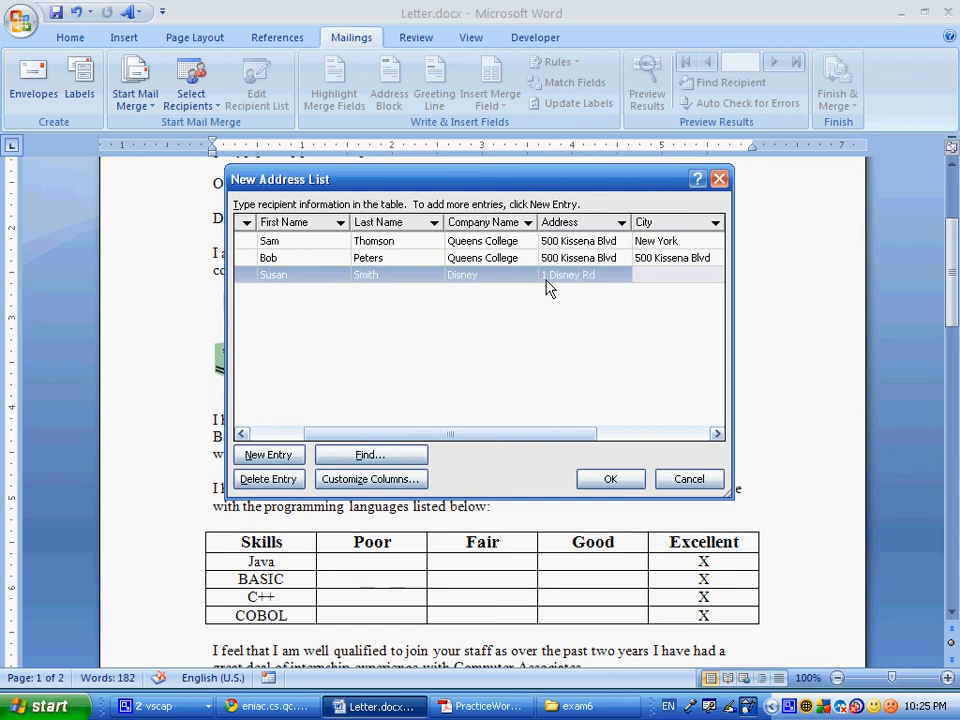
{"action": "left_click", "coordinate": [675, 274]}
{"action": "type", "text": "New York"}
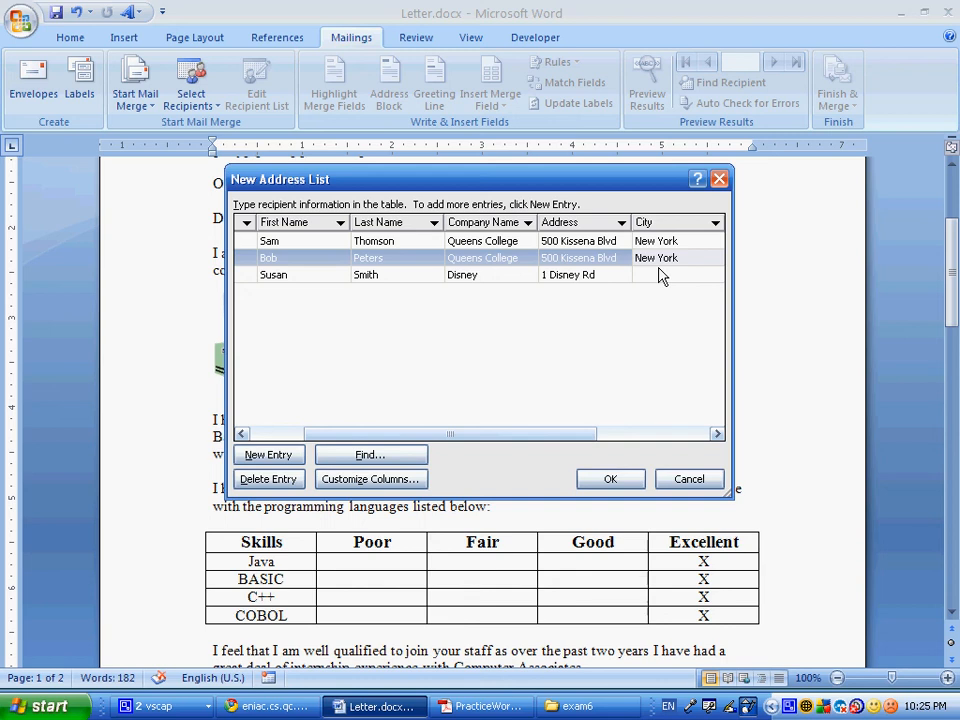
{"action": "left_click", "coordinate": [665, 274]}
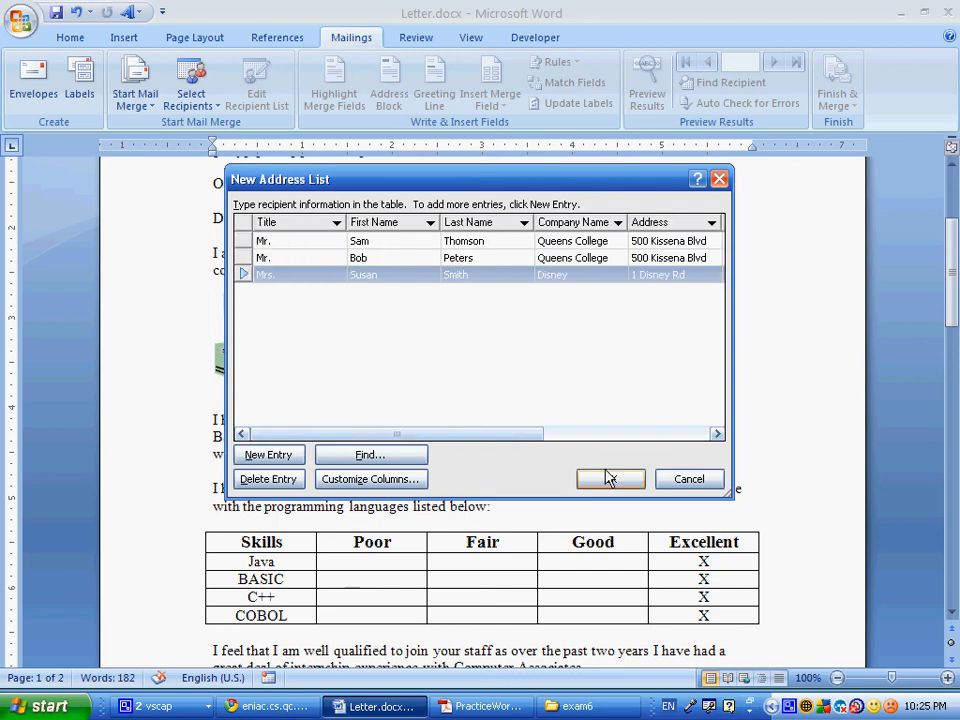
Save the recipient list in My Data Sources under the name test_merg….
{"action": "left_click", "coordinate": [610, 479]}
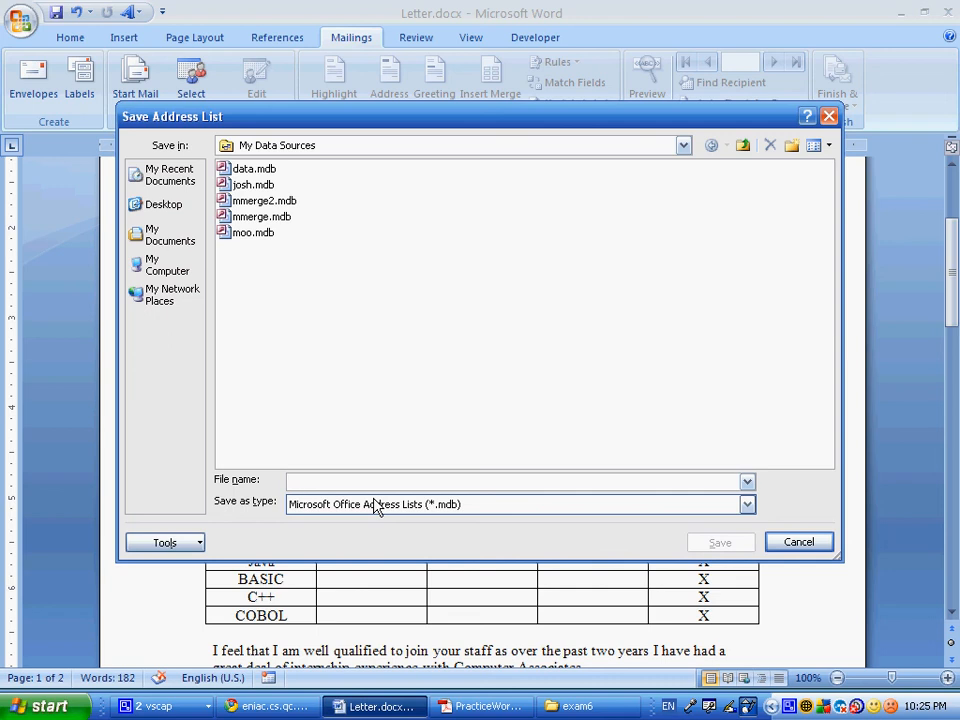
{"action": "type", "text": "test_merg"}
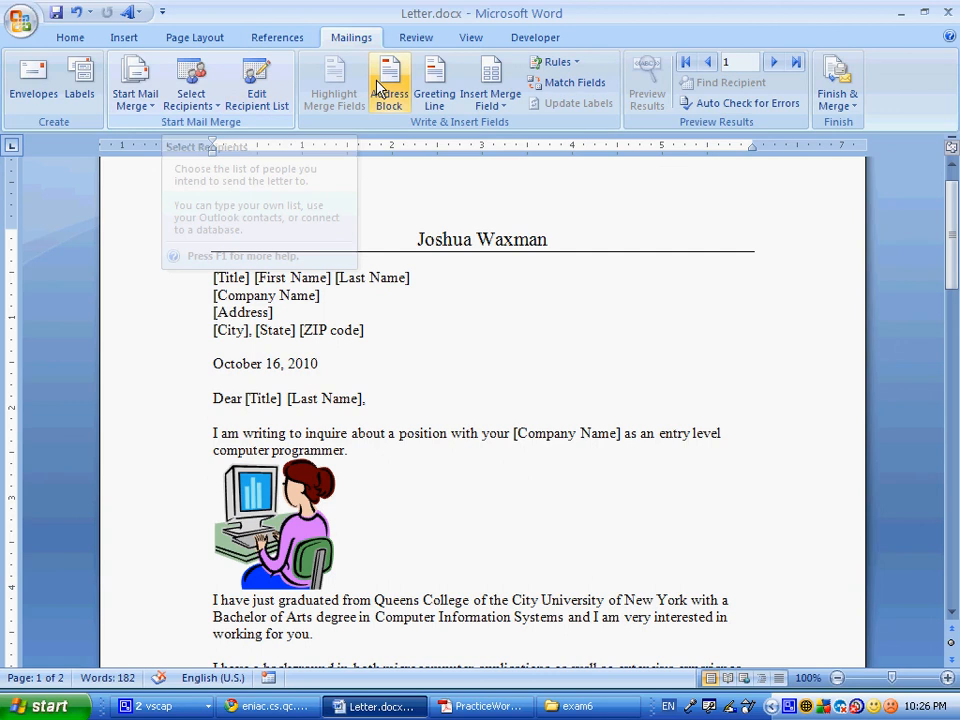
{"action": "mouse_move", "coordinate": [368, 113]}
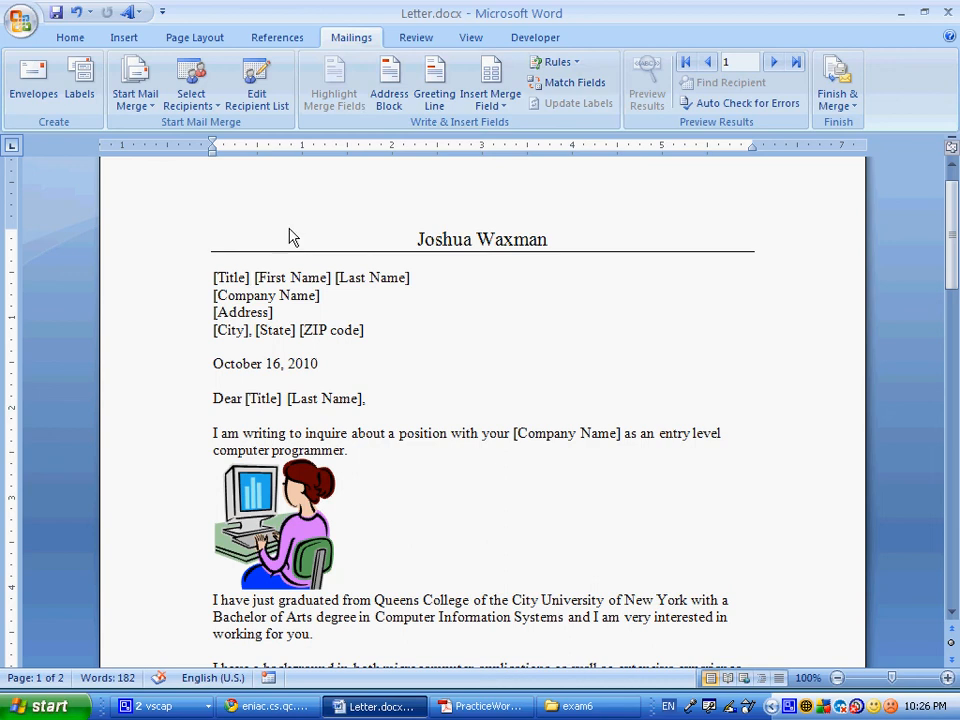
Insert Title, Company_Name, Address and ZIP_Code merge fields into the inside address.
{"action": "left_click", "coordinate": [214, 277]}
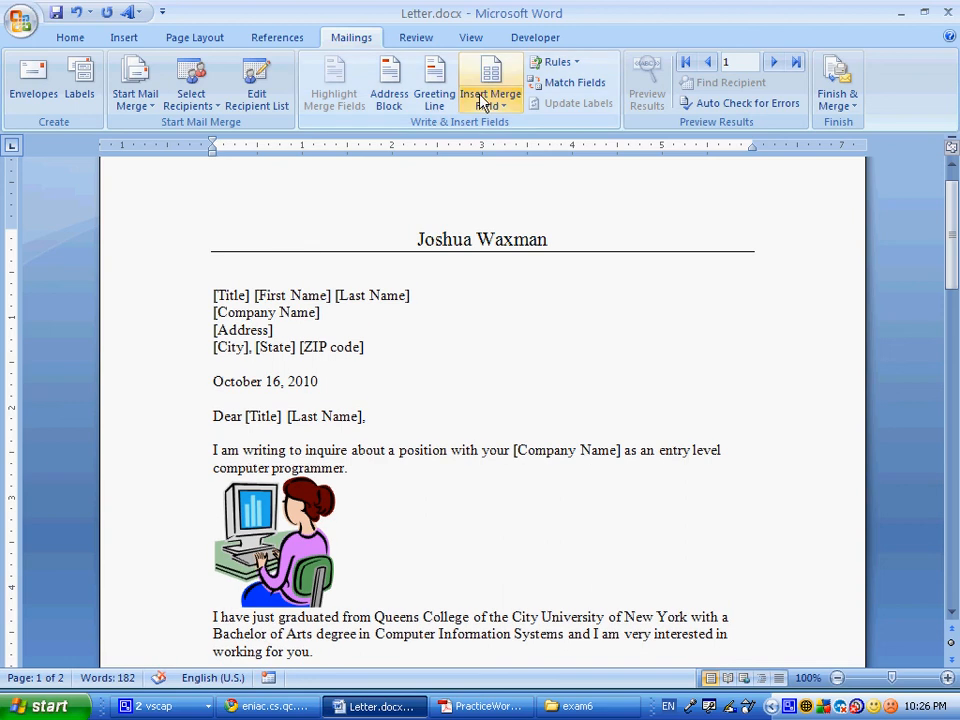
{"action": "left_click", "coordinate": [490, 80]}
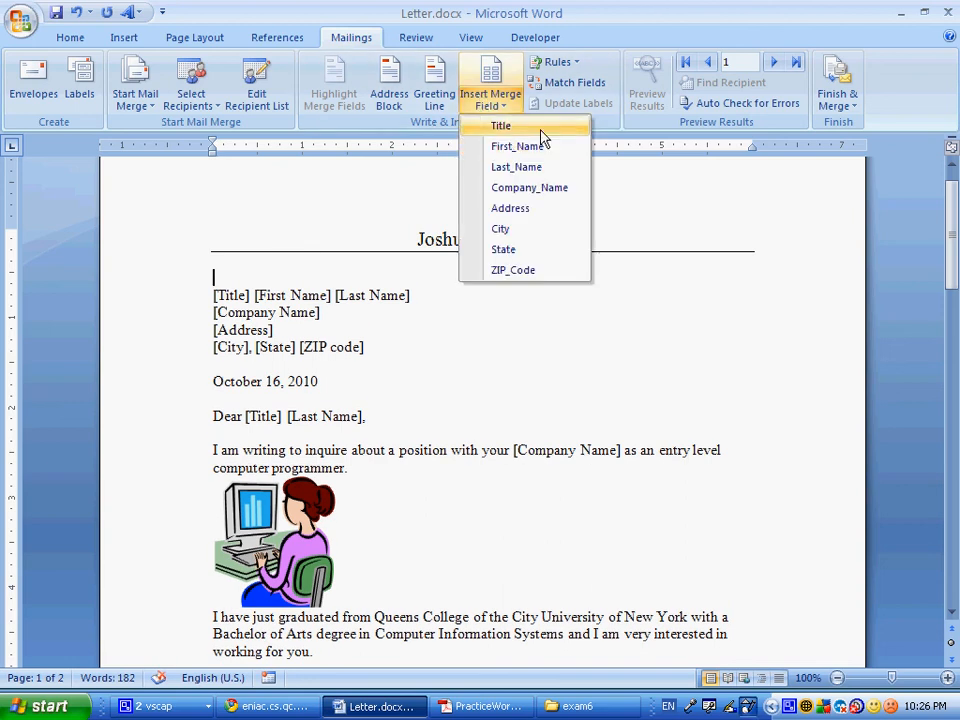
{"action": "left_click", "coordinate": [500, 125]}
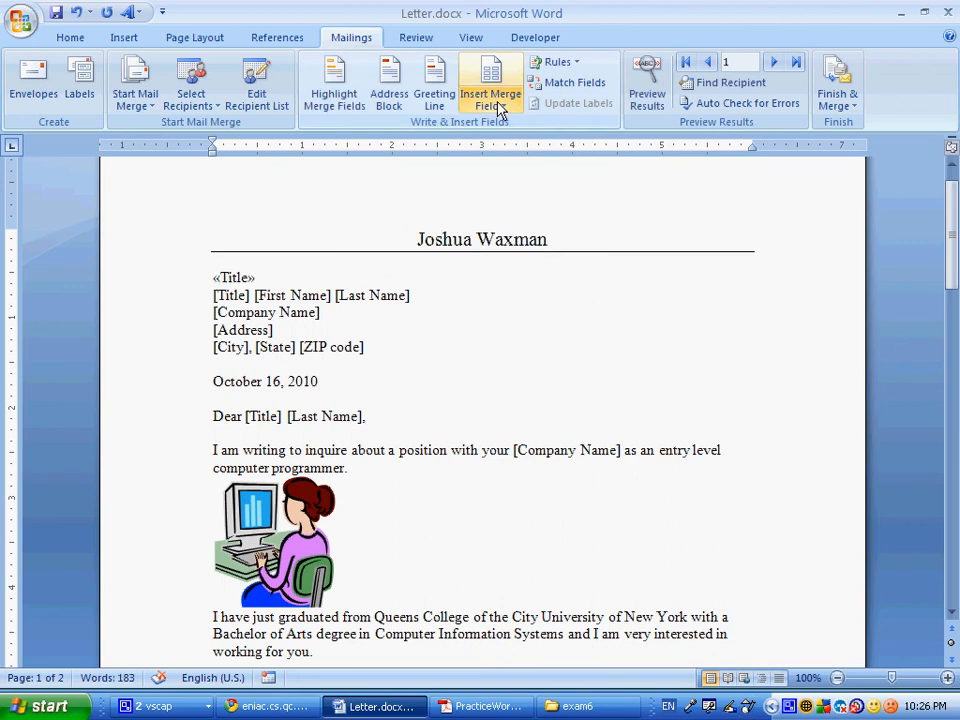
{"action": "left_click", "coordinate": [490, 82]}
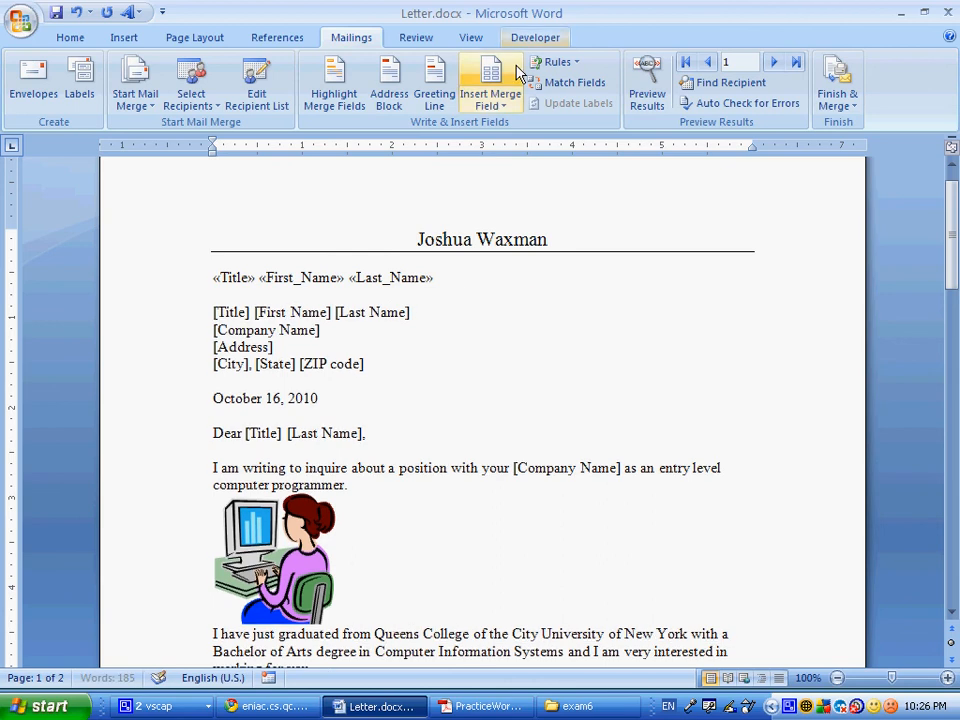
{"action": "left_click", "coordinate": [489, 80]}
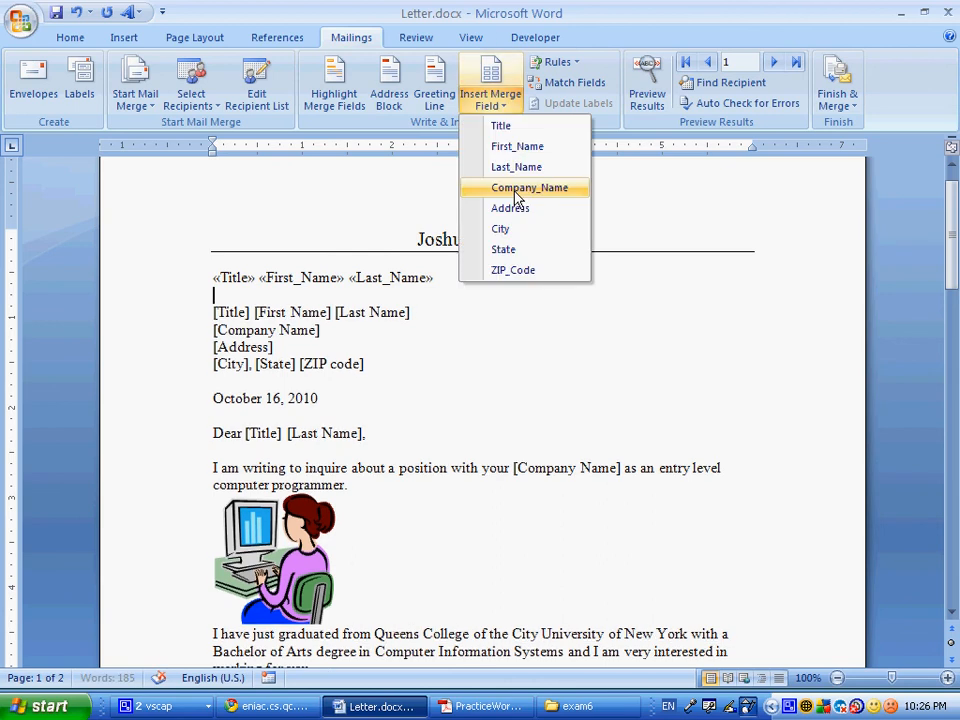
{"action": "left_click", "coordinate": [529, 188]}
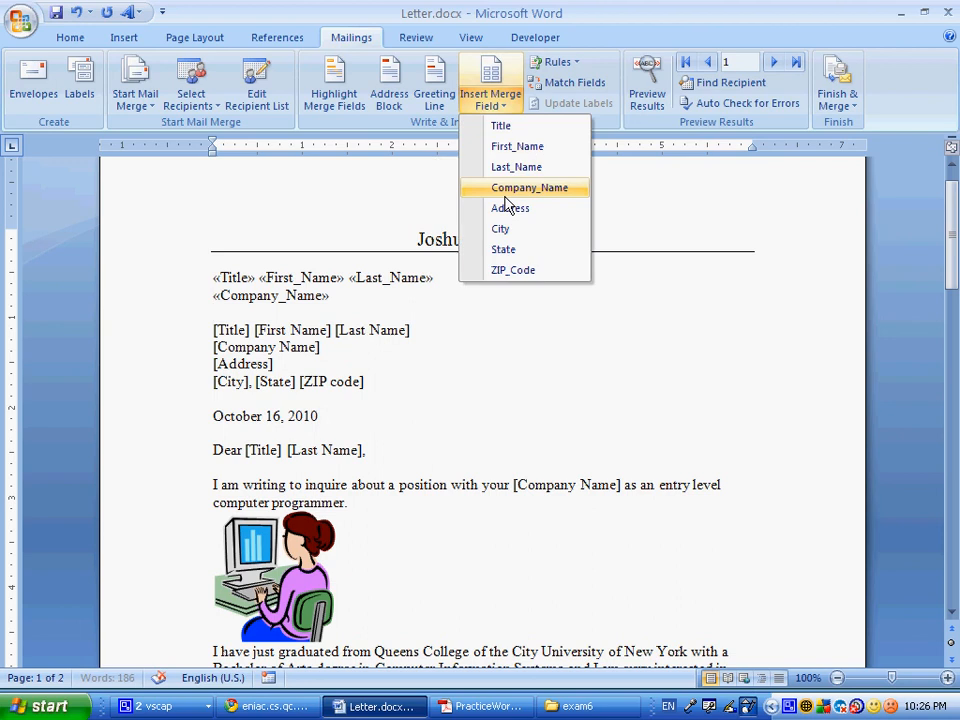
{"action": "left_click", "coordinate": [510, 208]}
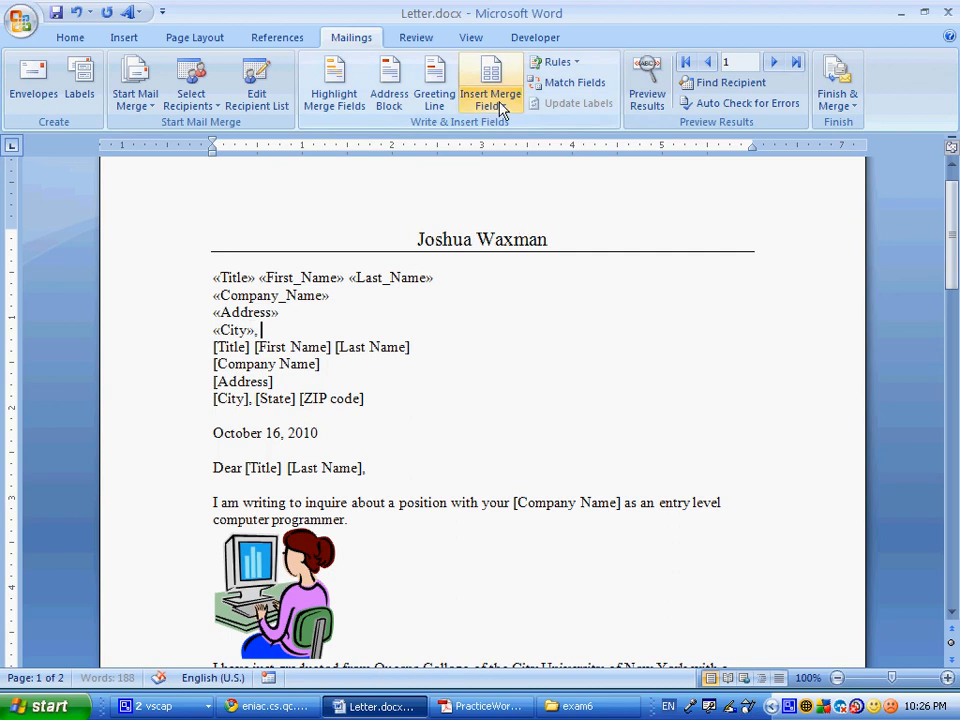
{"action": "left_click", "coordinate": [490, 83]}
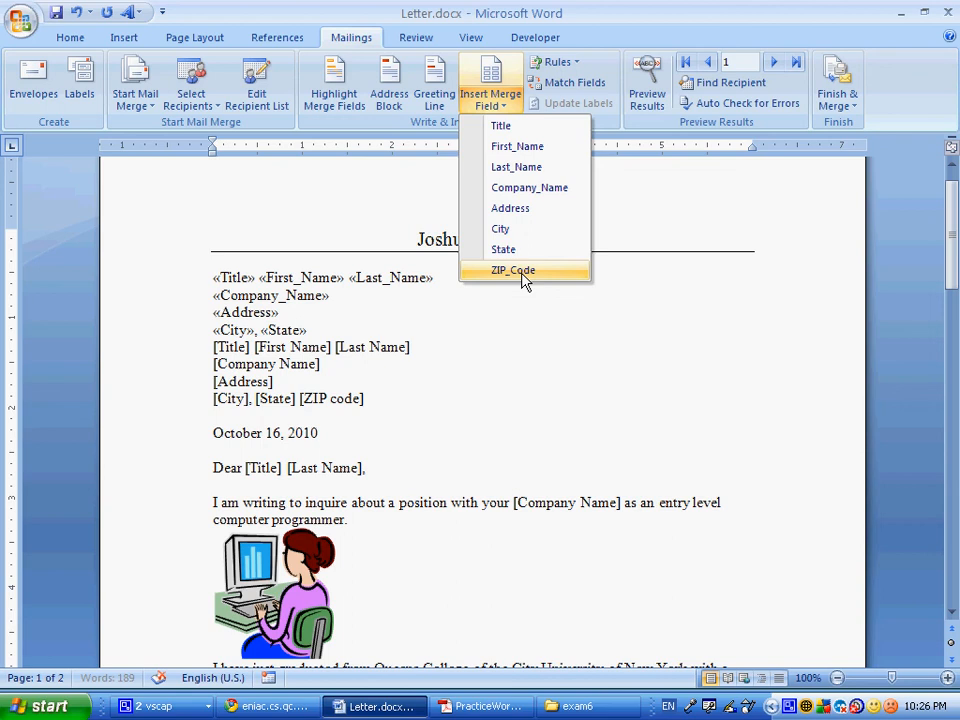
{"action": "left_click", "coordinate": [513, 270]}
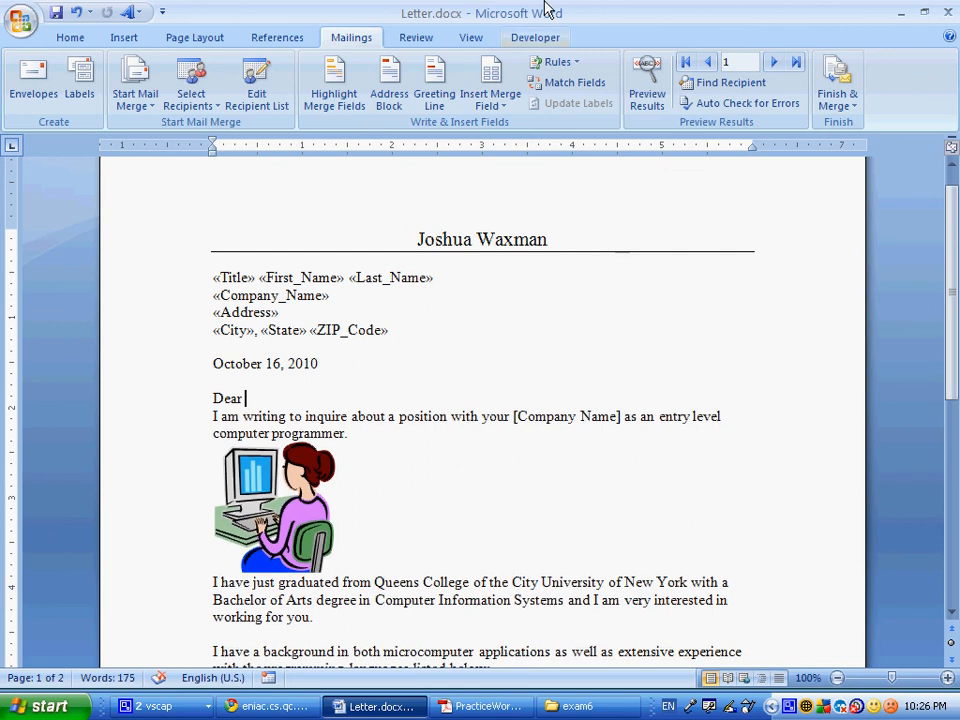
Make the greeting read 'Dear «Title» «Last_Name»'.
{"action": "left_click", "coordinate": [490, 83]}
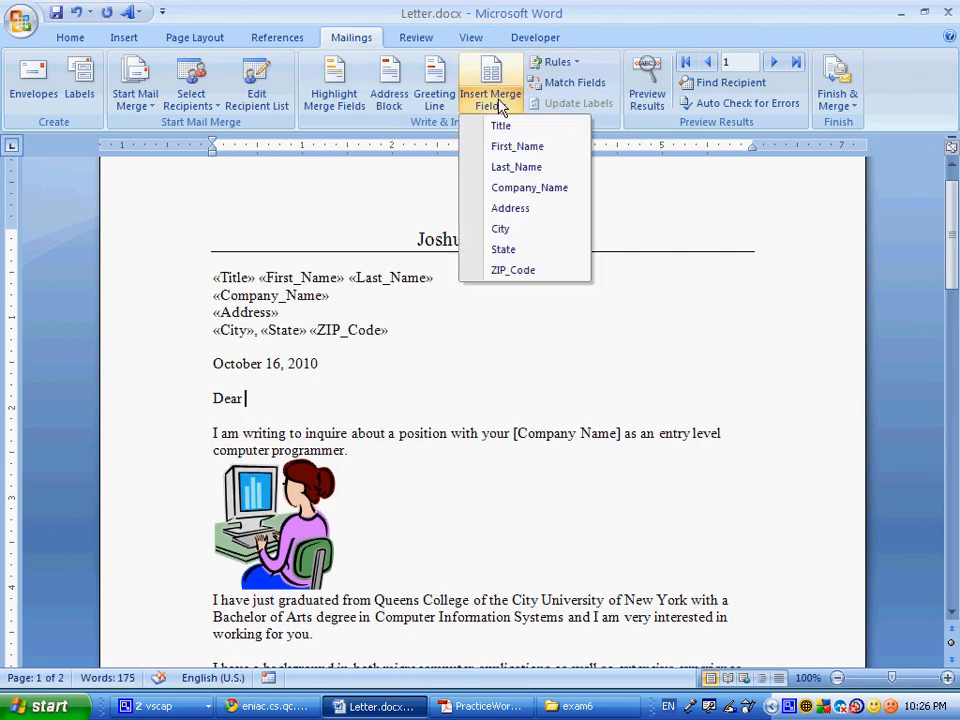
{"action": "left_click", "coordinate": [501, 125]}
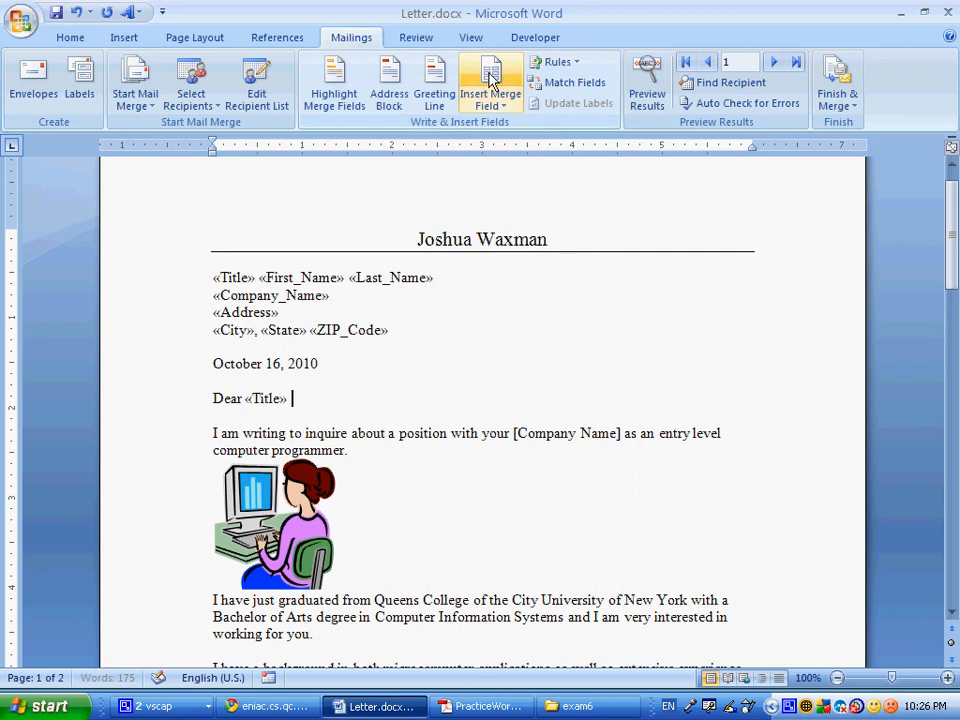
{"action": "left_click", "coordinate": [490, 83]}
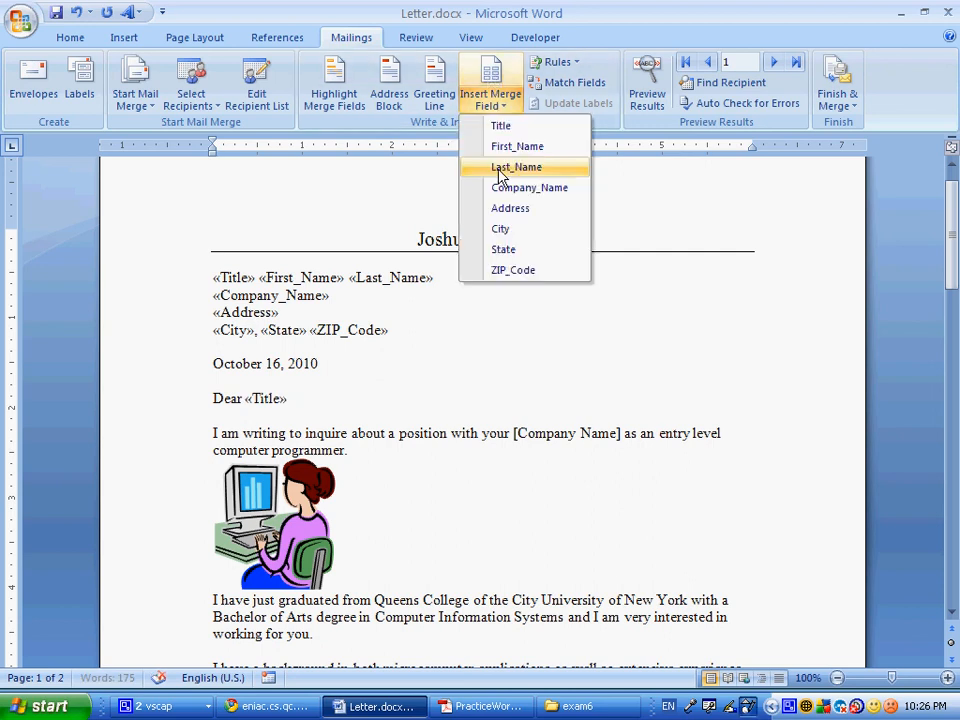
{"action": "left_click", "coordinate": [516, 167]}
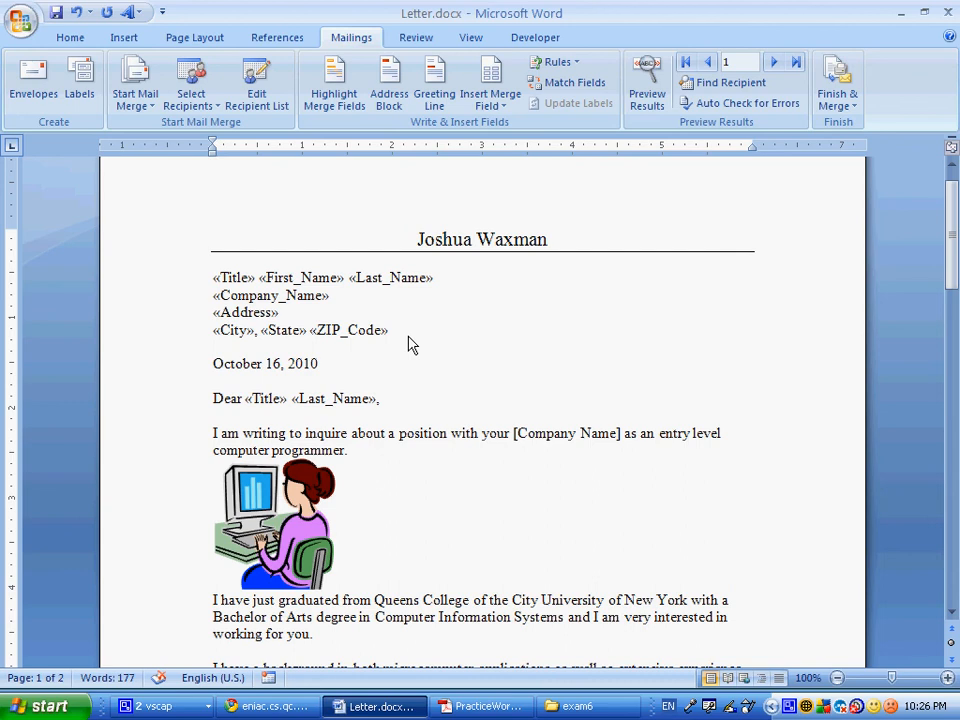
Replace the body's [Company Name] placeholder with the Company_Name merge field.
{"action": "left_click", "coordinate": [265, 363]}
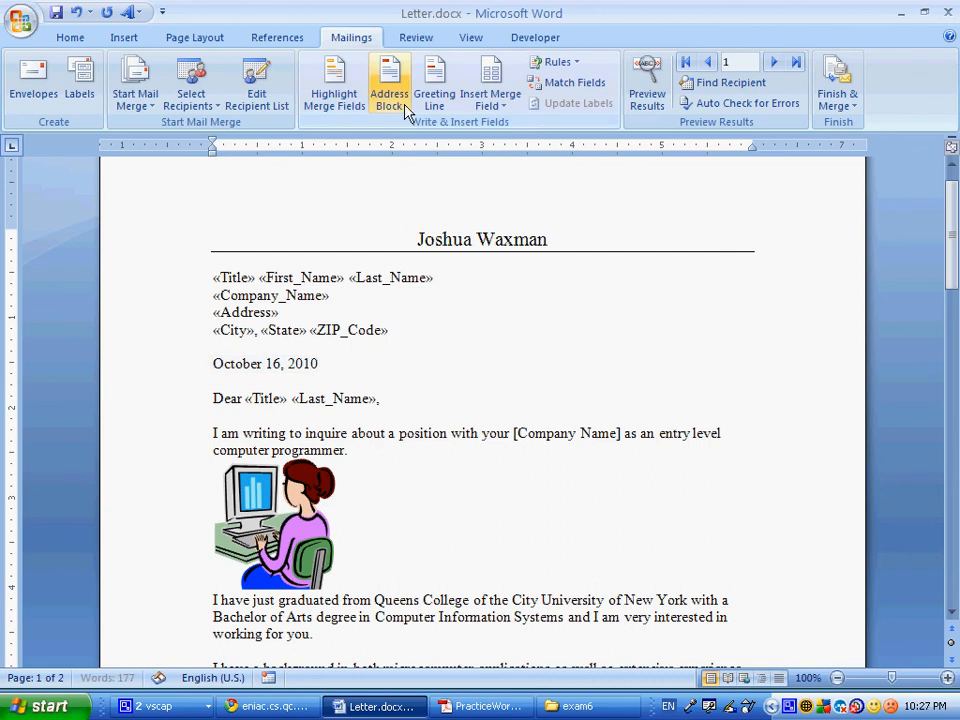
{"action": "left_click", "coordinate": [382, 398]}
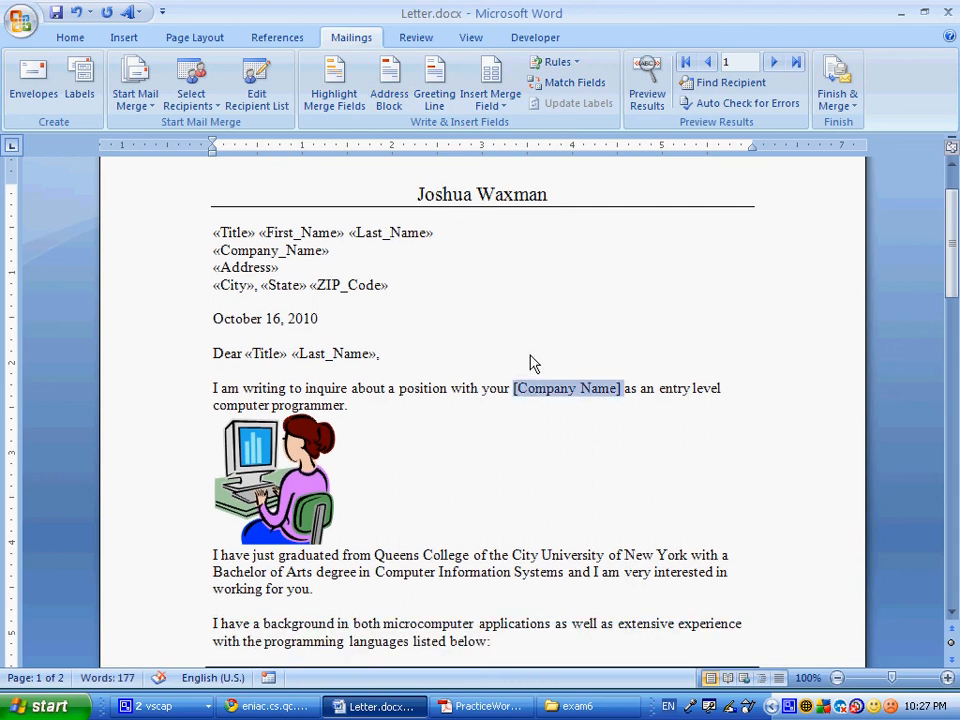
{"action": "left_click", "coordinate": [489, 83]}
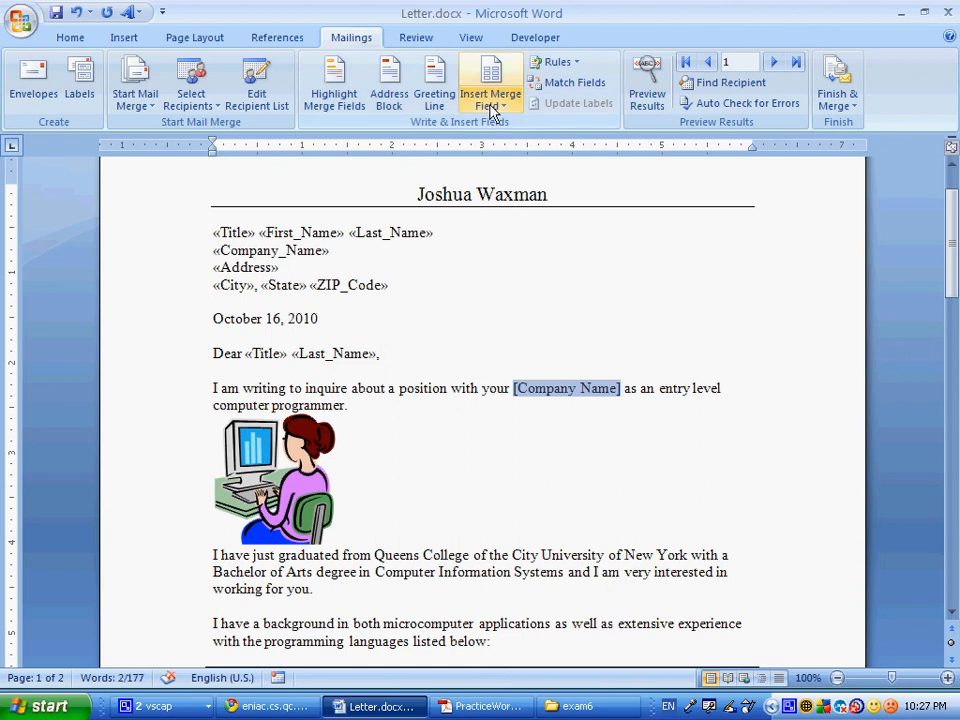
{"action": "left_click", "coordinate": [490, 82]}
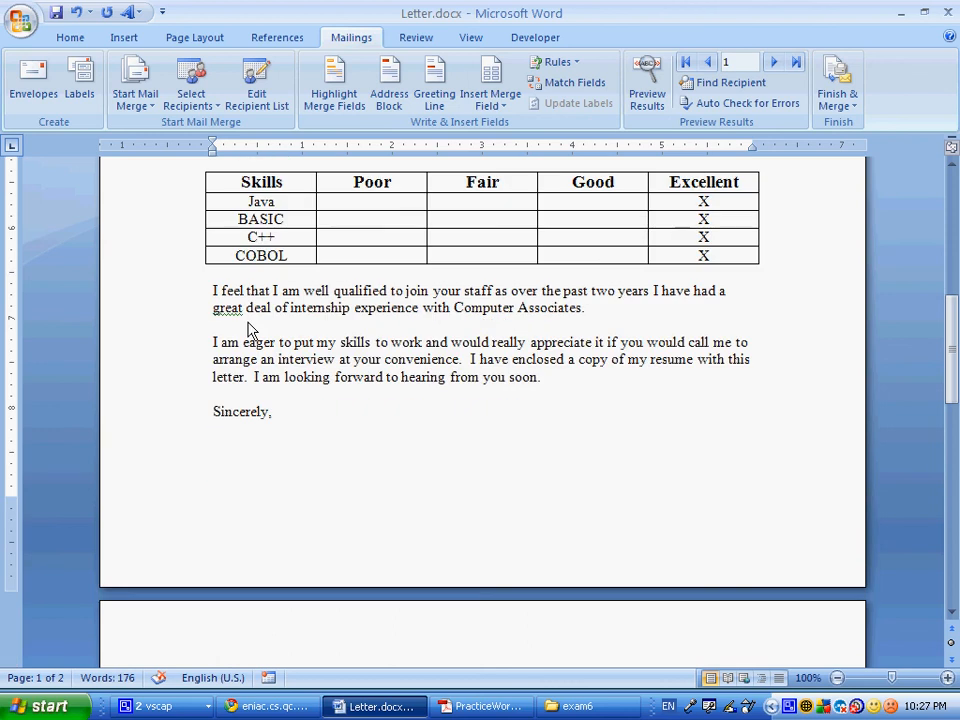
{"action": "scroll", "scroll_direction": "down", "scroll_amount": 3}
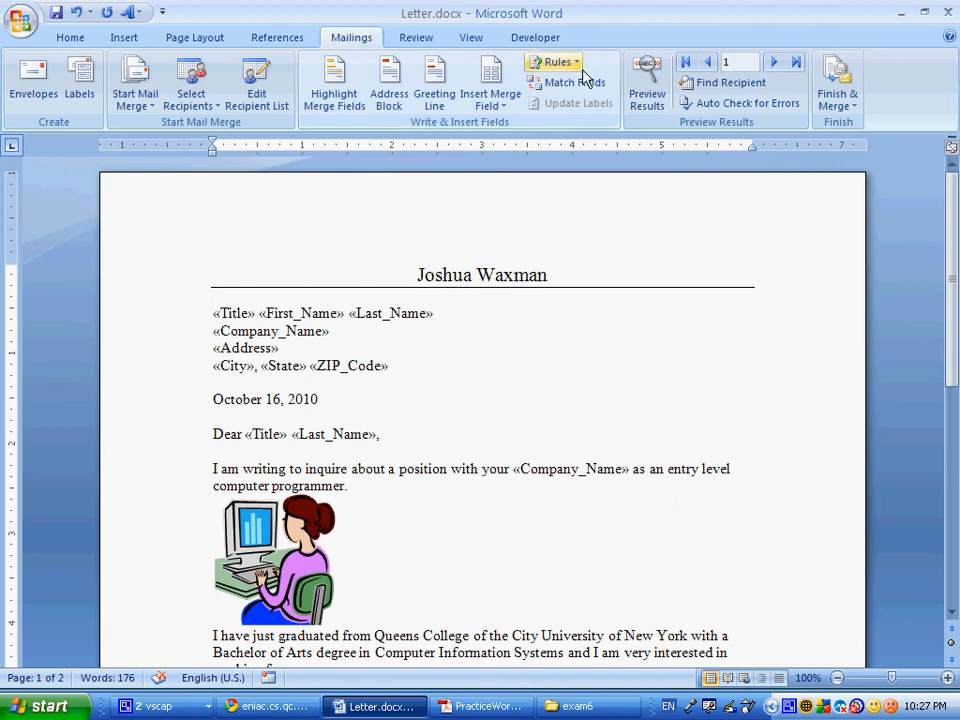
{"action": "mouse_move", "coordinate": [578, 103]}
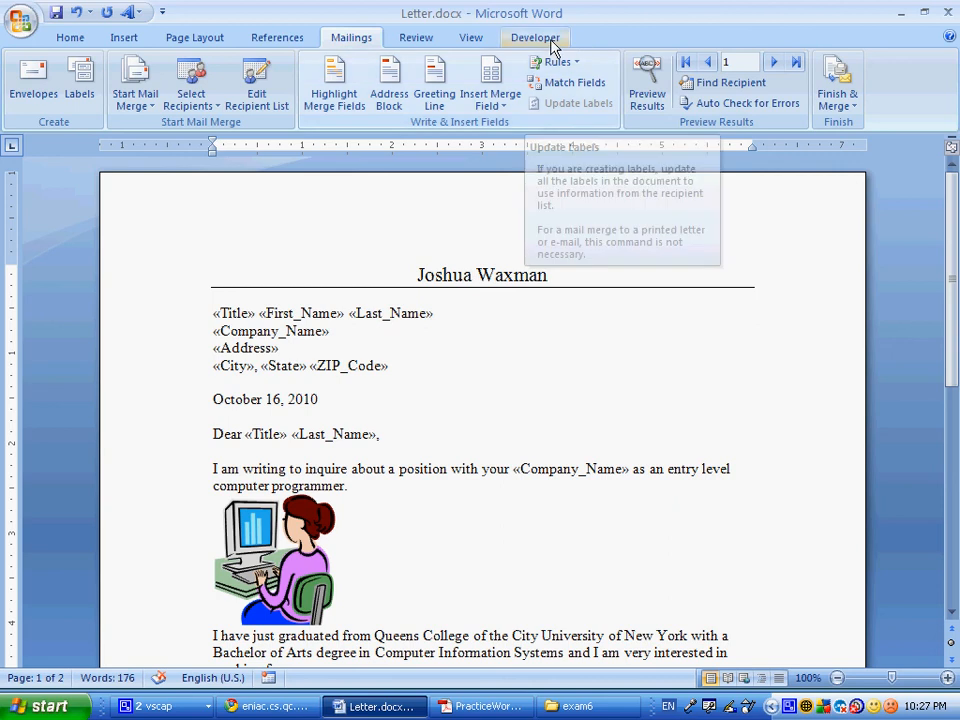
{"action": "left_click", "coordinate": [647, 83]}
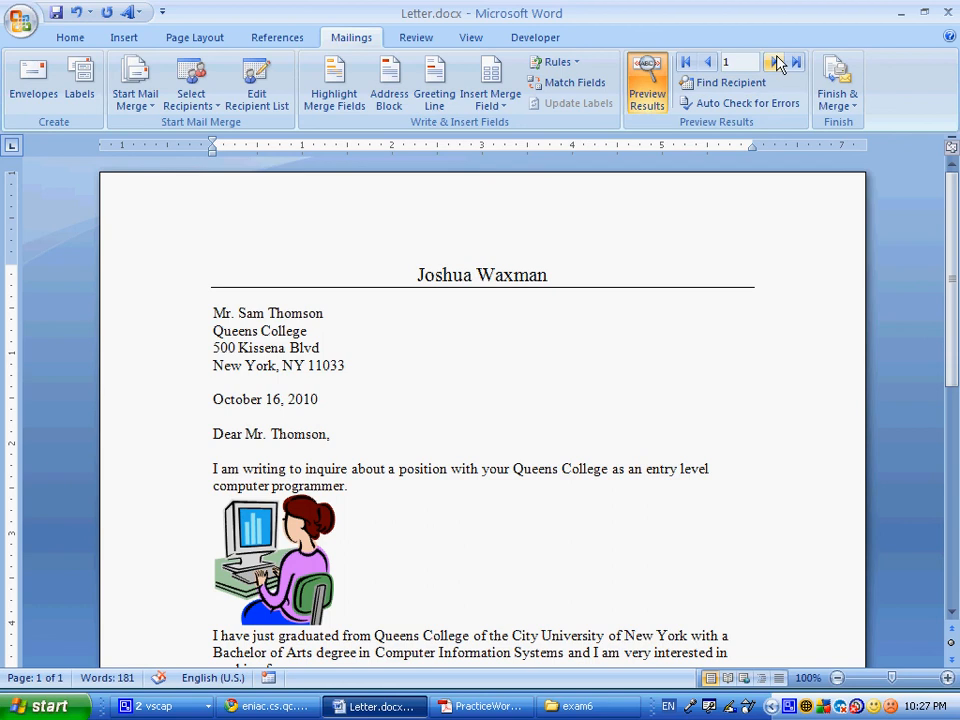
{"action": "left_click", "coordinate": [774, 61]}
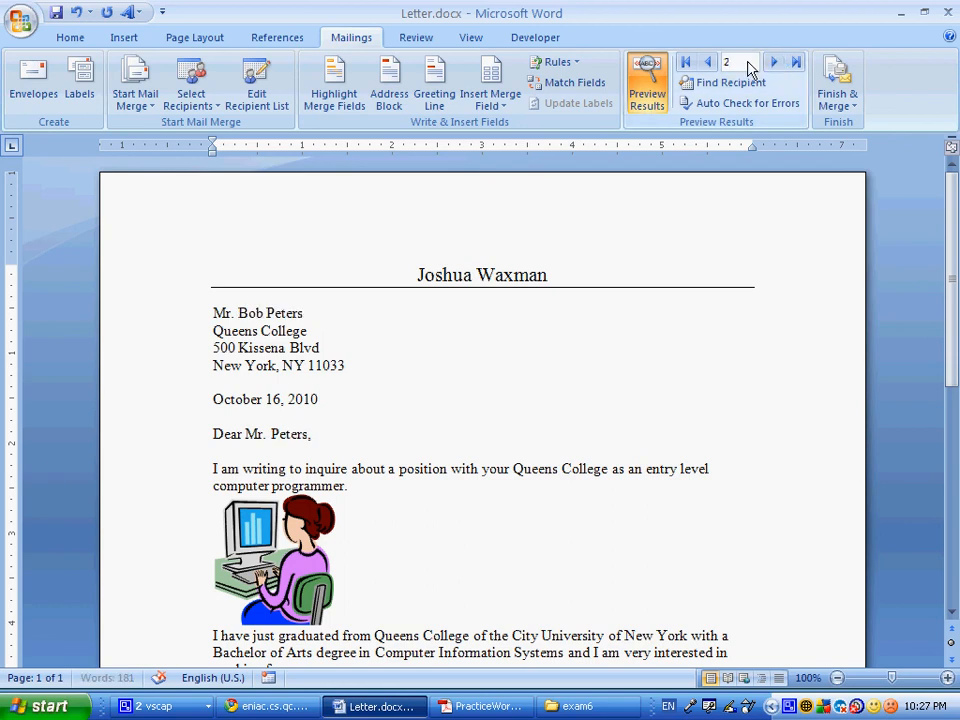
{"action": "left_click", "coordinate": [707, 62]}
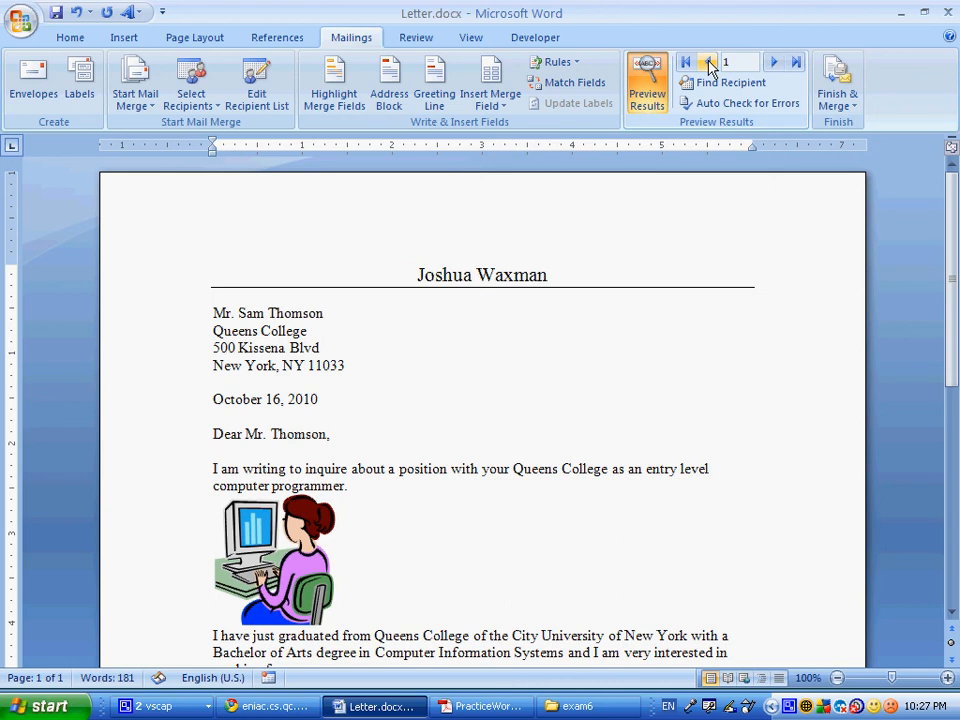
{"action": "mouse_move", "coordinate": [725, 82]}
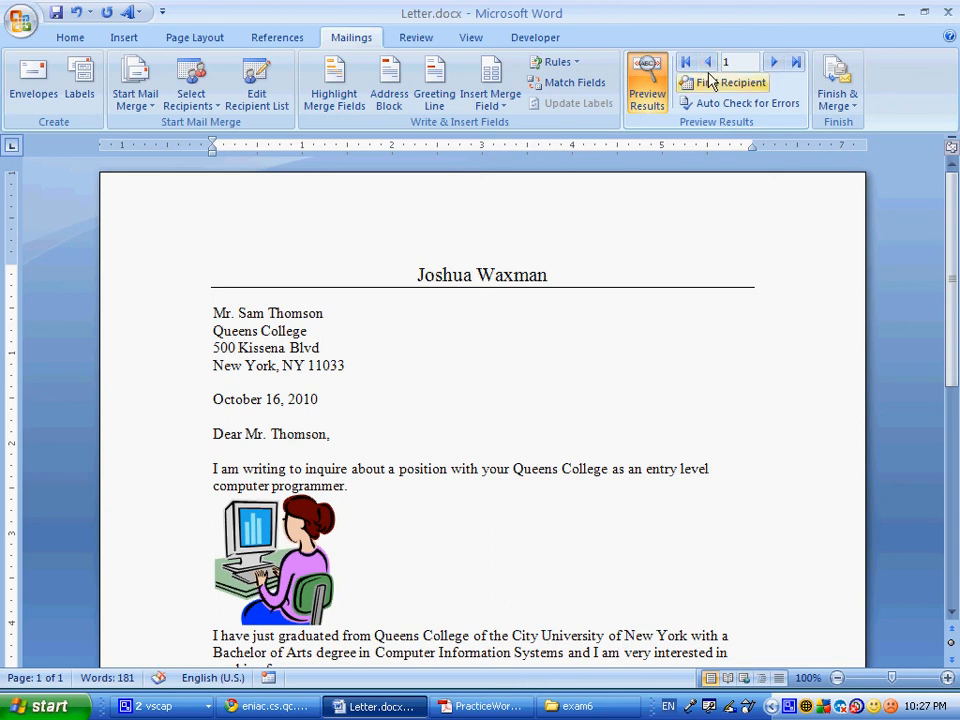
{"action": "mouse_move", "coordinate": [687, 62]}
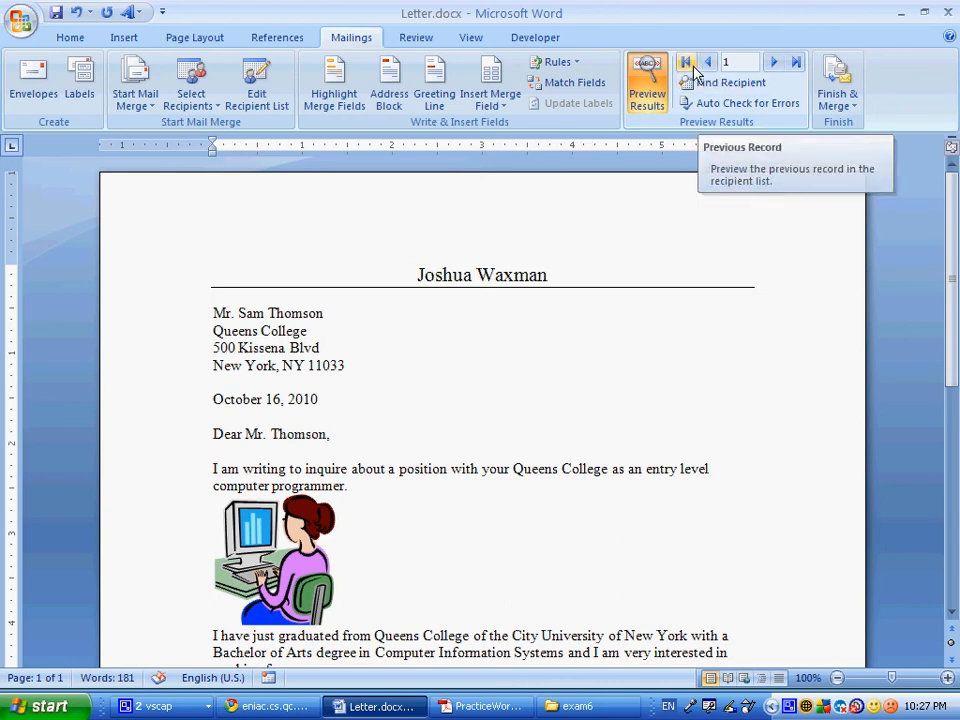
{"action": "mouse_move", "coordinate": [647, 82]}
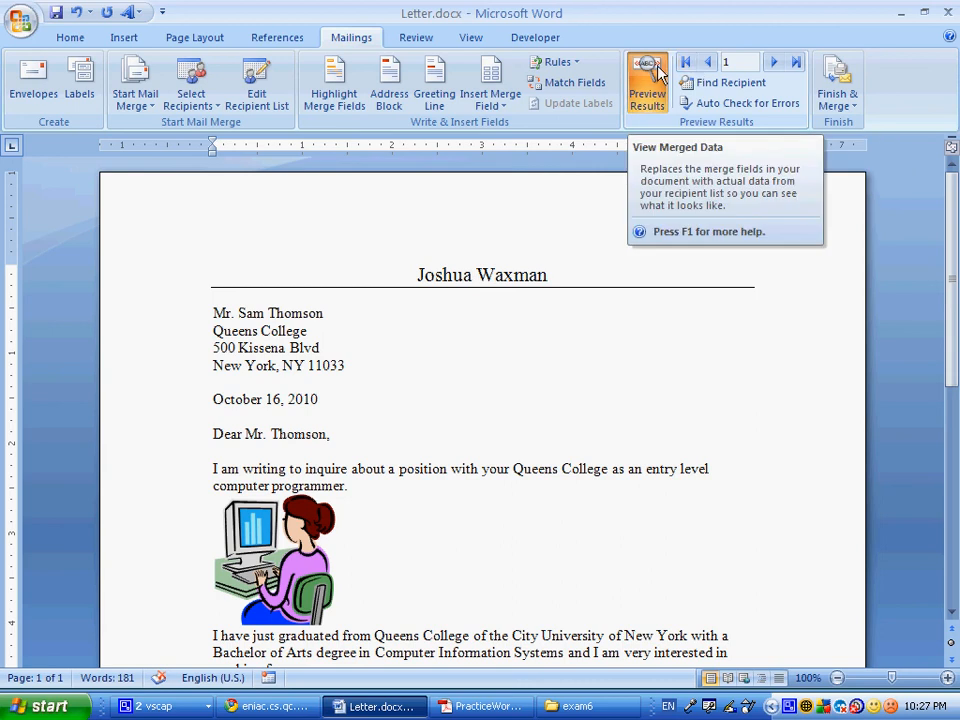
{"action": "left_click", "coordinate": [647, 83]}
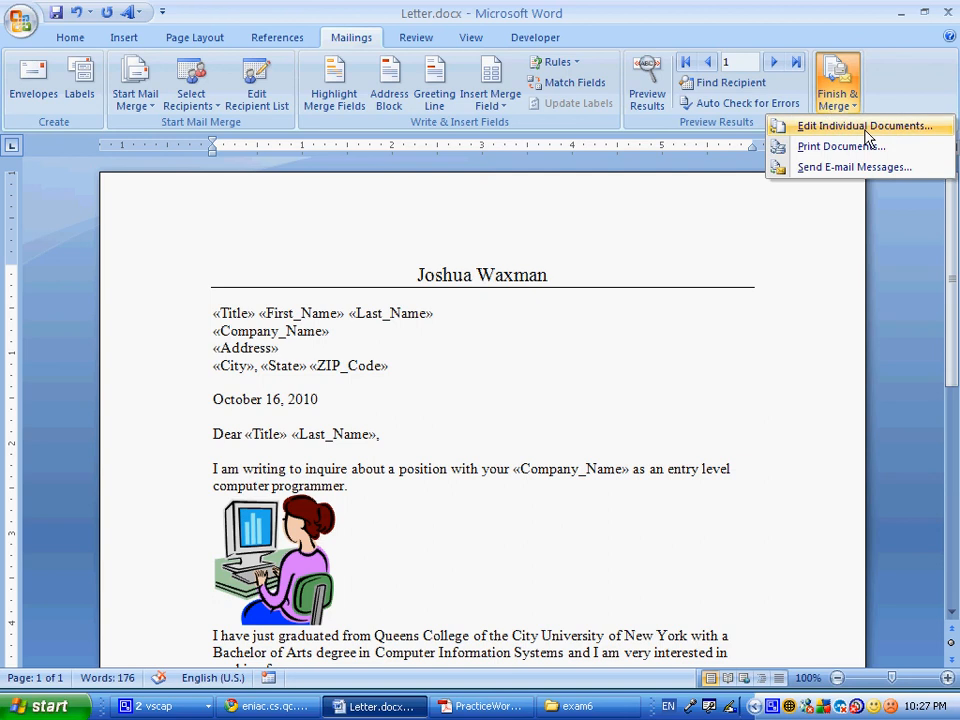
{"action": "mouse_move", "coordinate": [862, 138]}
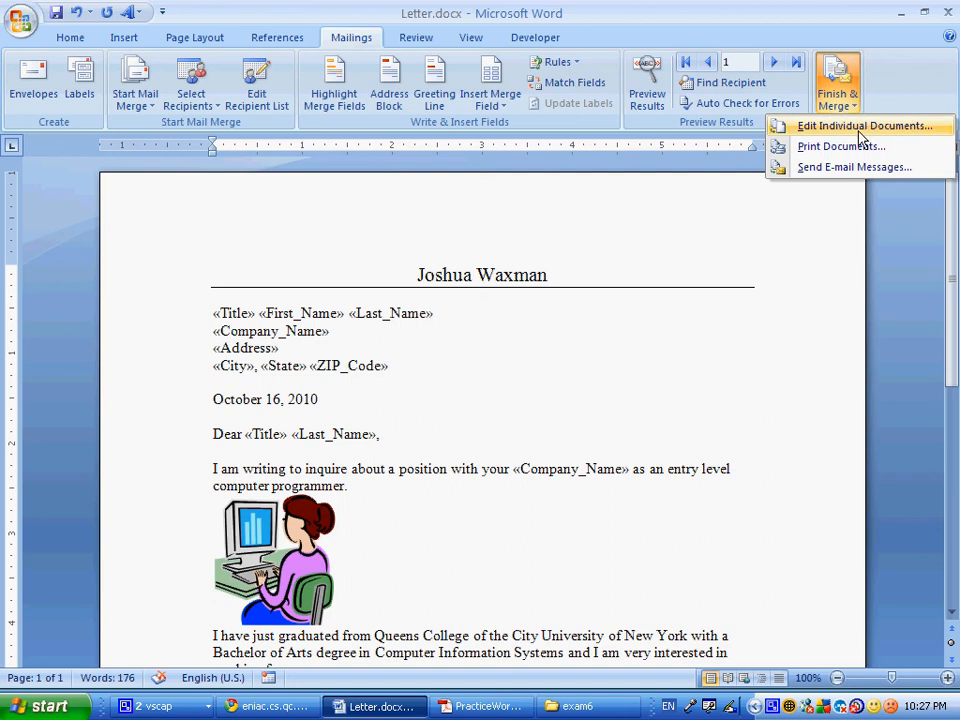
Merge all records into a new Letters1 document of individual letters and review it.
{"action": "left_click", "coordinate": [866, 125]}
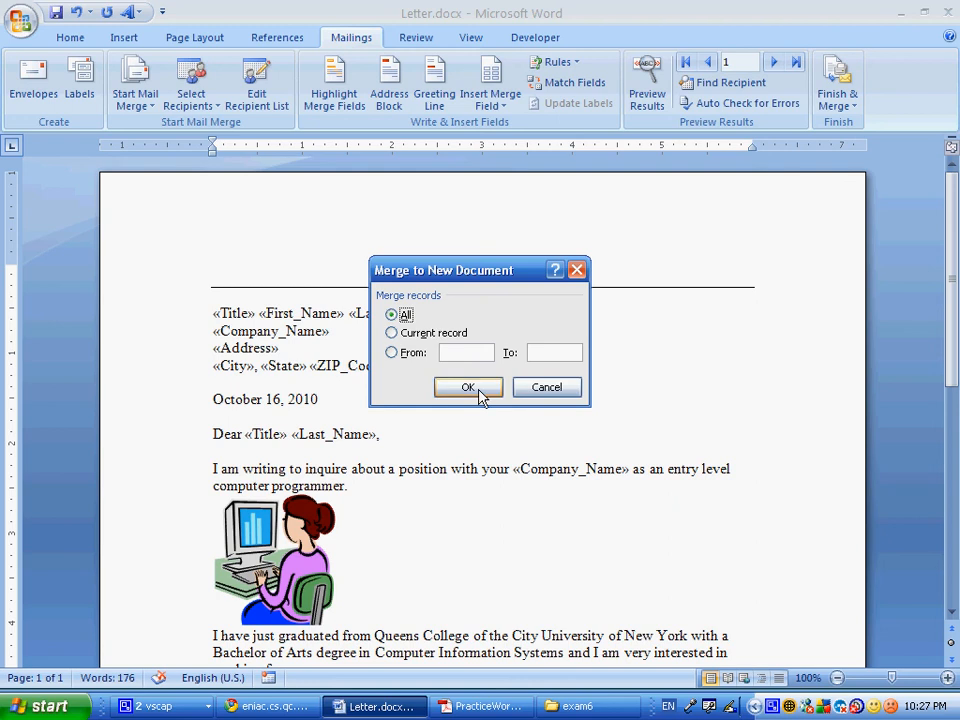
{"action": "left_click", "coordinate": [468, 388]}
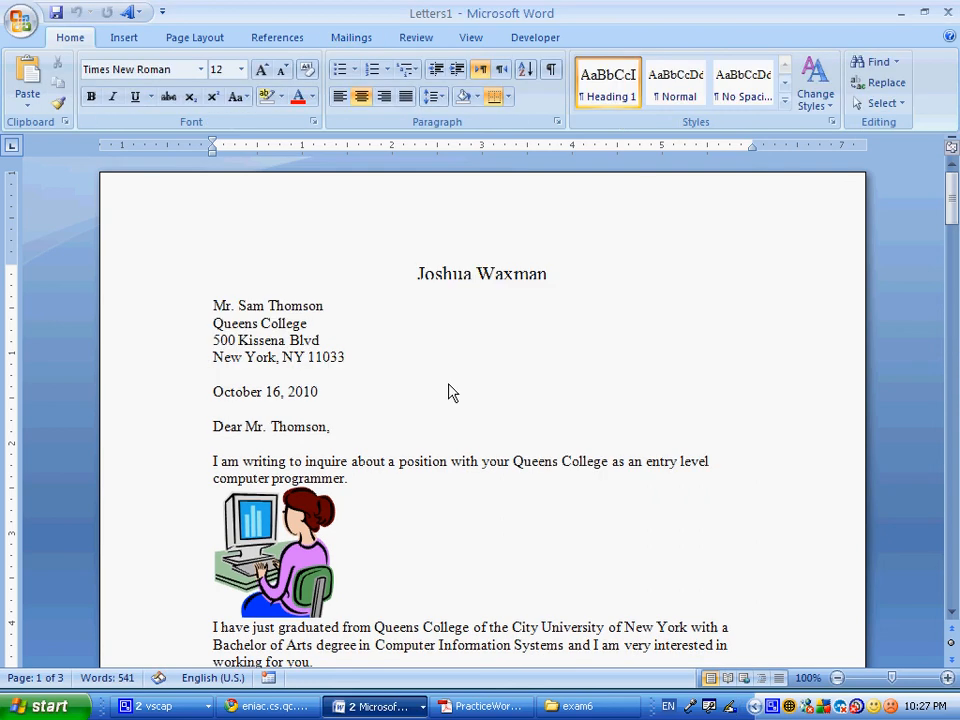
{"action": "scroll", "scroll_direction": "down", "scroll_amount": 3}
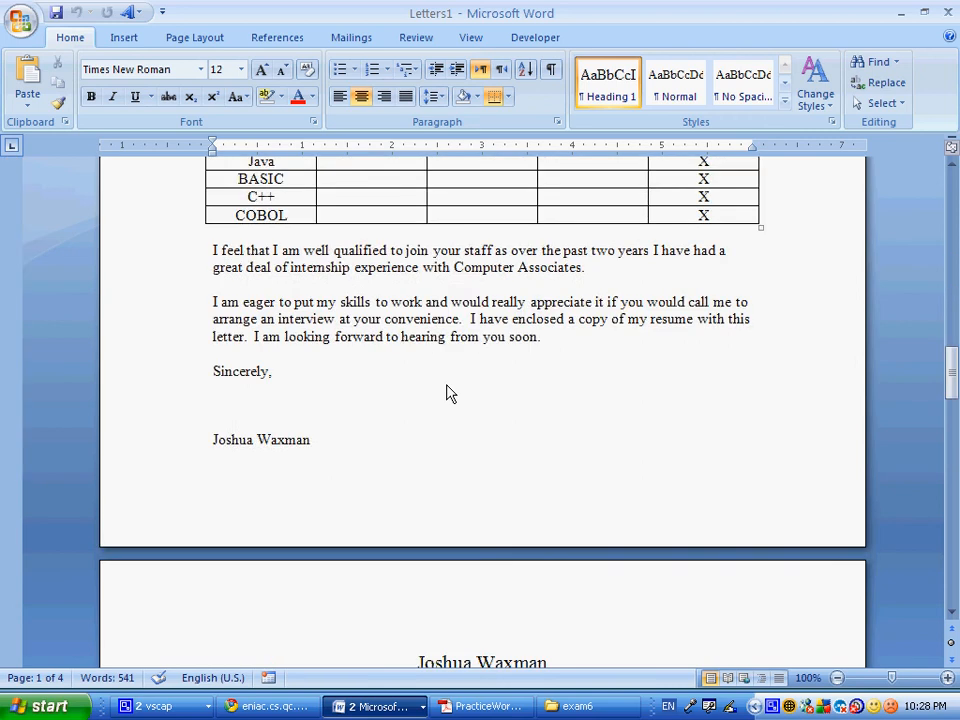
{"action": "scroll", "scroll_direction": "up", "scroll_amount": 3}
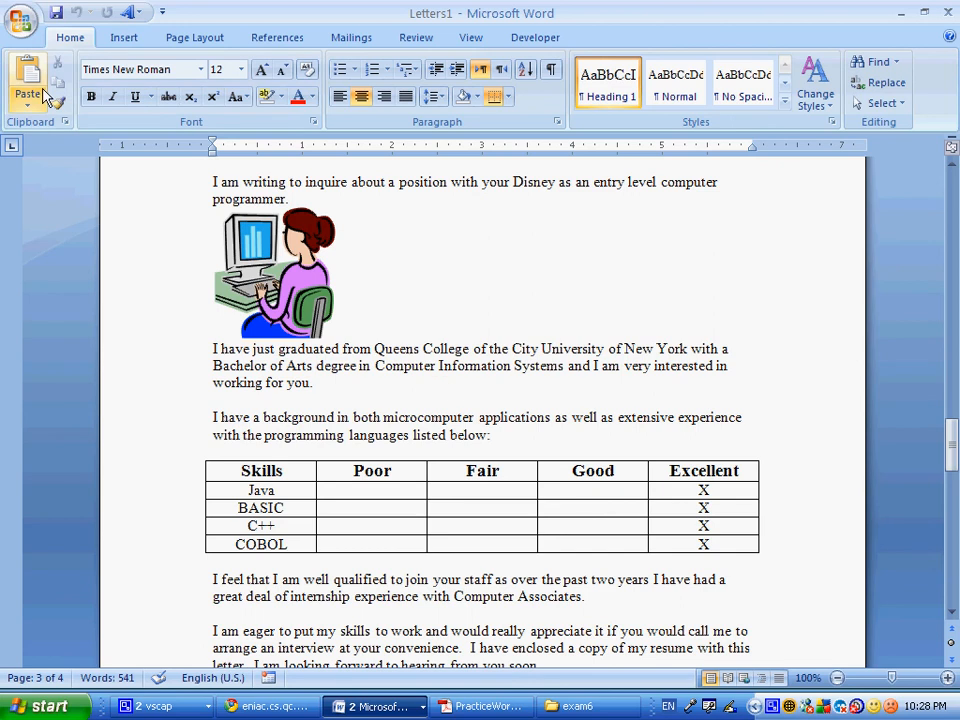
{"action": "left_click", "coordinate": [21, 18]}
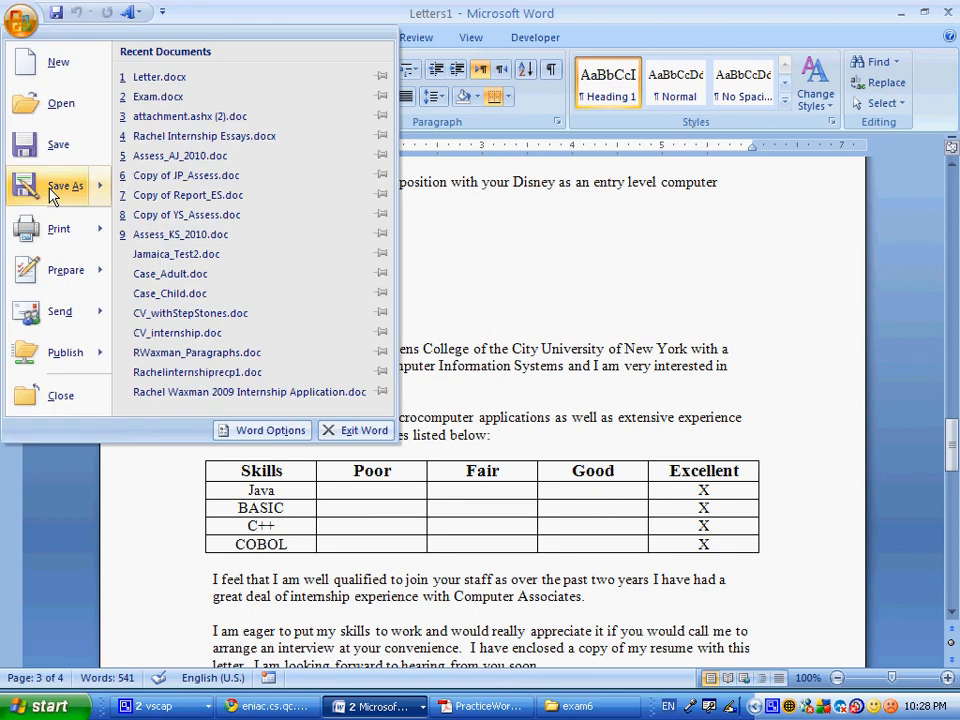
Save the merged letters document as 'merged' in the exam6 folder.
{"action": "left_click", "coordinate": [66, 186]}
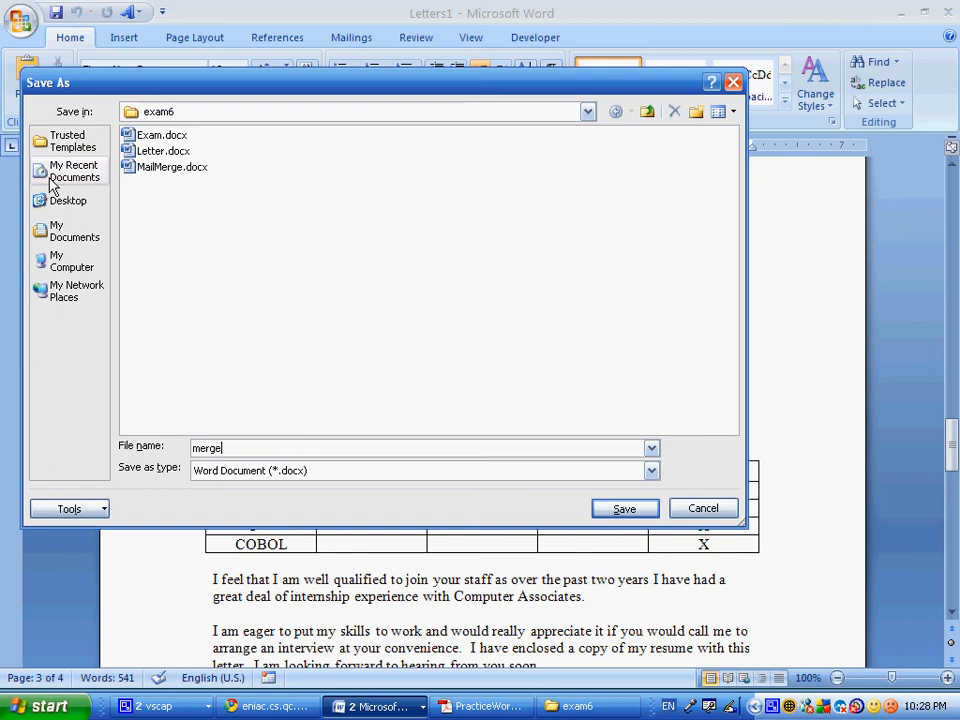
{"action": "left_click", "coordinate": [624, 508]}
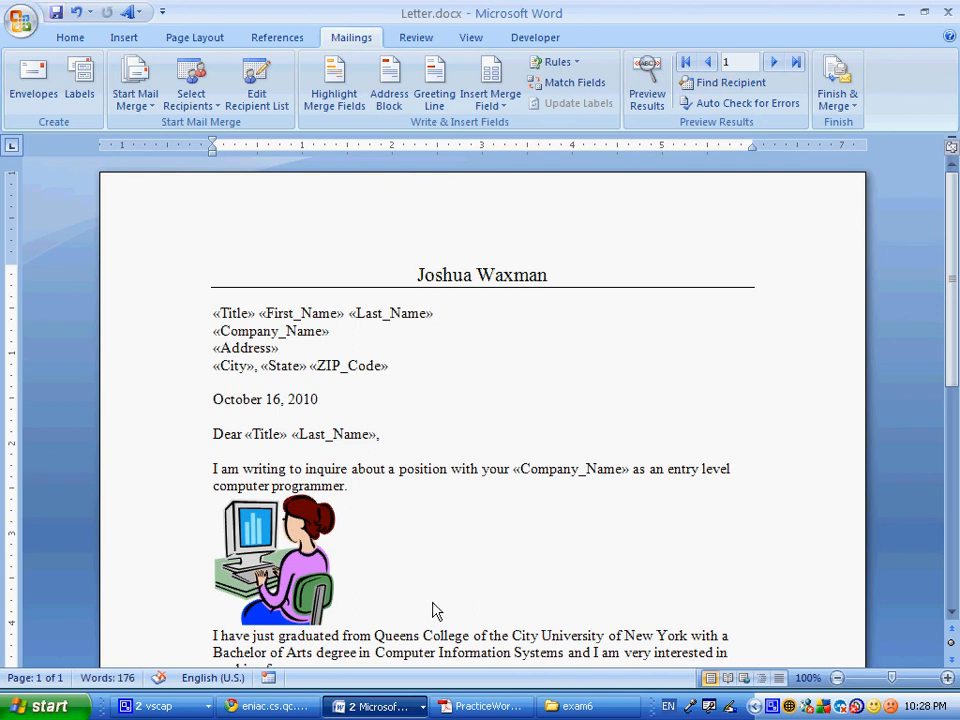
{"action": "mouse_move", "coordinate": [348, 672]}
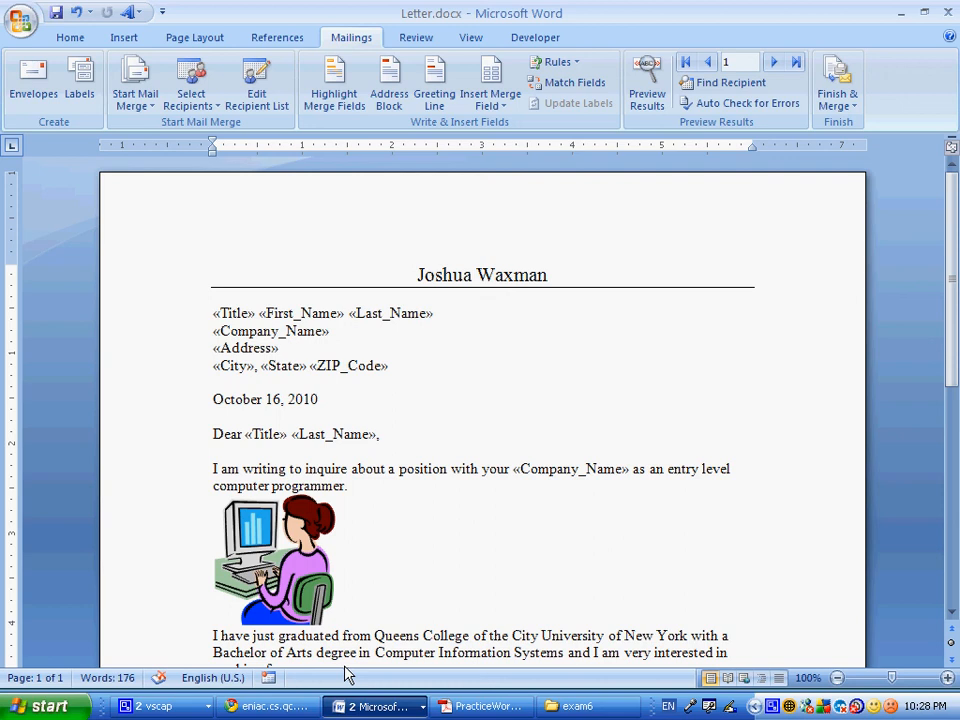